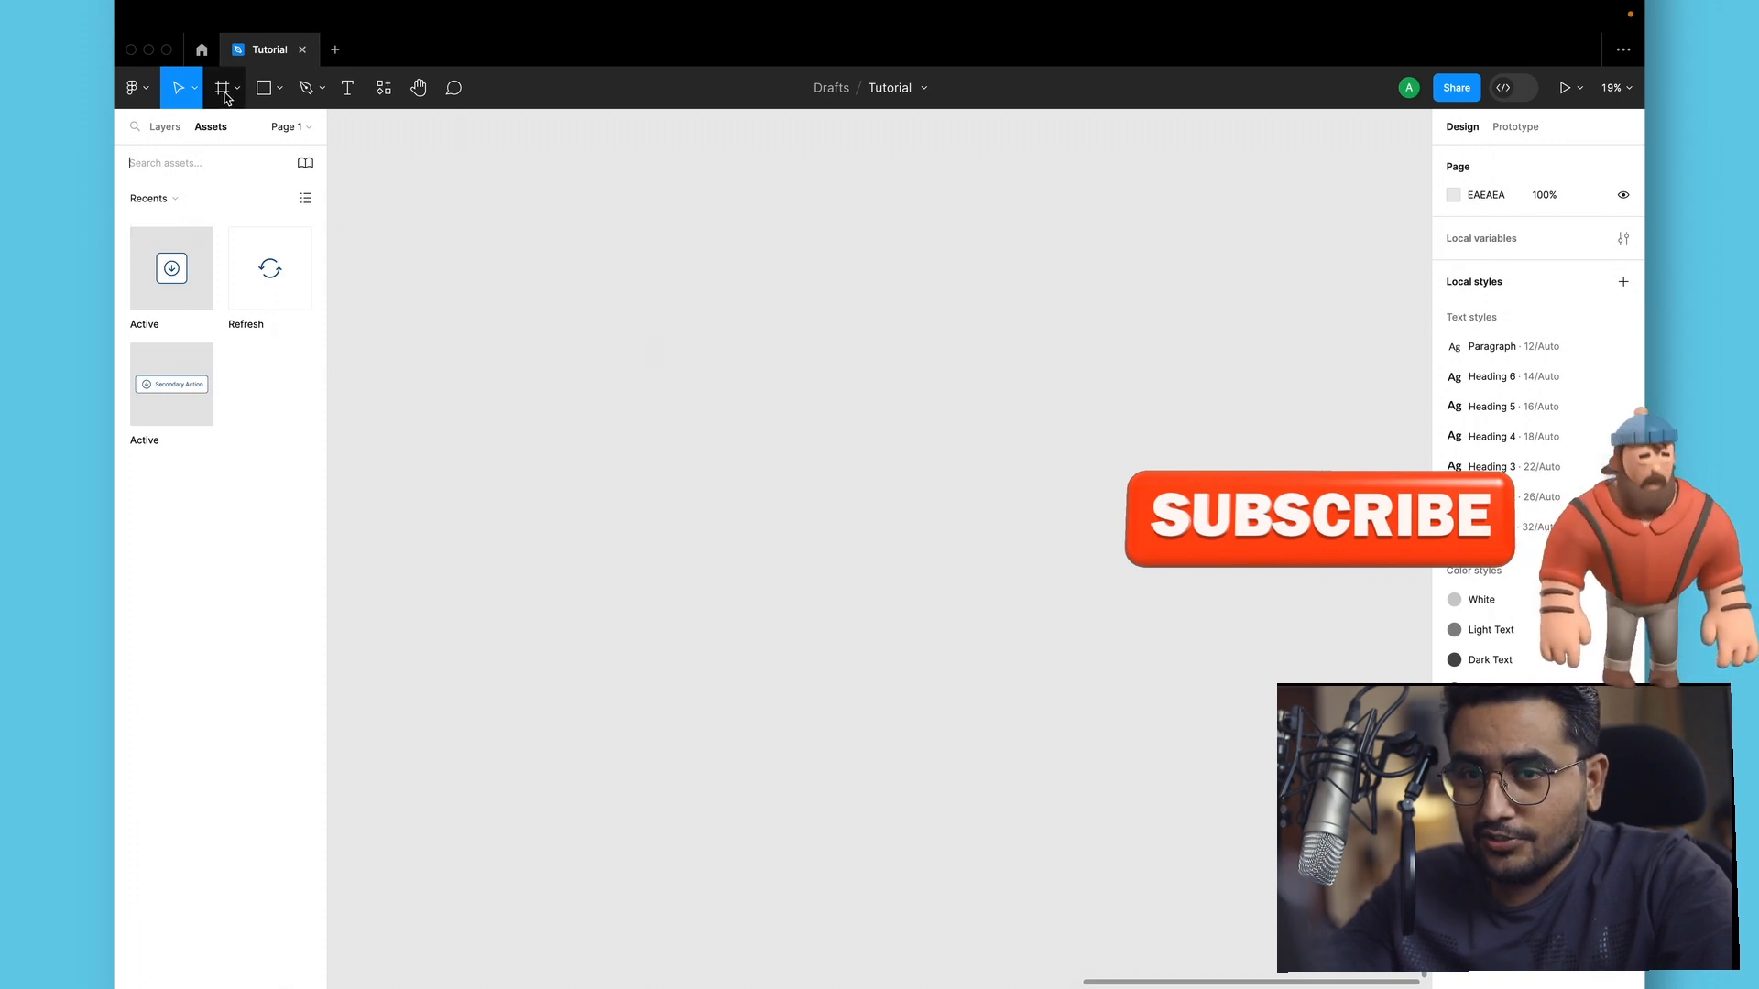
{"action": "mouse_move", "coordinate": [229, 110]}
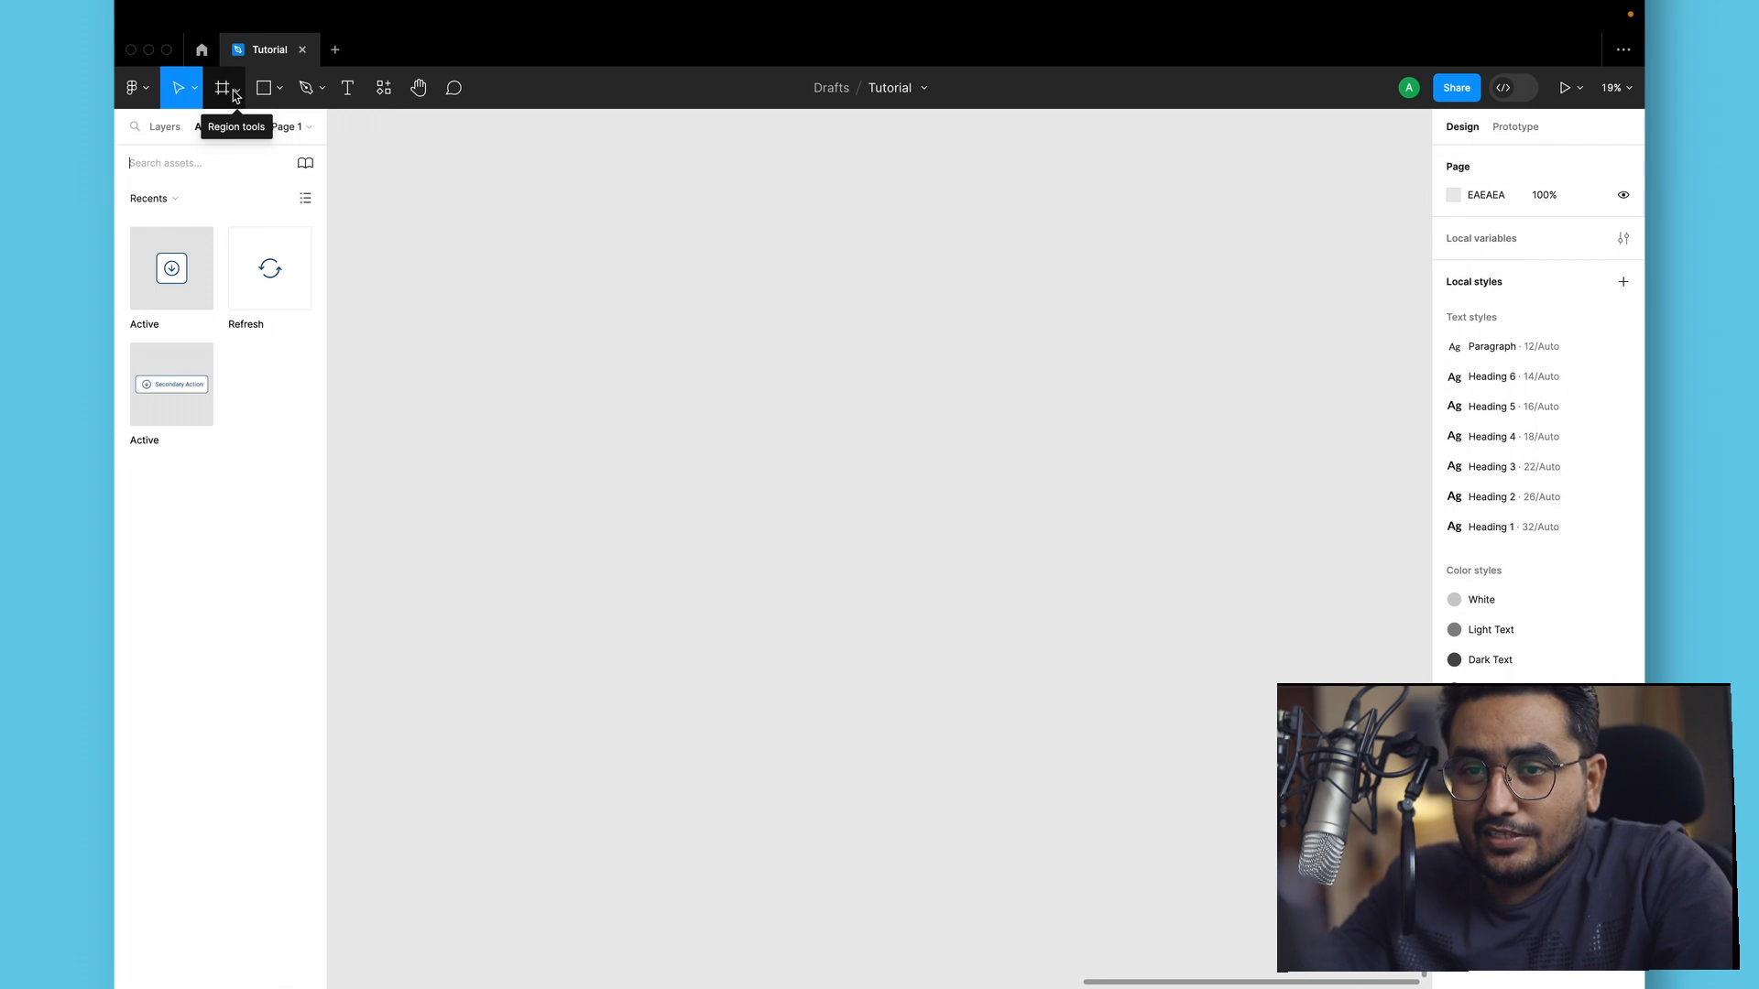
{"action": "mouse_move", "coordinate": [271, 88]}
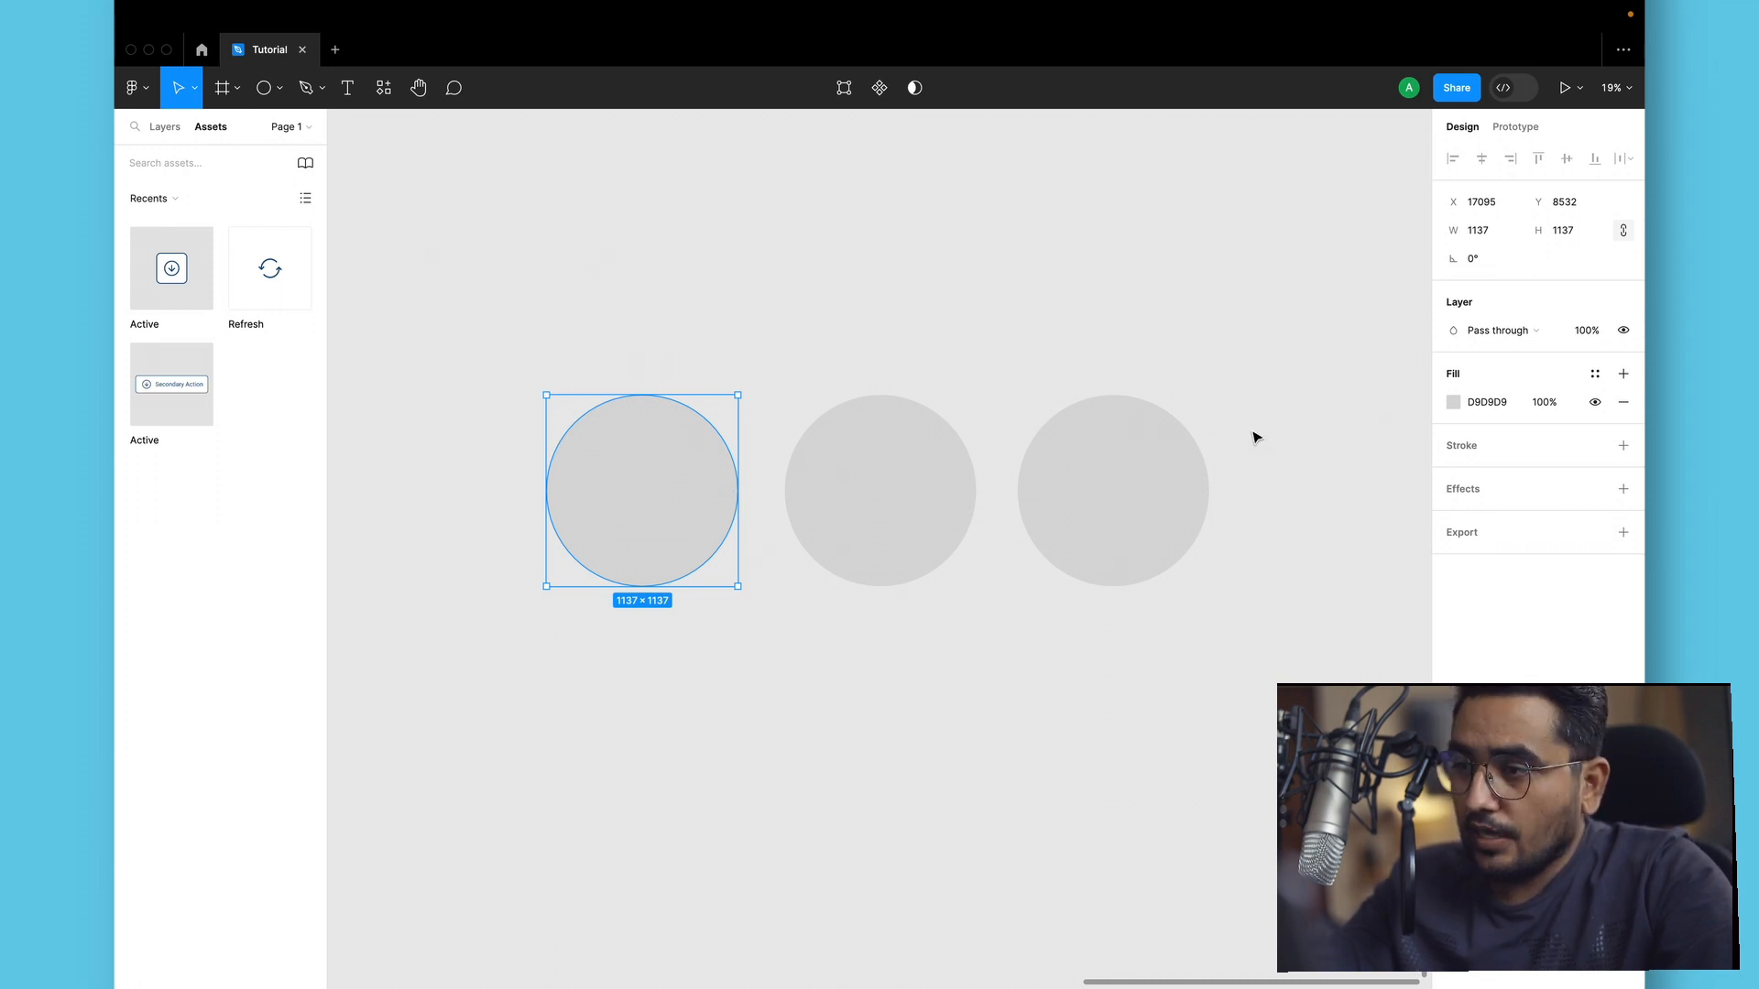
Resize the first grey circle to 500 wide, hollow it into a black ring and nudge it into place.
{"action": "left_click", "coordinate": [1477, 231]}
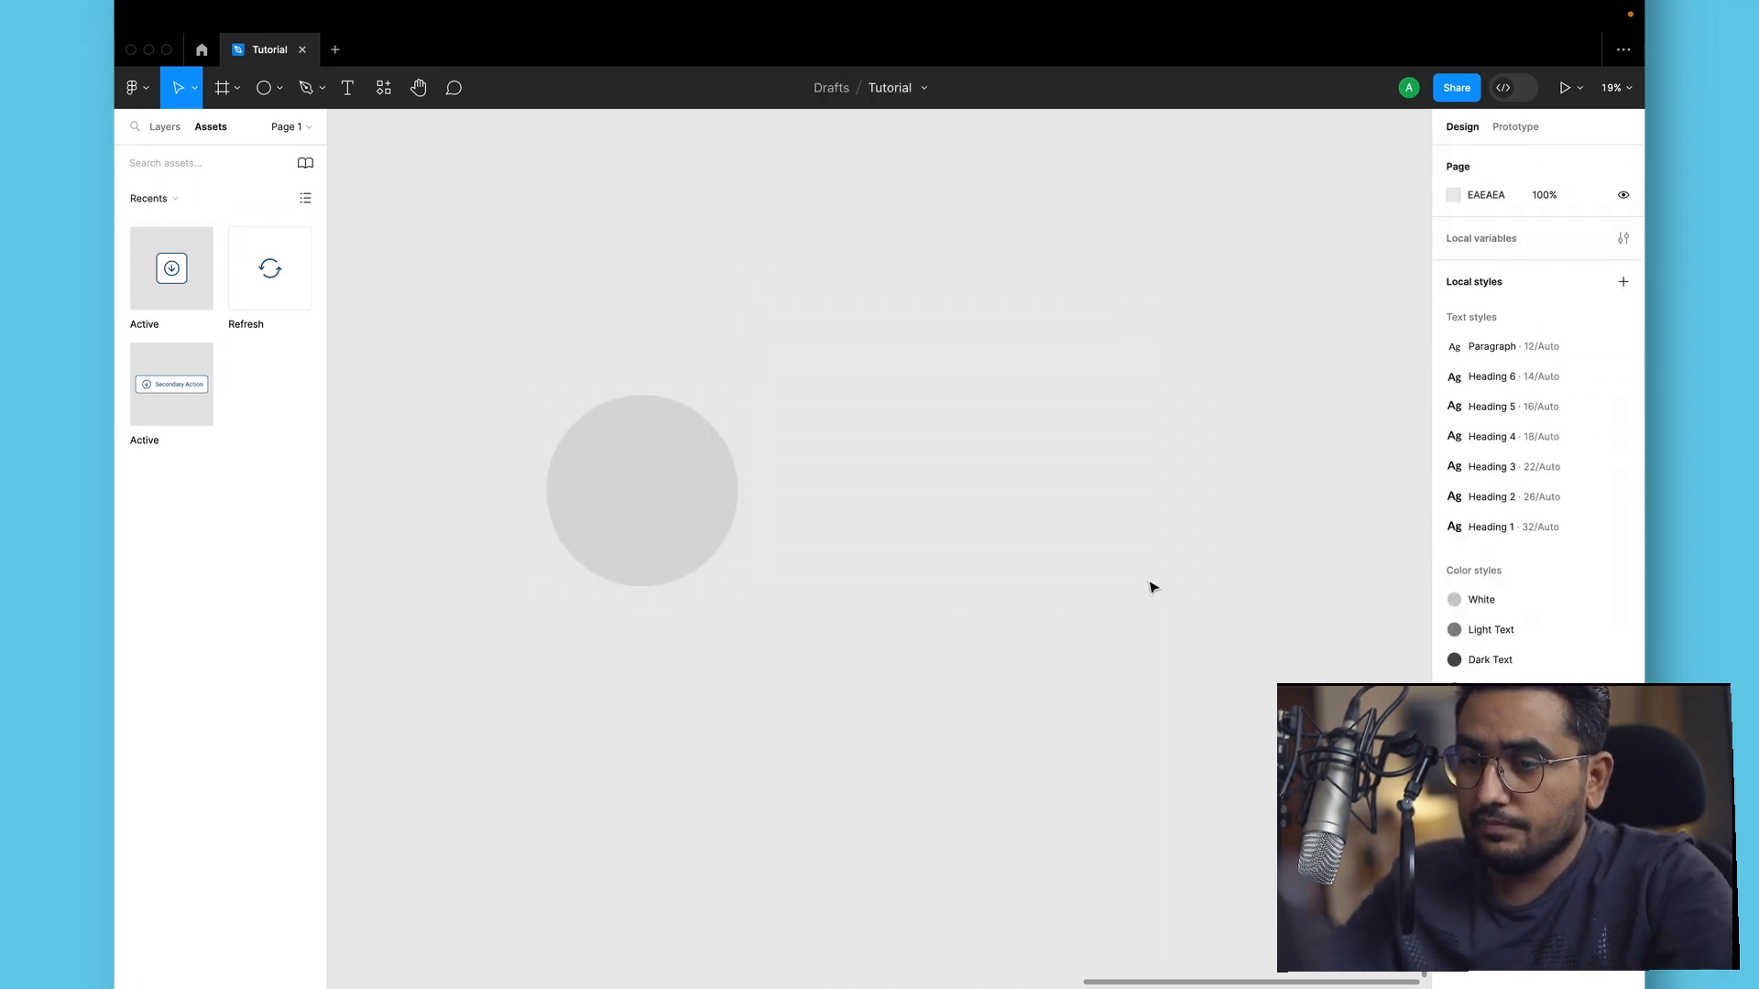
{"action": "left_click", "coordinate": [639, 493]}
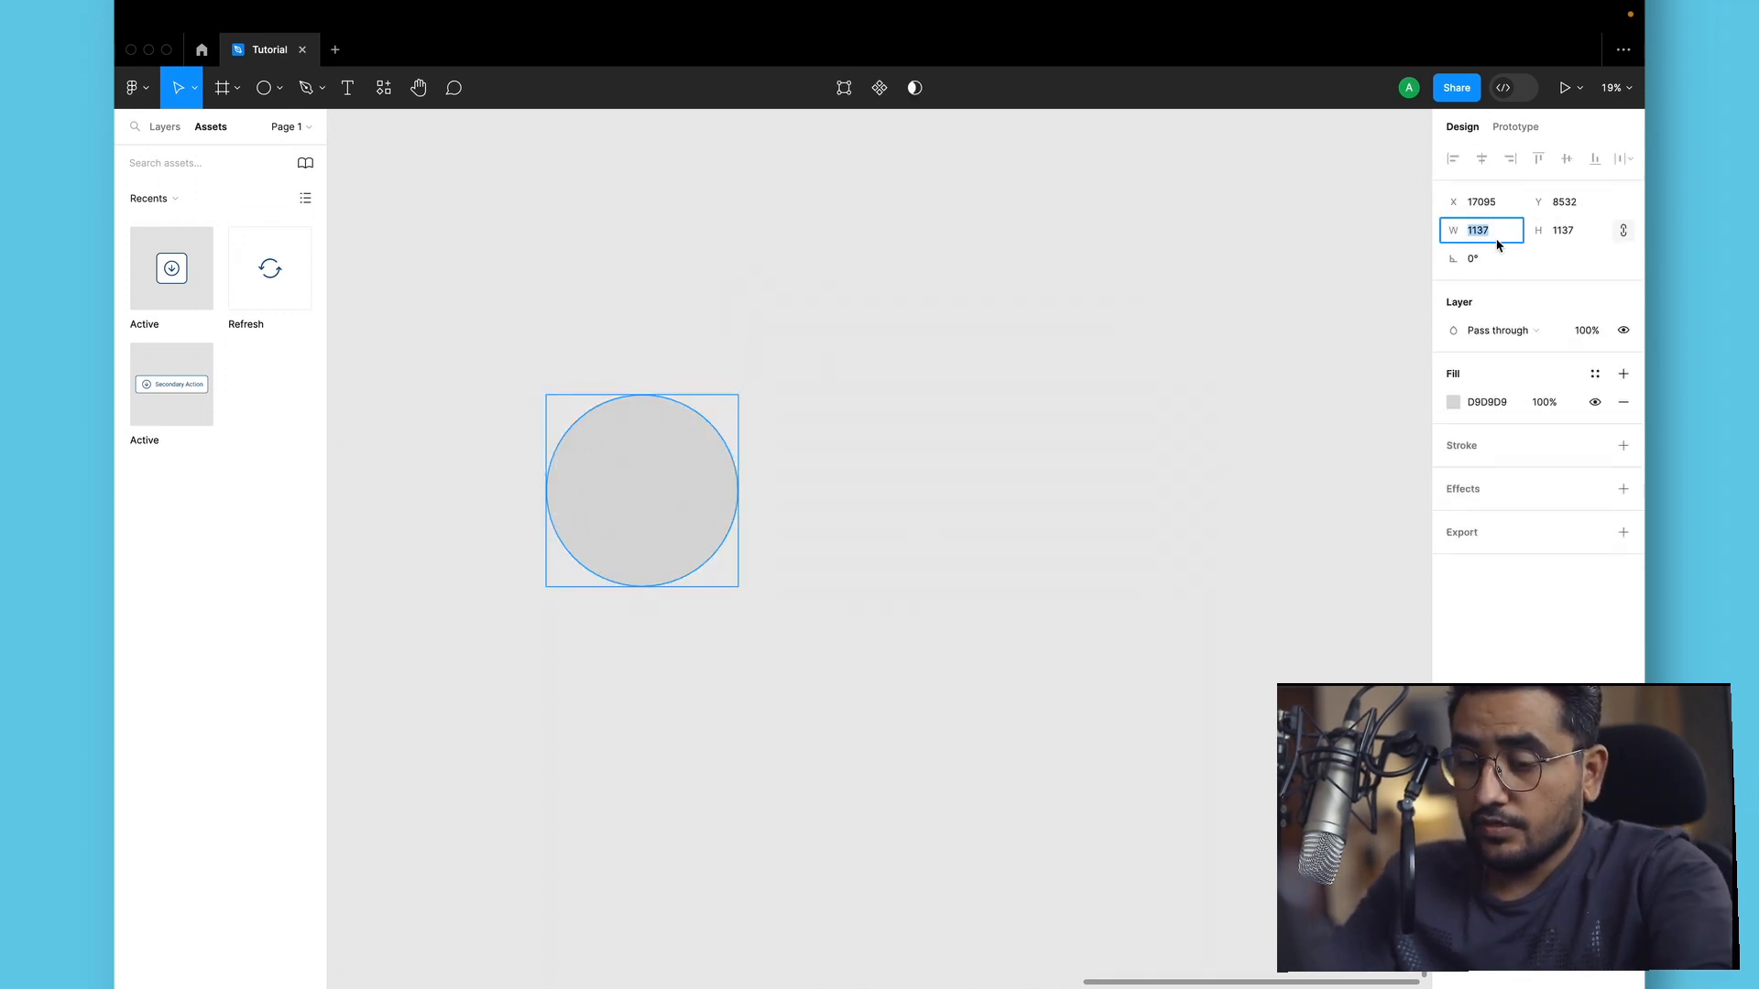
{"action": "type", "text": "500"}
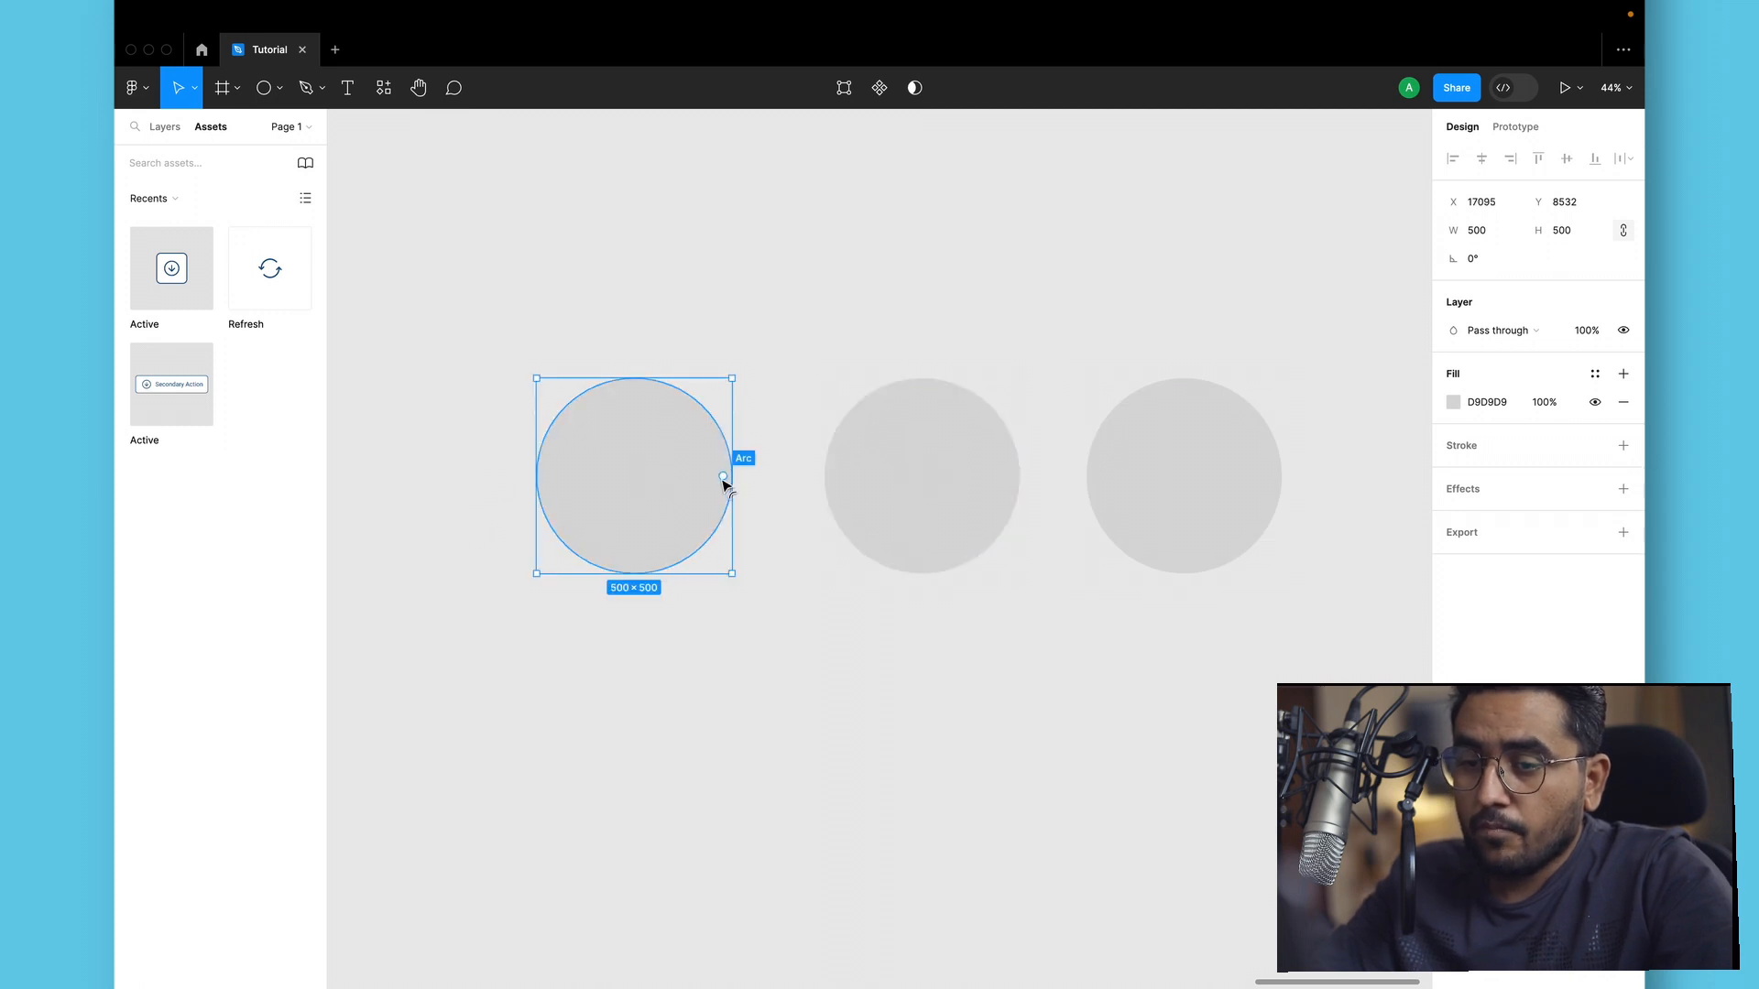
{"action": "left_click_drag", "start_coordinate": [722, 482], "coordinate": [667, 511]}
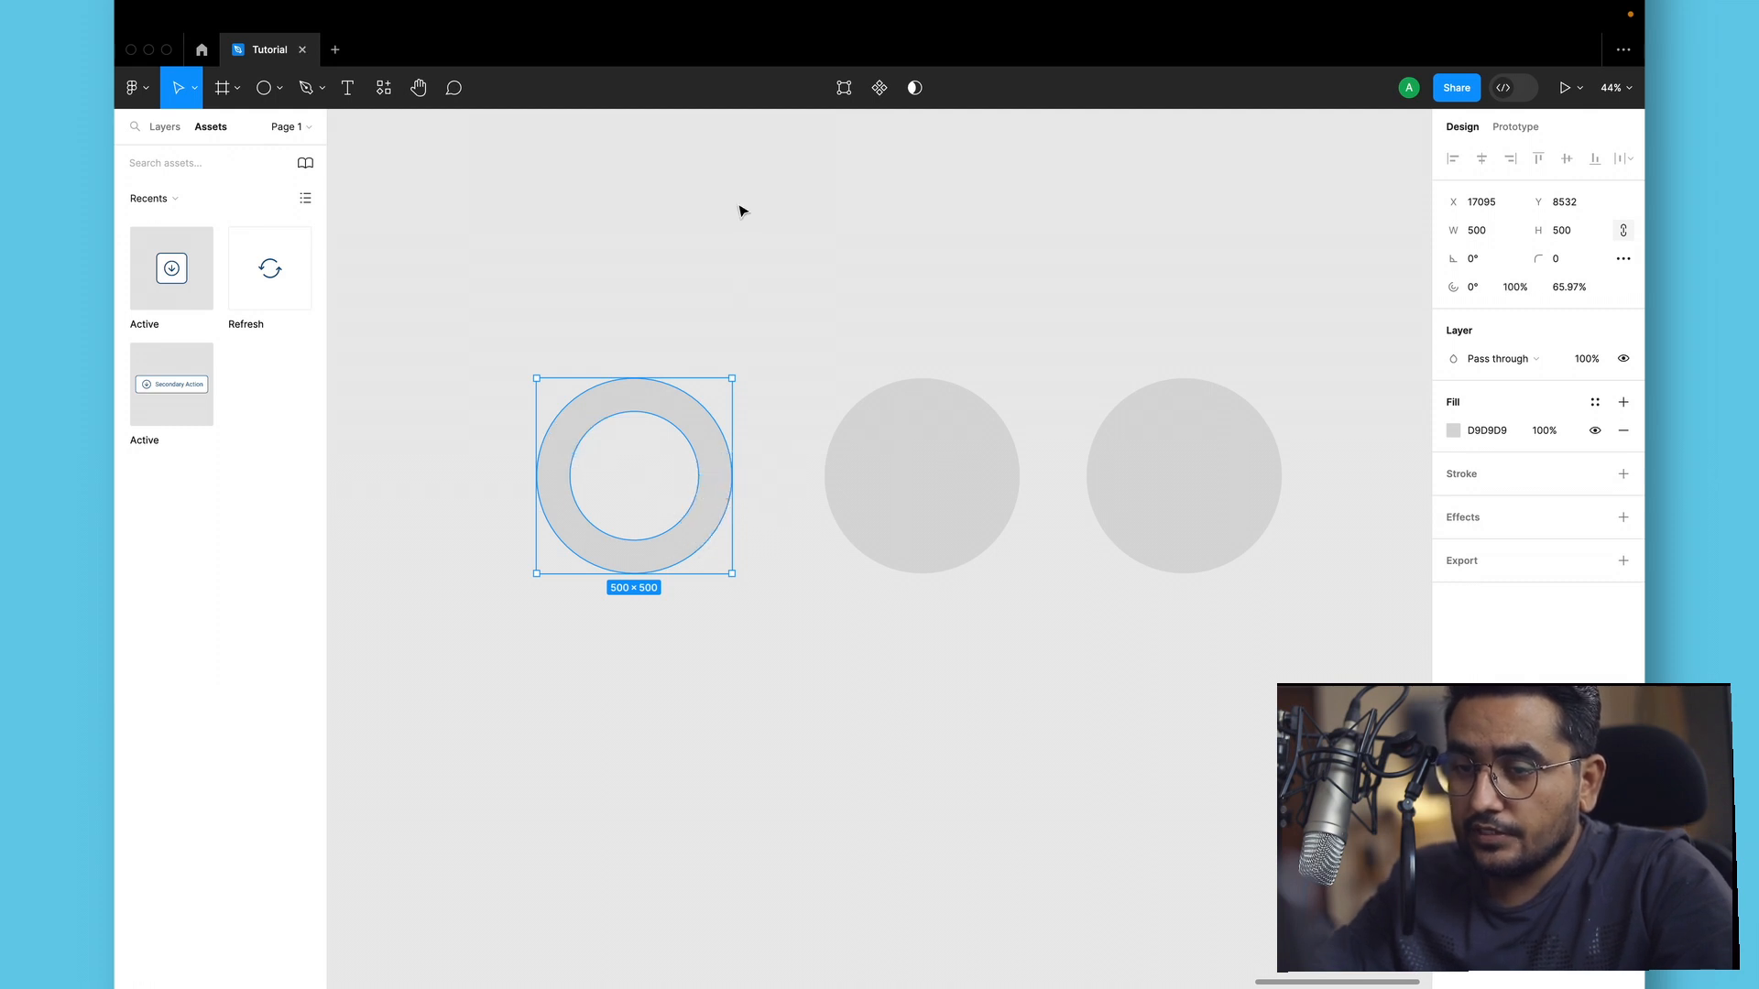
{"action": "left_click_drag", "start_coordinate": [634, 476], "coordinate": [634, 462]}
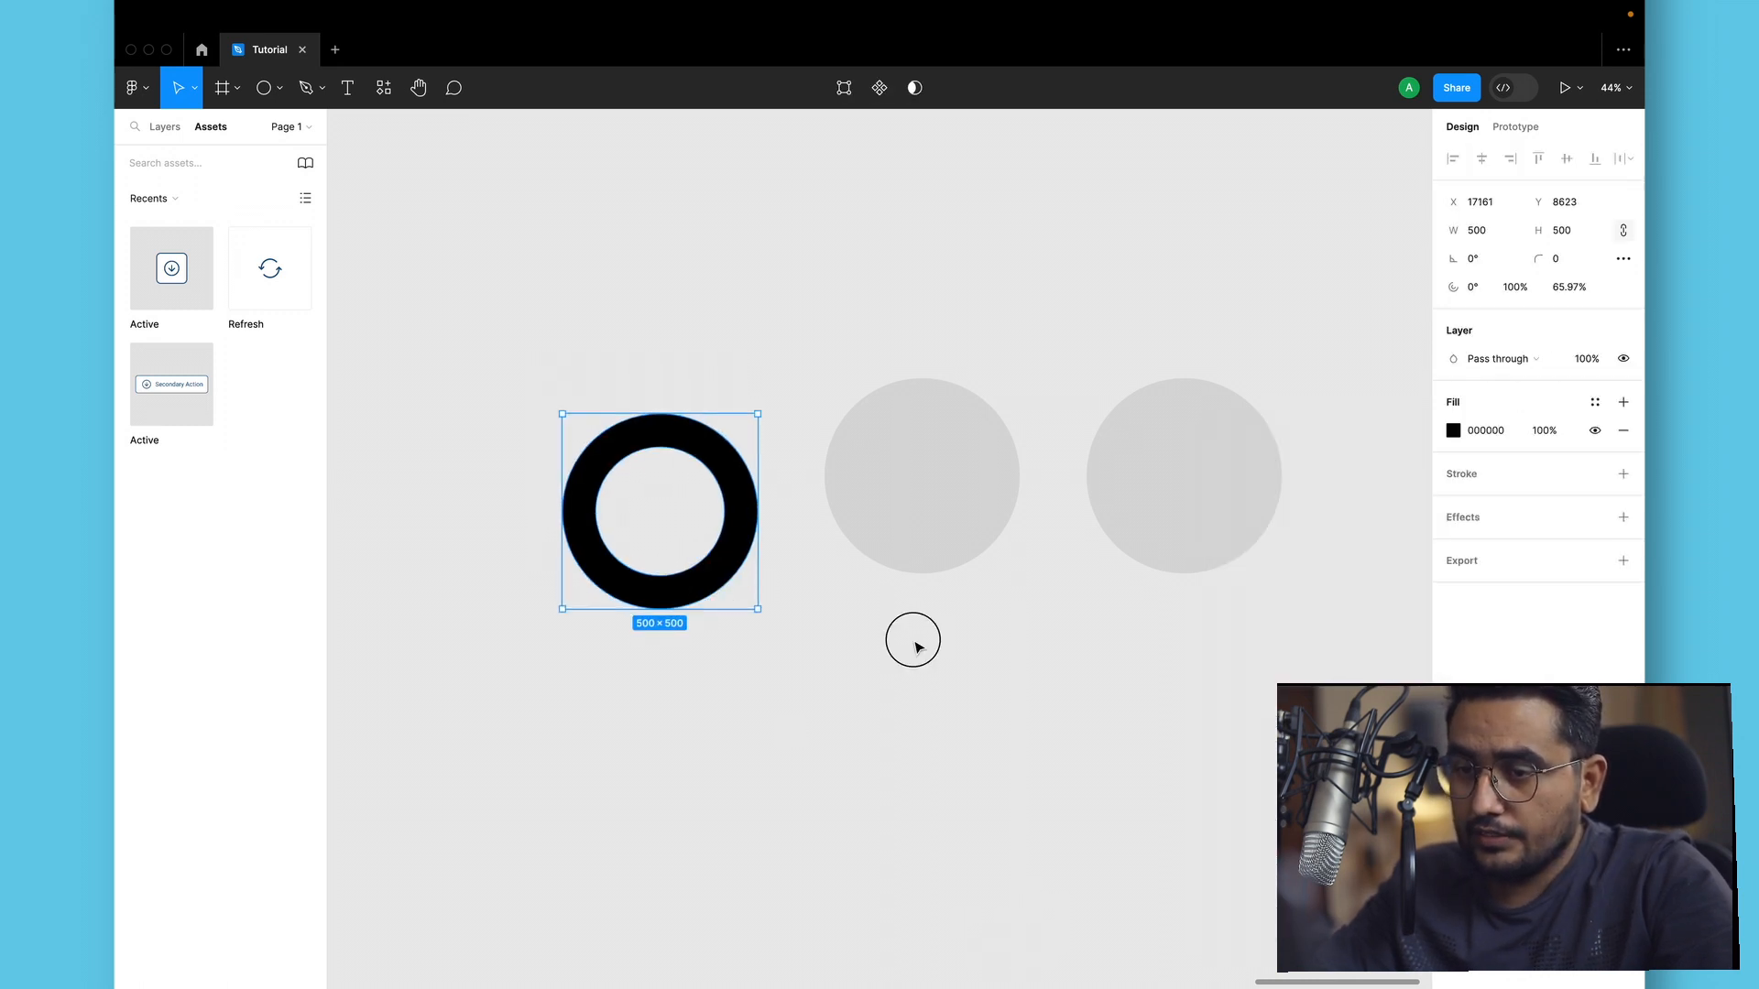
Thin the second circle into a narrow full-loop ring and shrink it to 480×480 centred over the black ring.
{"action": "left_click", "coordinate": [923, 493]}
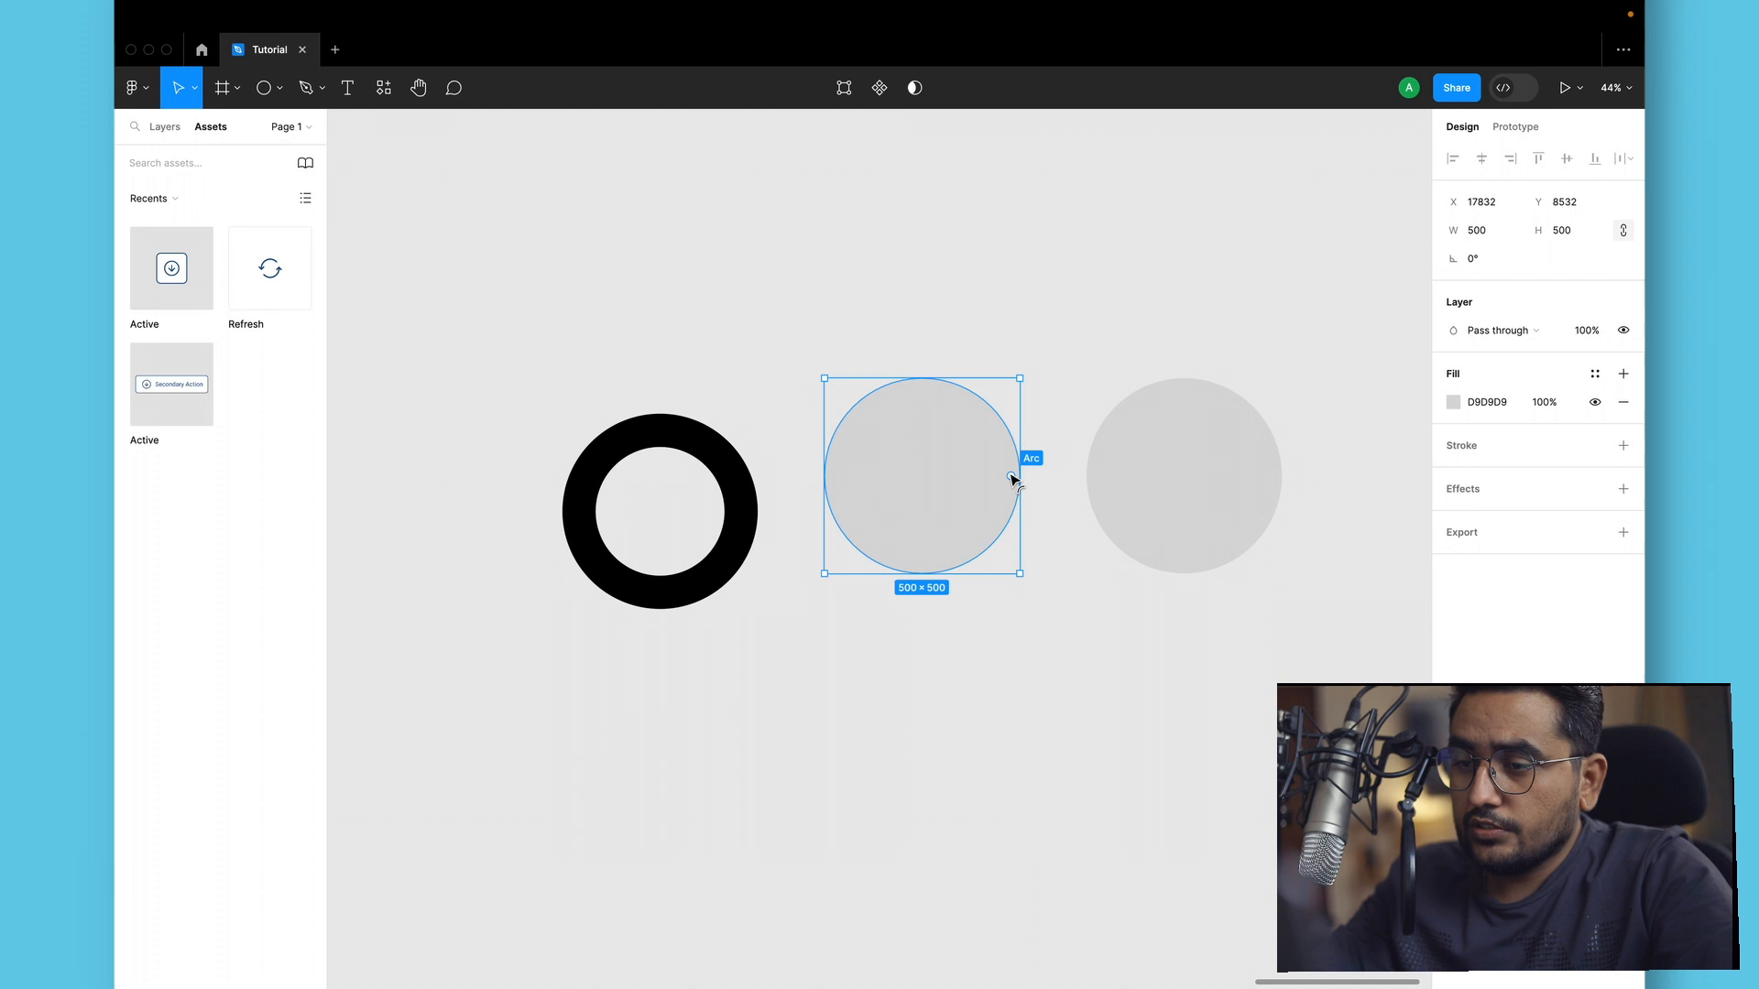
{"action": "left_click_drag", "start_coordinate": [1015, 476], "coordinate": [967, 528]}
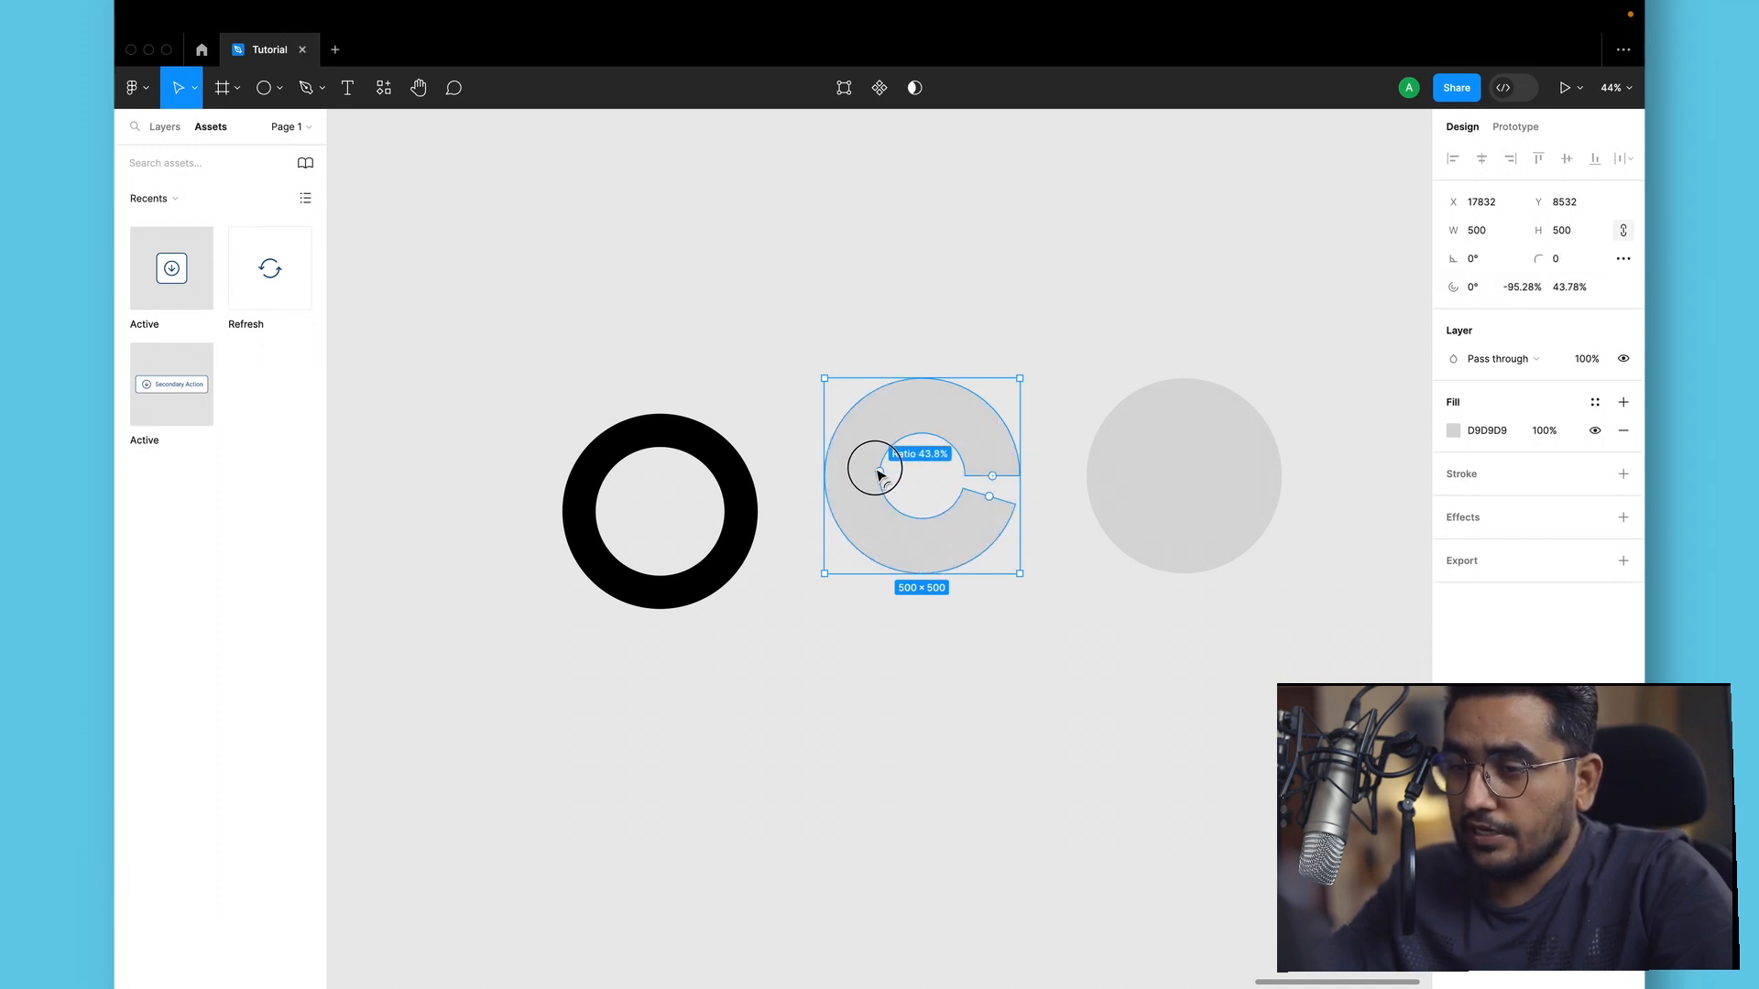
{"action": "left_click_drag", "start_coordinate": [877, 473], "coordinate": [852, 460]}
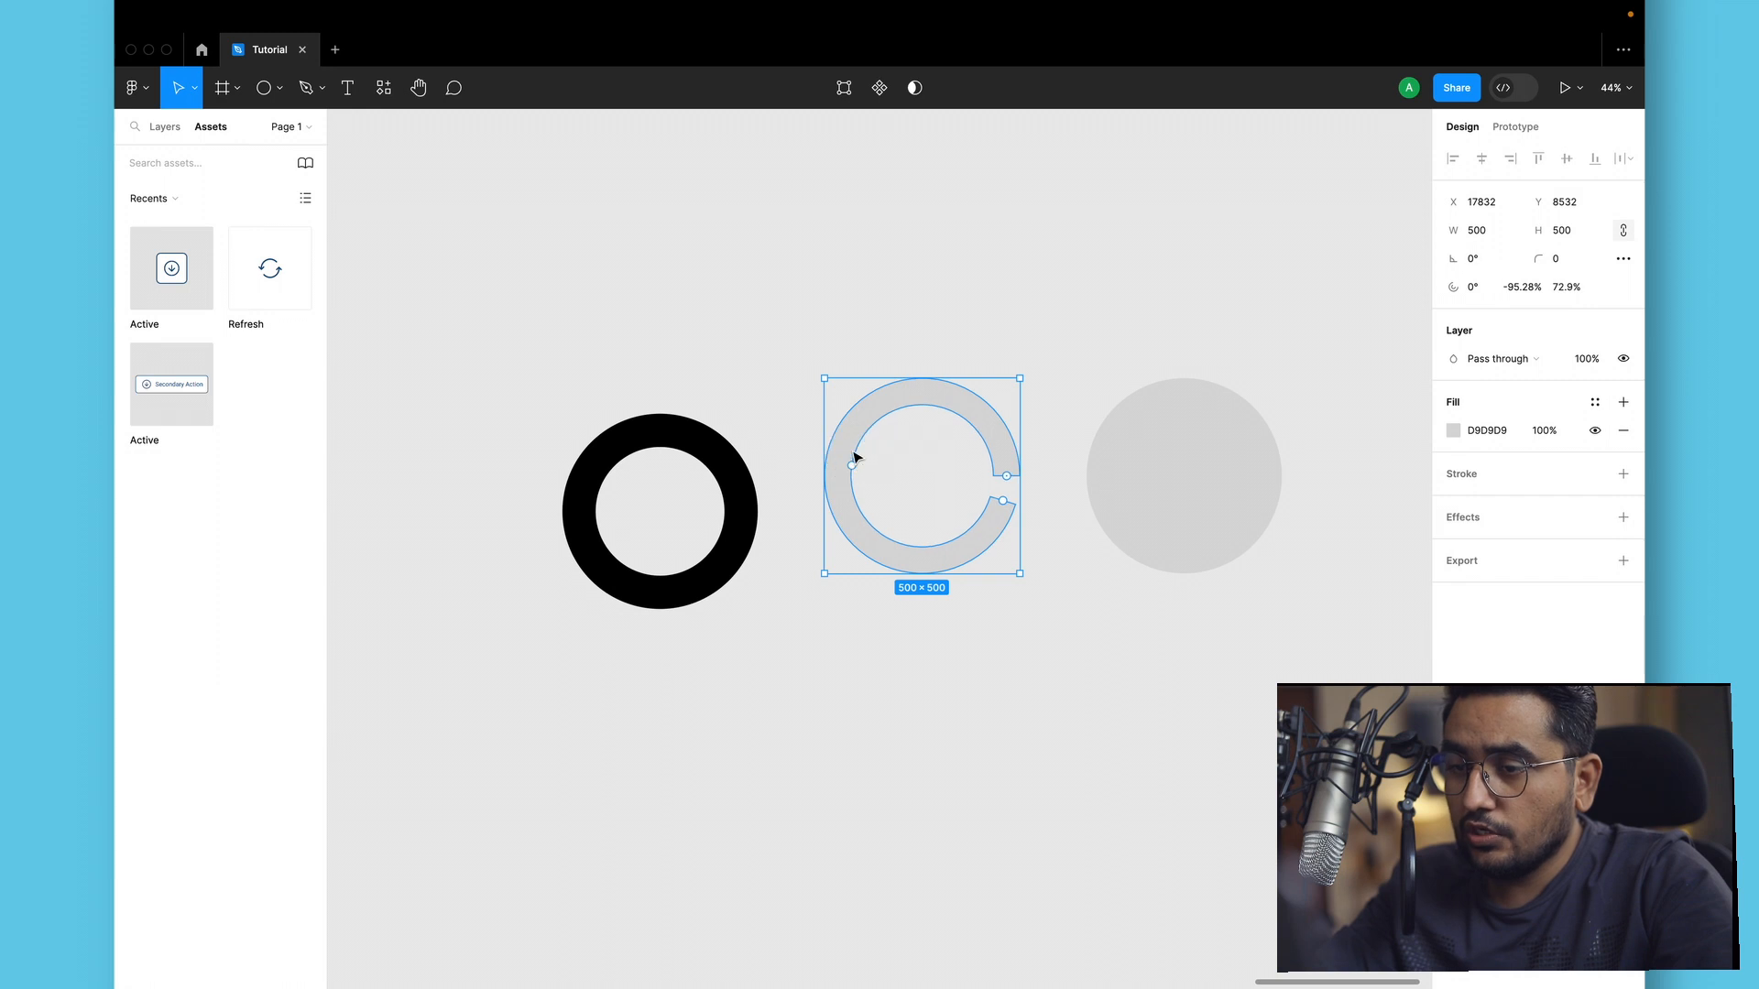
{"action": "left_click_drag", "start_coordinate": [999, 471], "coordinate": [1006, 482]}
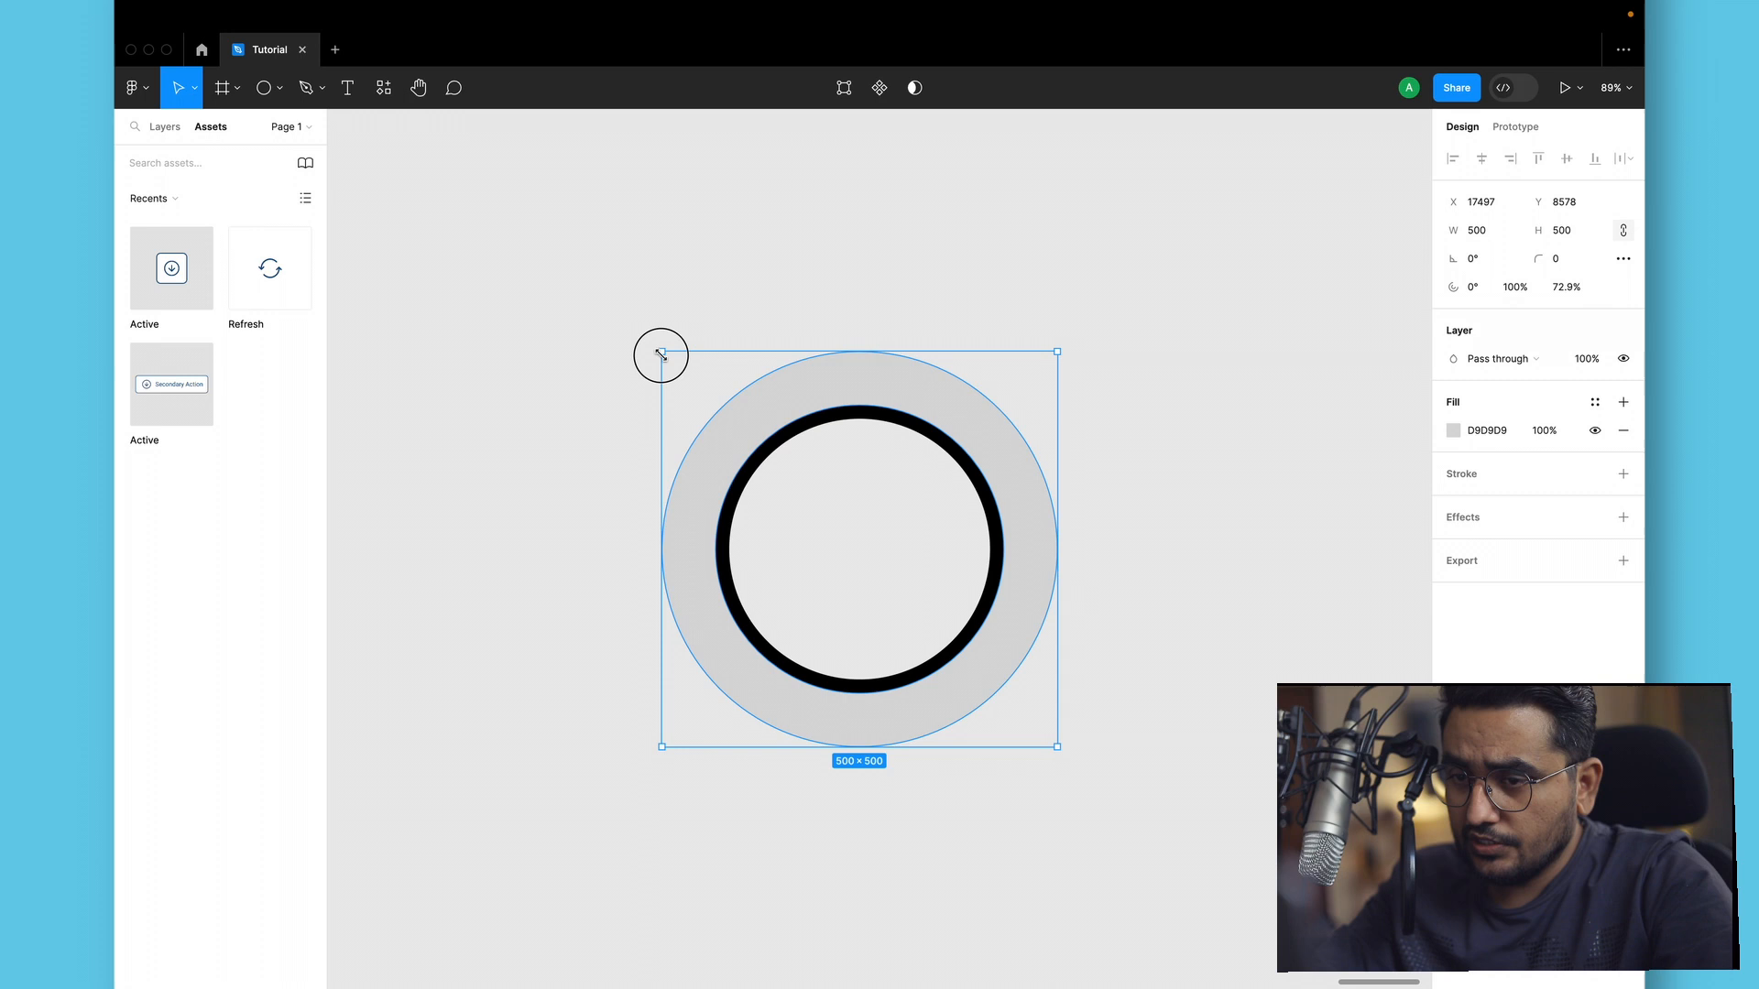
{"action": "left_click_drag", "start_coordinate": [662, 352], "coordinate": [670, 362]}
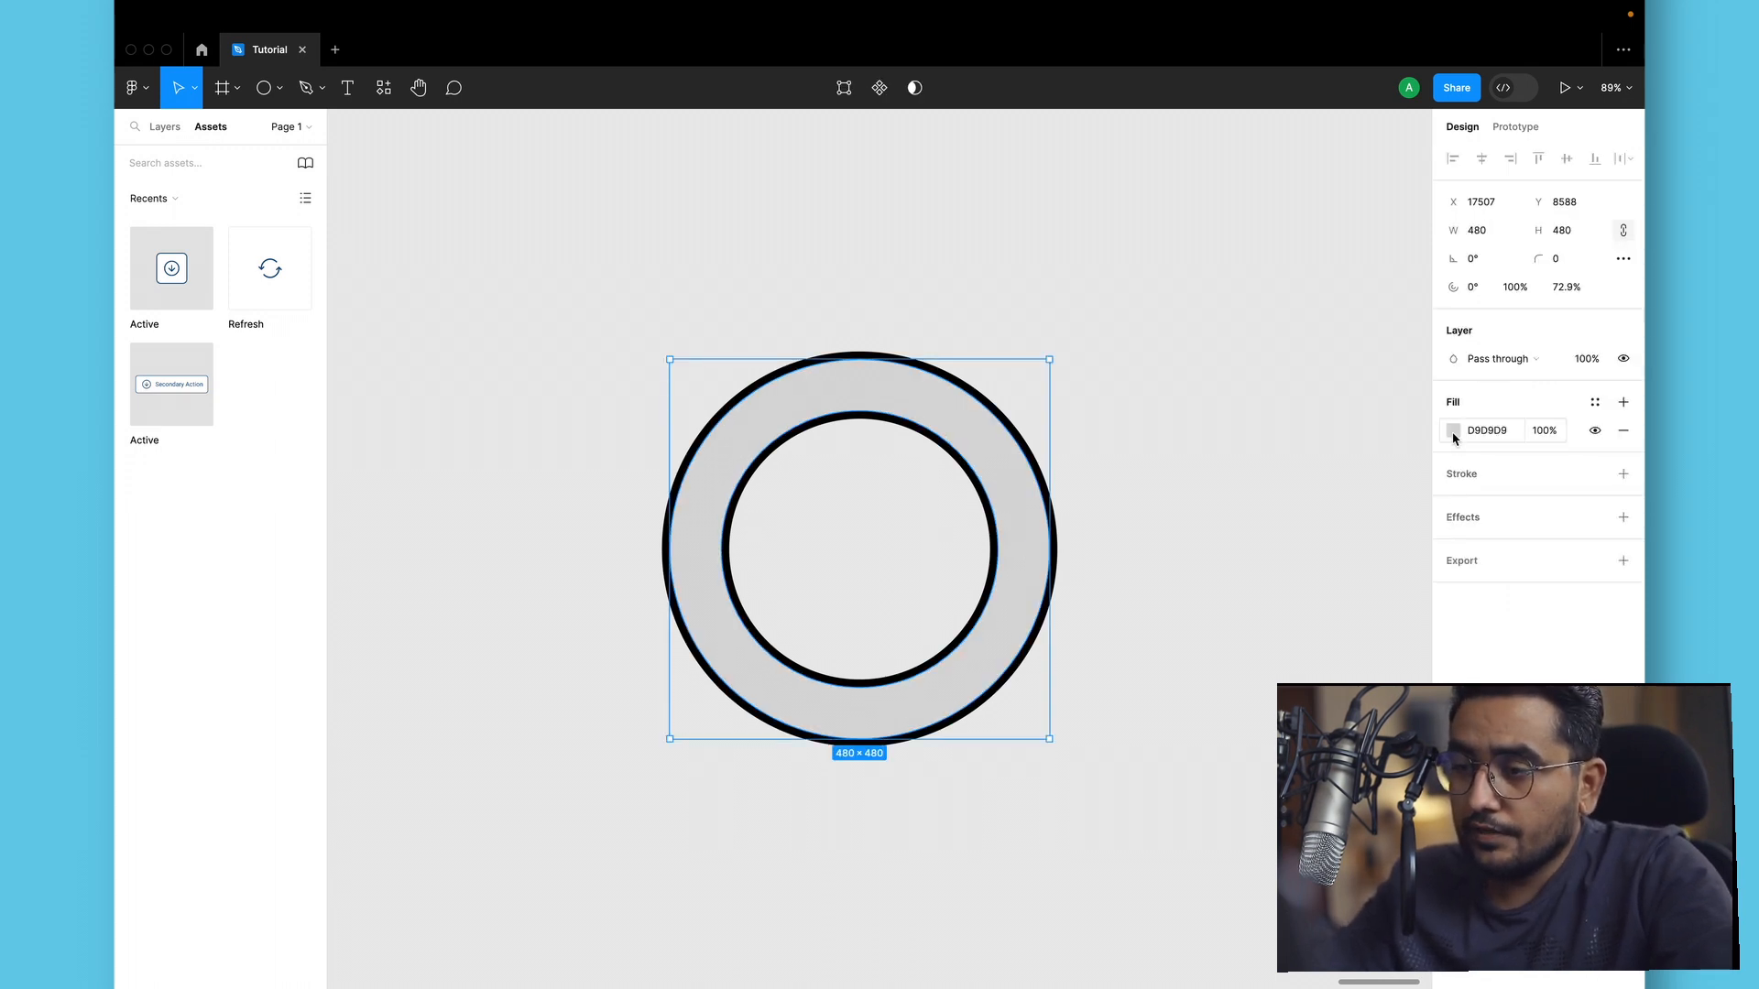
Give the inner ring a diagonal linear gradient fill with its end stop set to bright cyan.
{"action": "left_click", "coordinate": [1451, 431]}
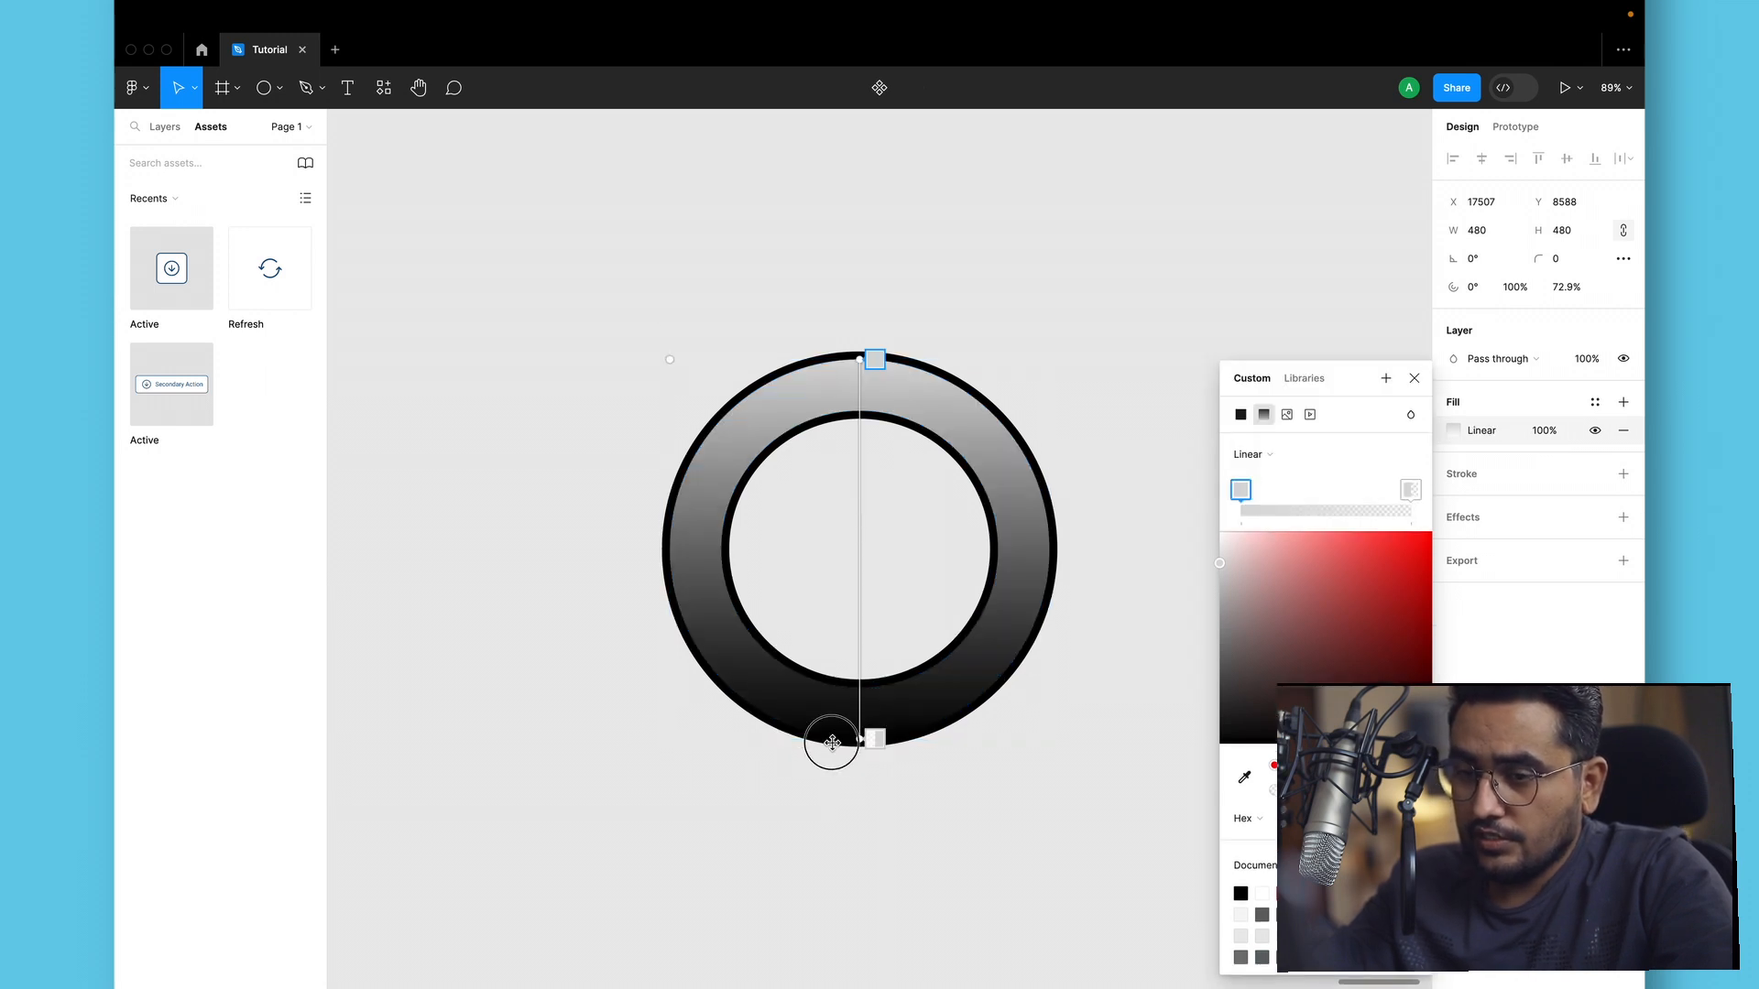
{"action": "left_click_drag", "start_coordinate": [832, 742], "coordinate": [716, 719]}
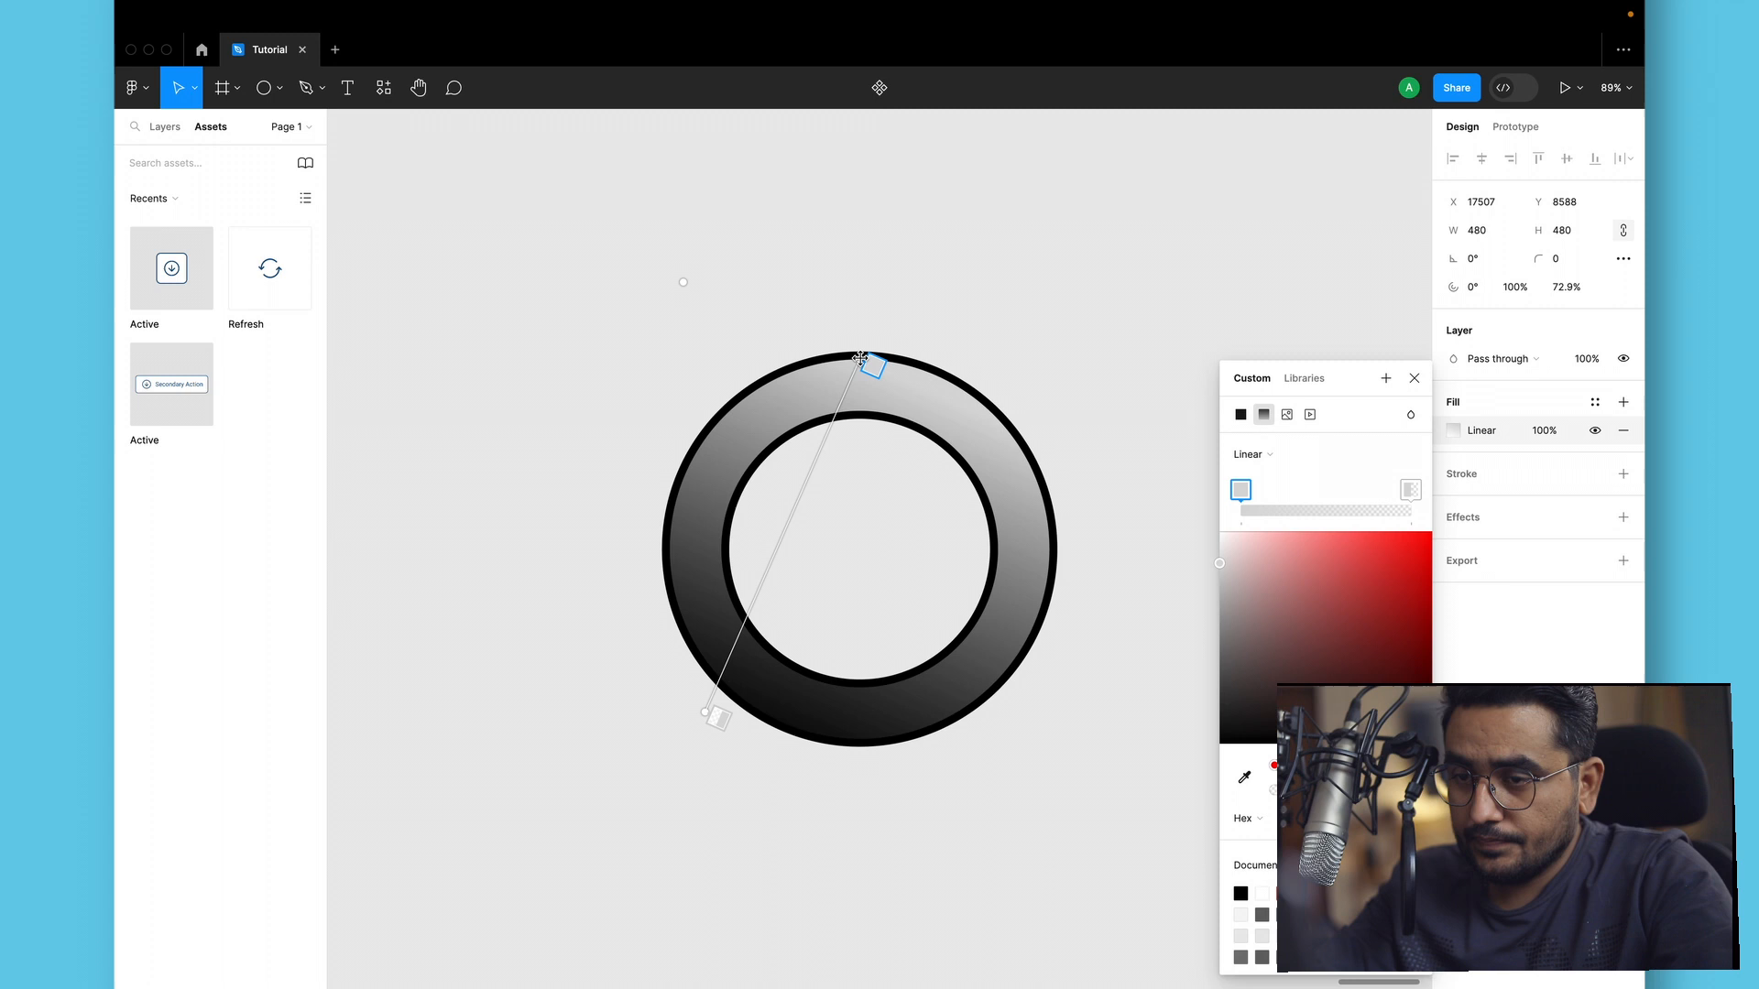
{"action": "left_click_drag", "start_coordinate": [864, 361], "coordinate": [975, 436]}
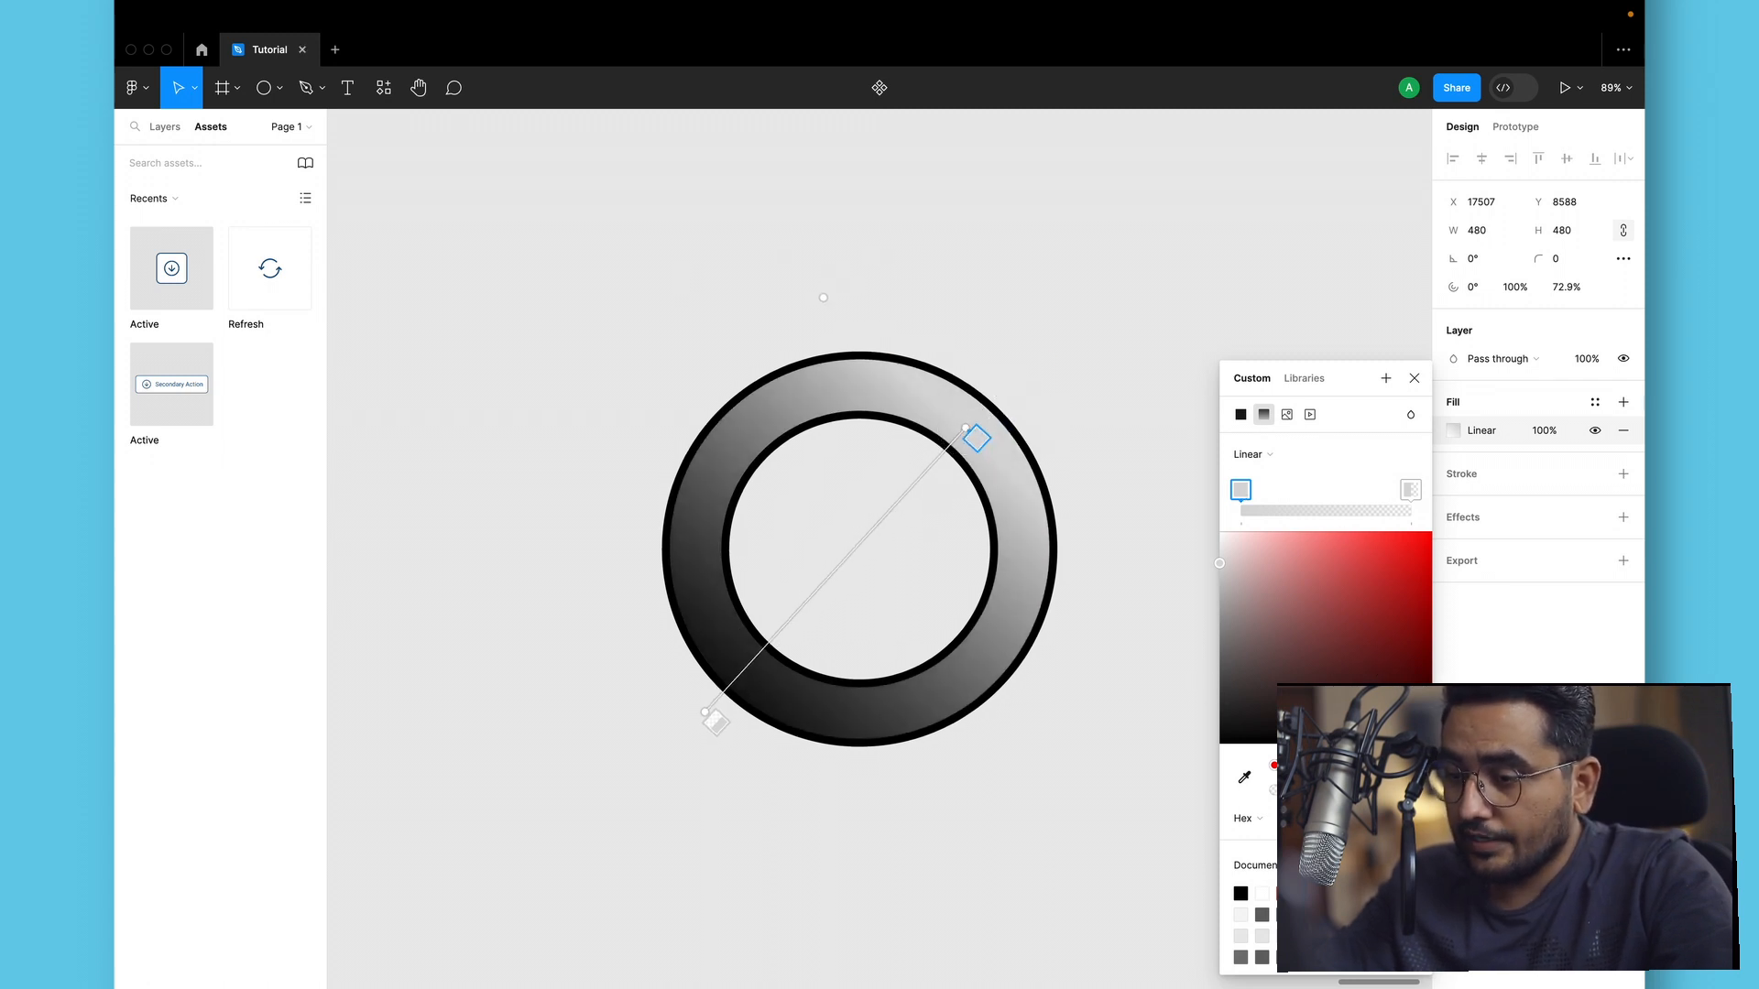
{"action": "left_click", "coordinate": [1343, 539]}
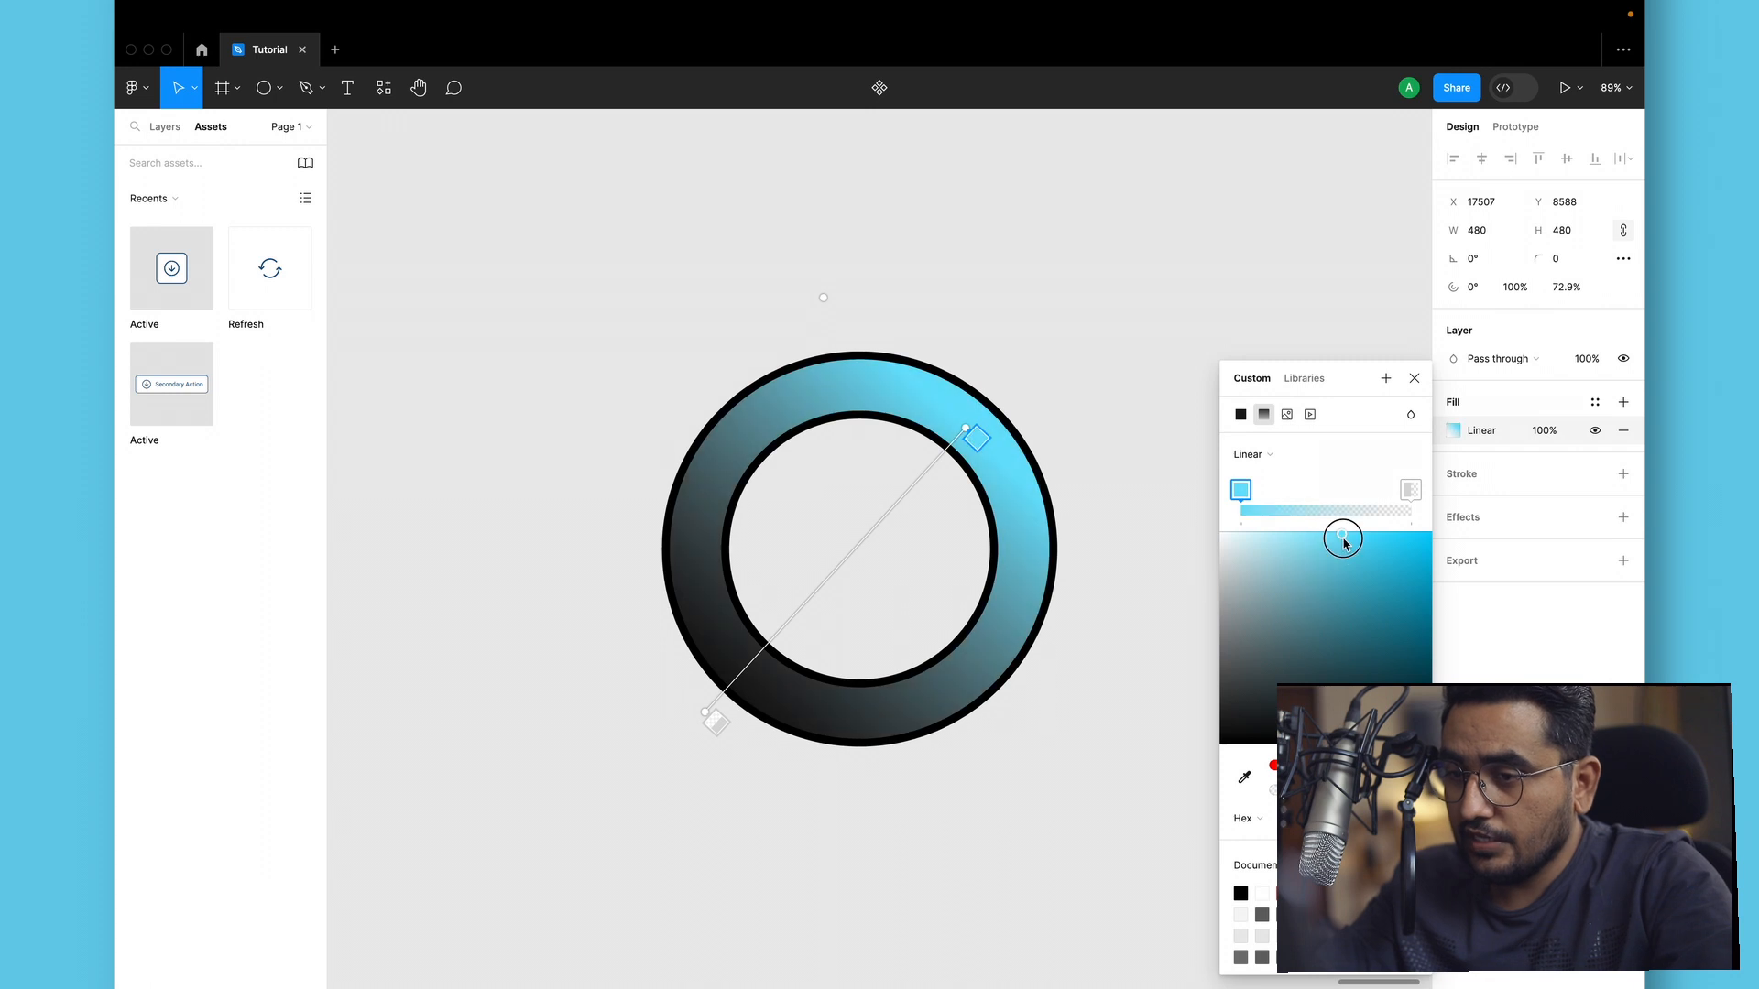
{"action": "left_click_drag", "start_coordinate": [1343, 537], "coordinate": [1343, 533]}
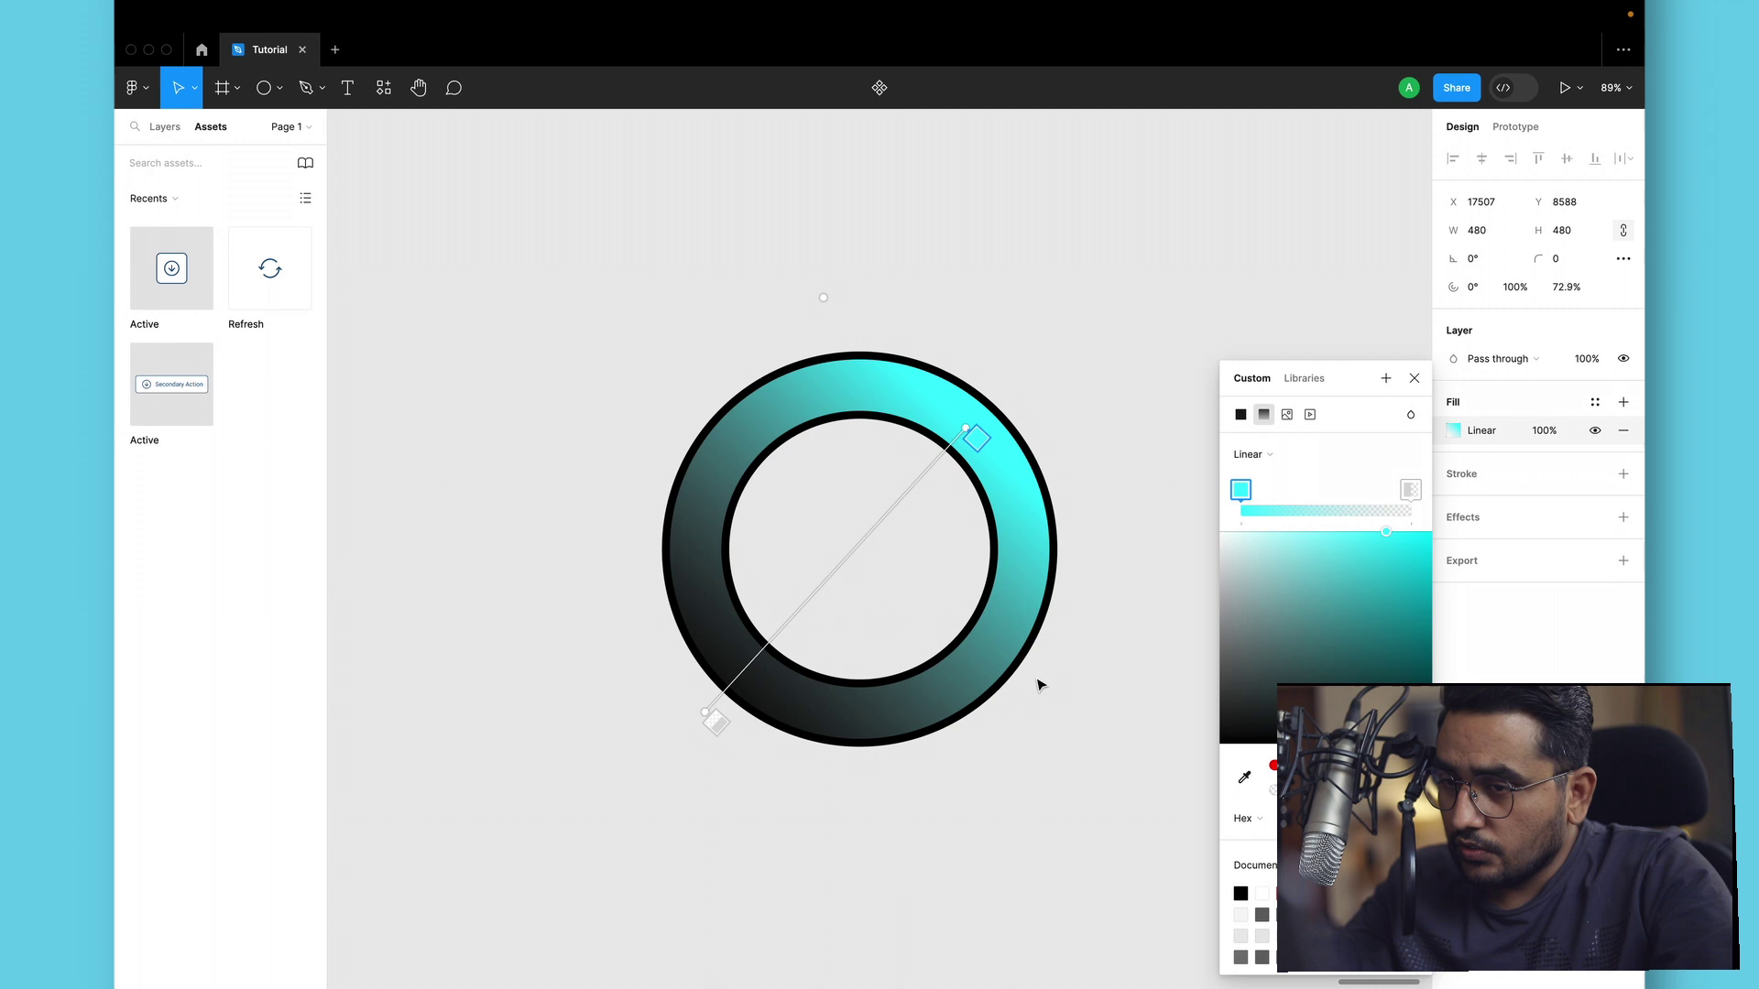
Adjust the gradient's black start point toward the ring's lower left.
{"action": "left_click_drag", "start_coordinate": [714, 719], "coordinate": [667, 746]}
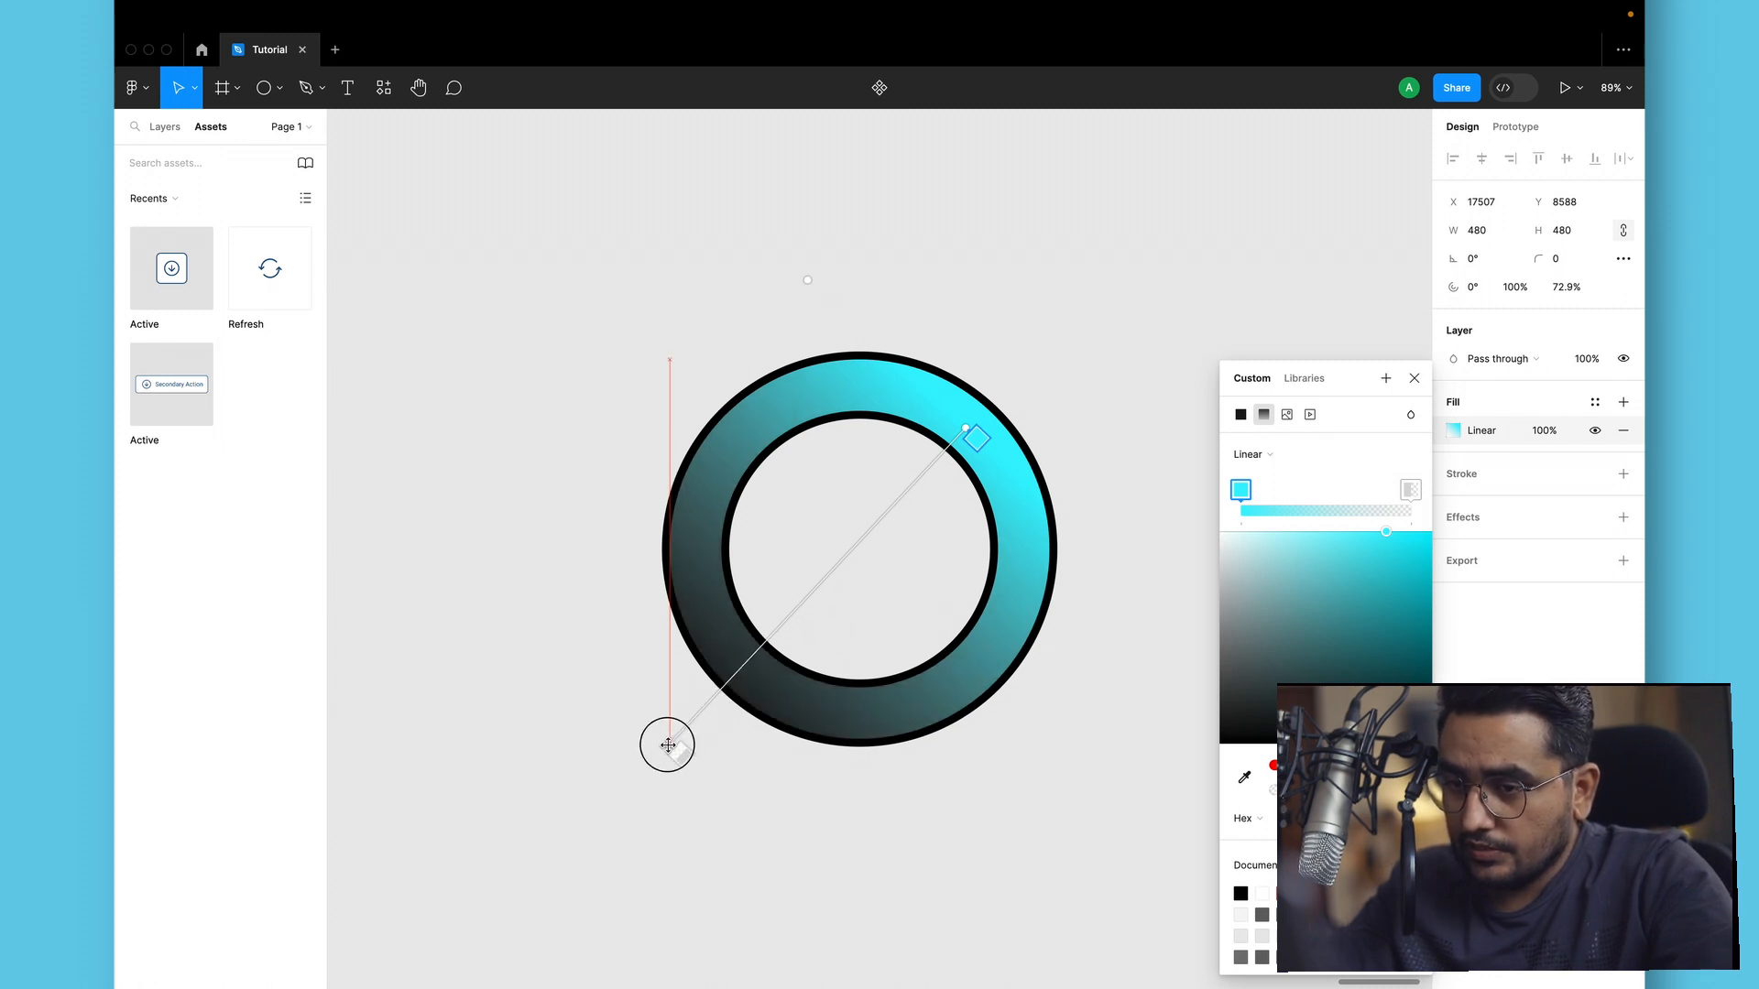
{"action": "left_click_drag", "start_coordinate": [667, 746], "coordinate": [731, 707]}
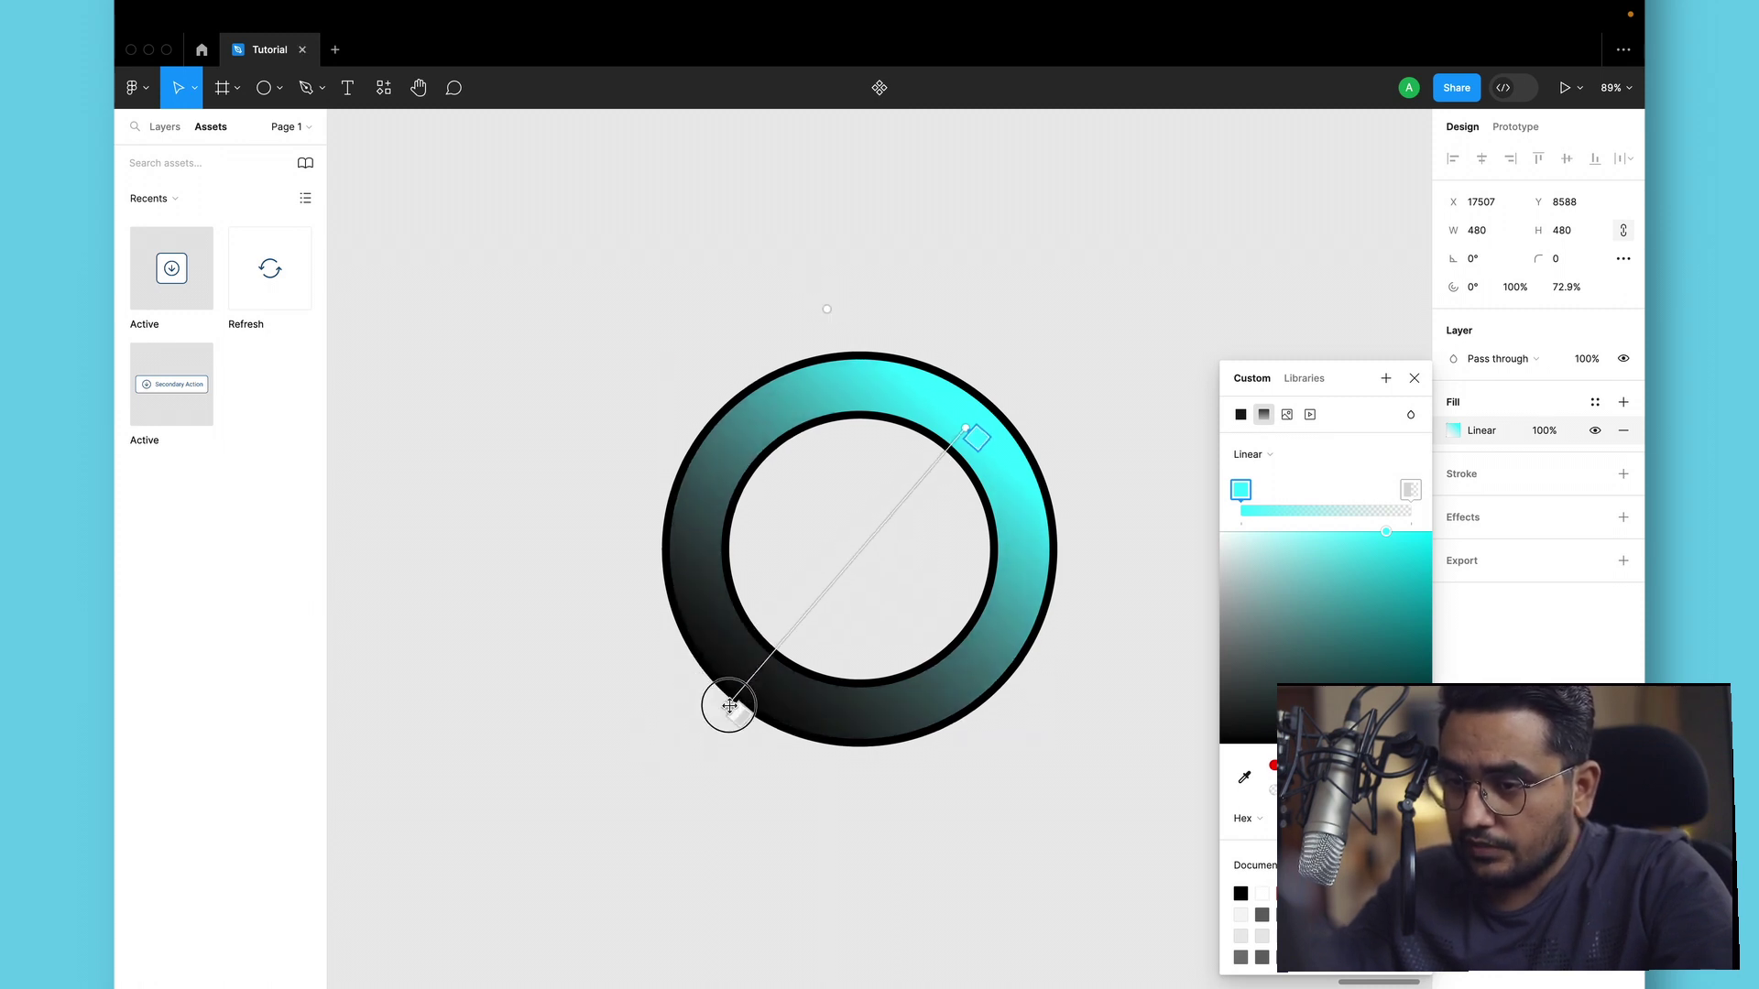
{"action": "left_click_drag", "start_coordinate": [727, 705], "coordinate": [674, 594]}
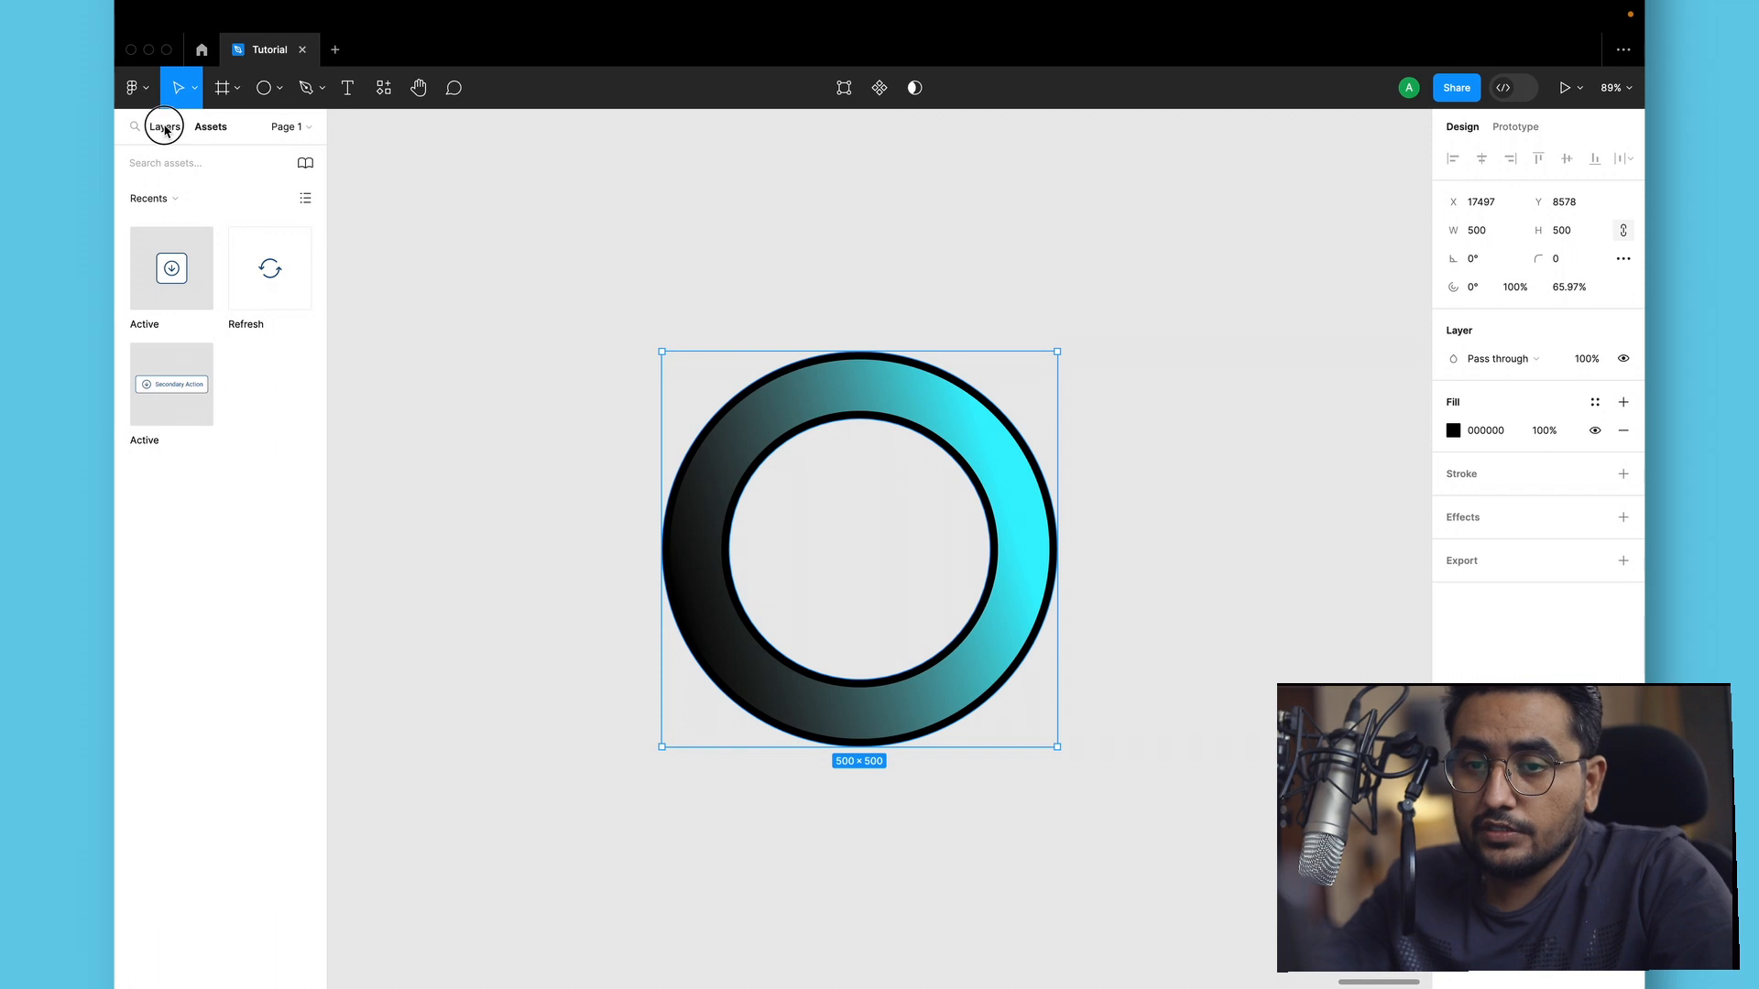
Rename the gradient ring layer to FG in the Layers list and add a stroke to it.
{"action": "left_click", "coordinate": [165, 126]}
{"action": "type", "text": "Load"}
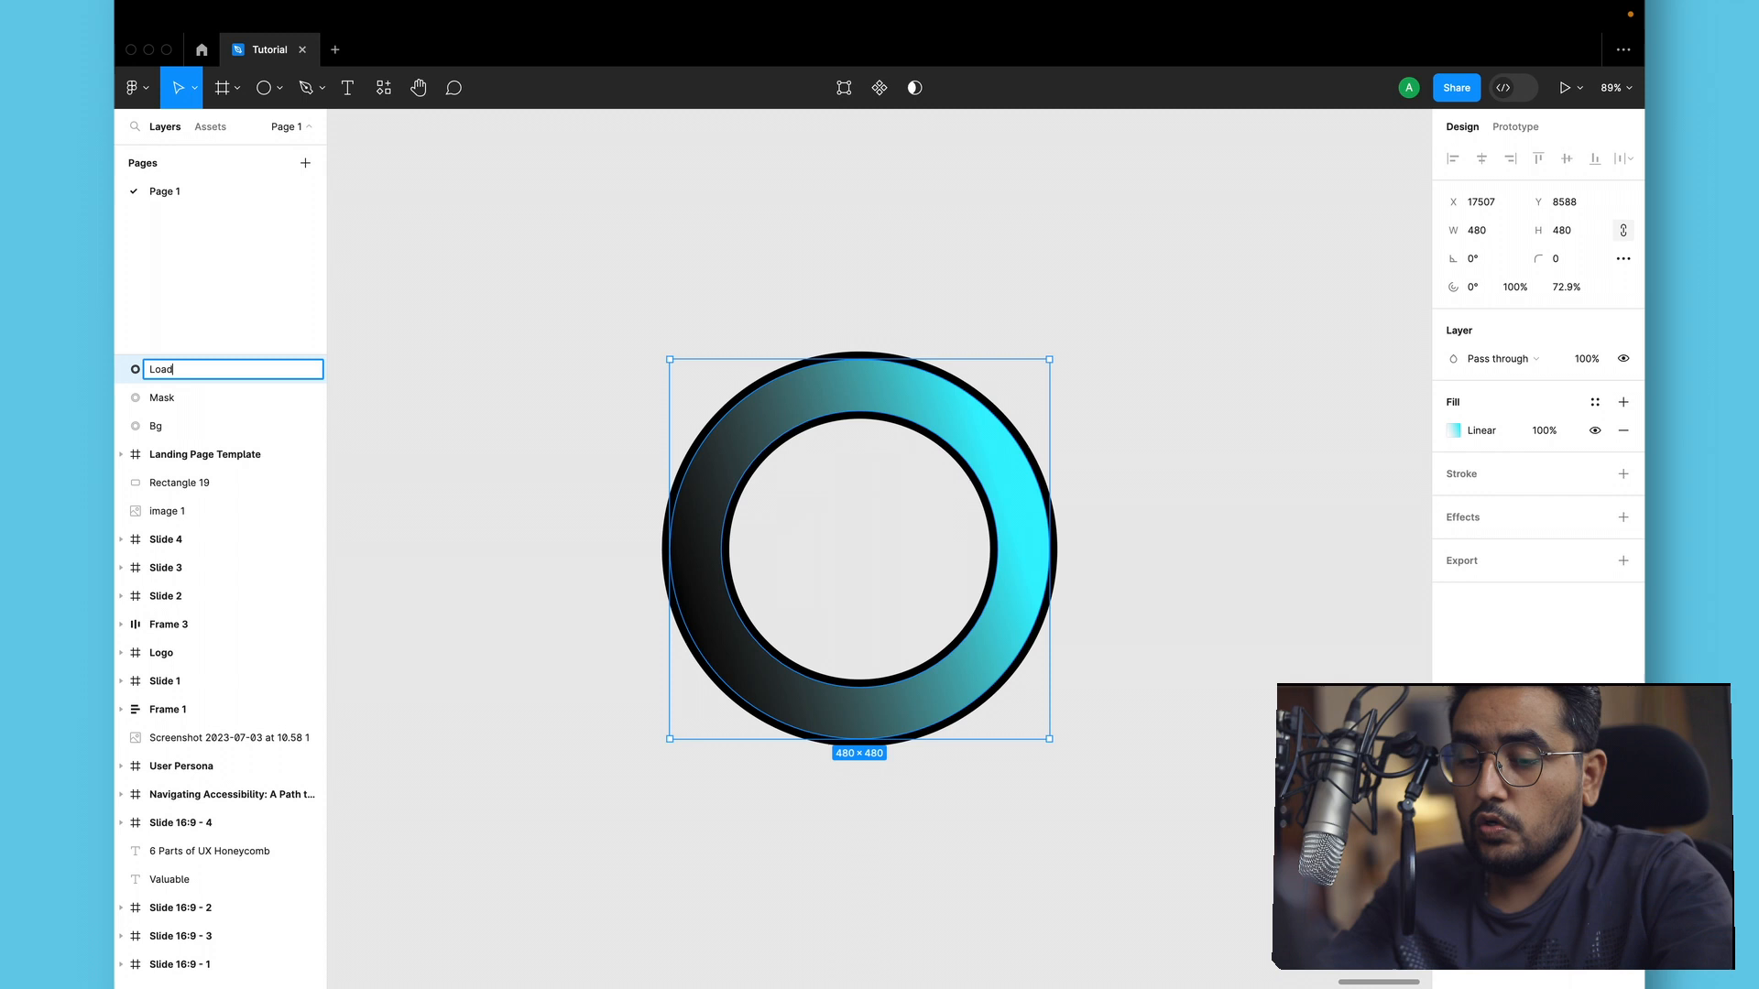
{"action": "key", "text": "Enter"}
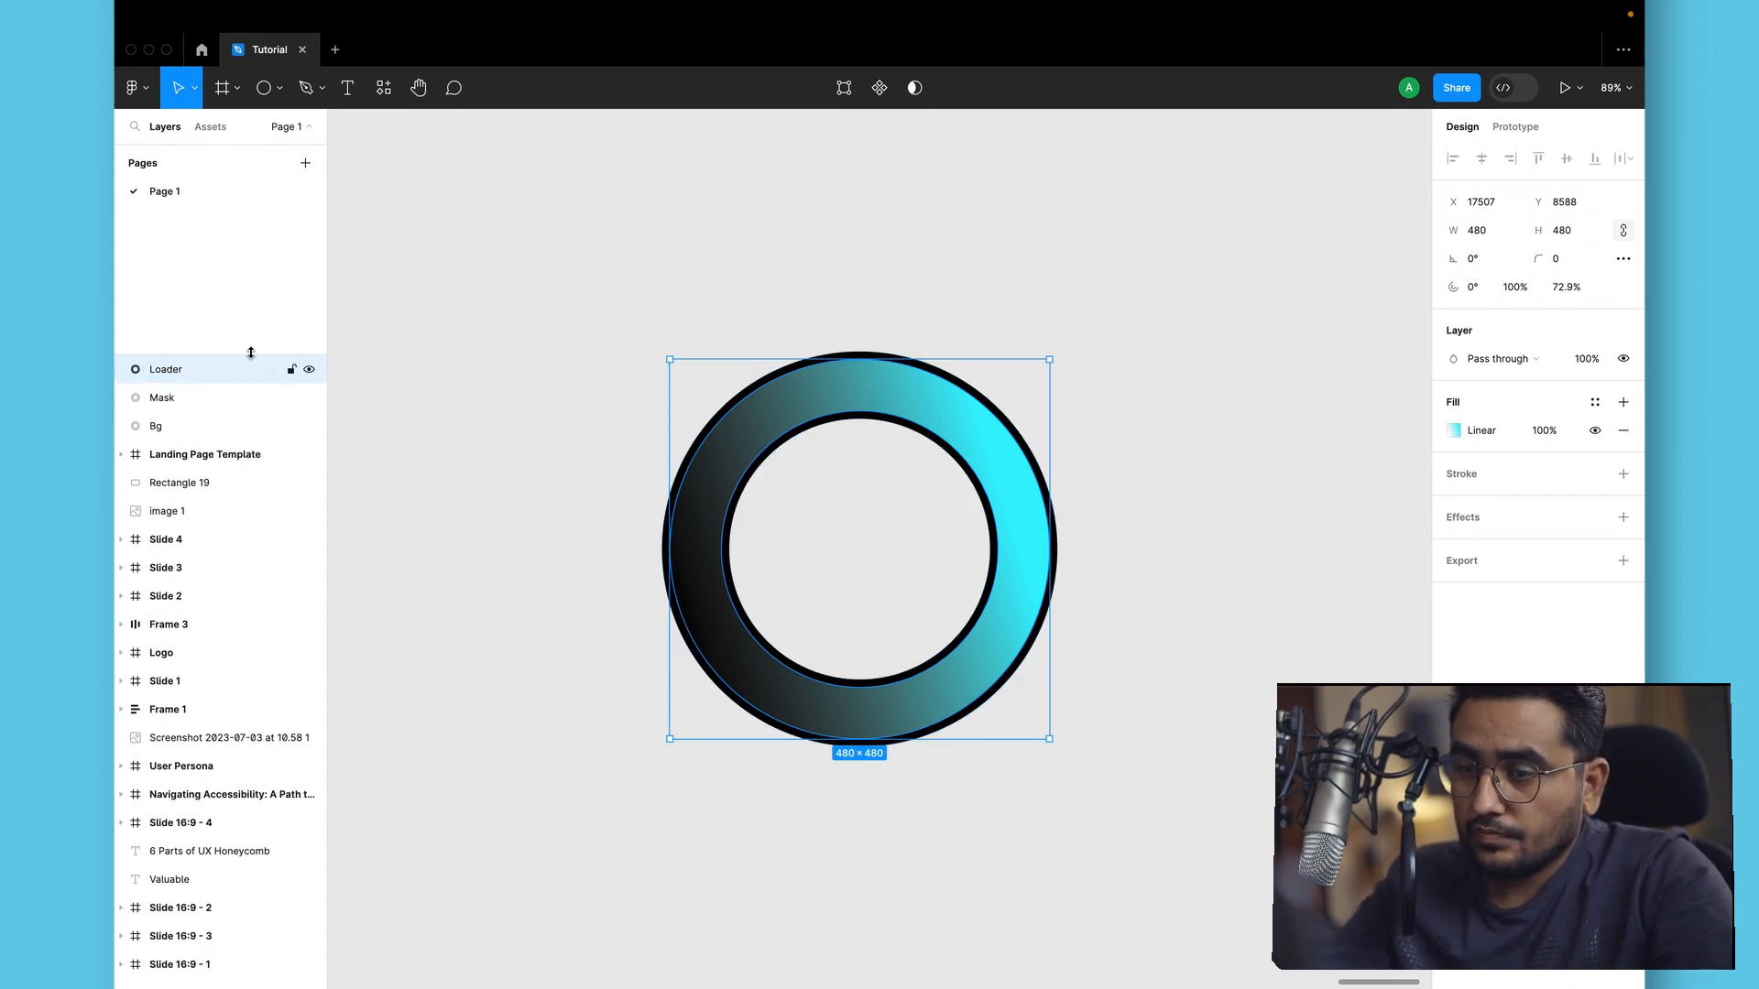
{"action": "mouse_move", "coordinate": [169, 374]}
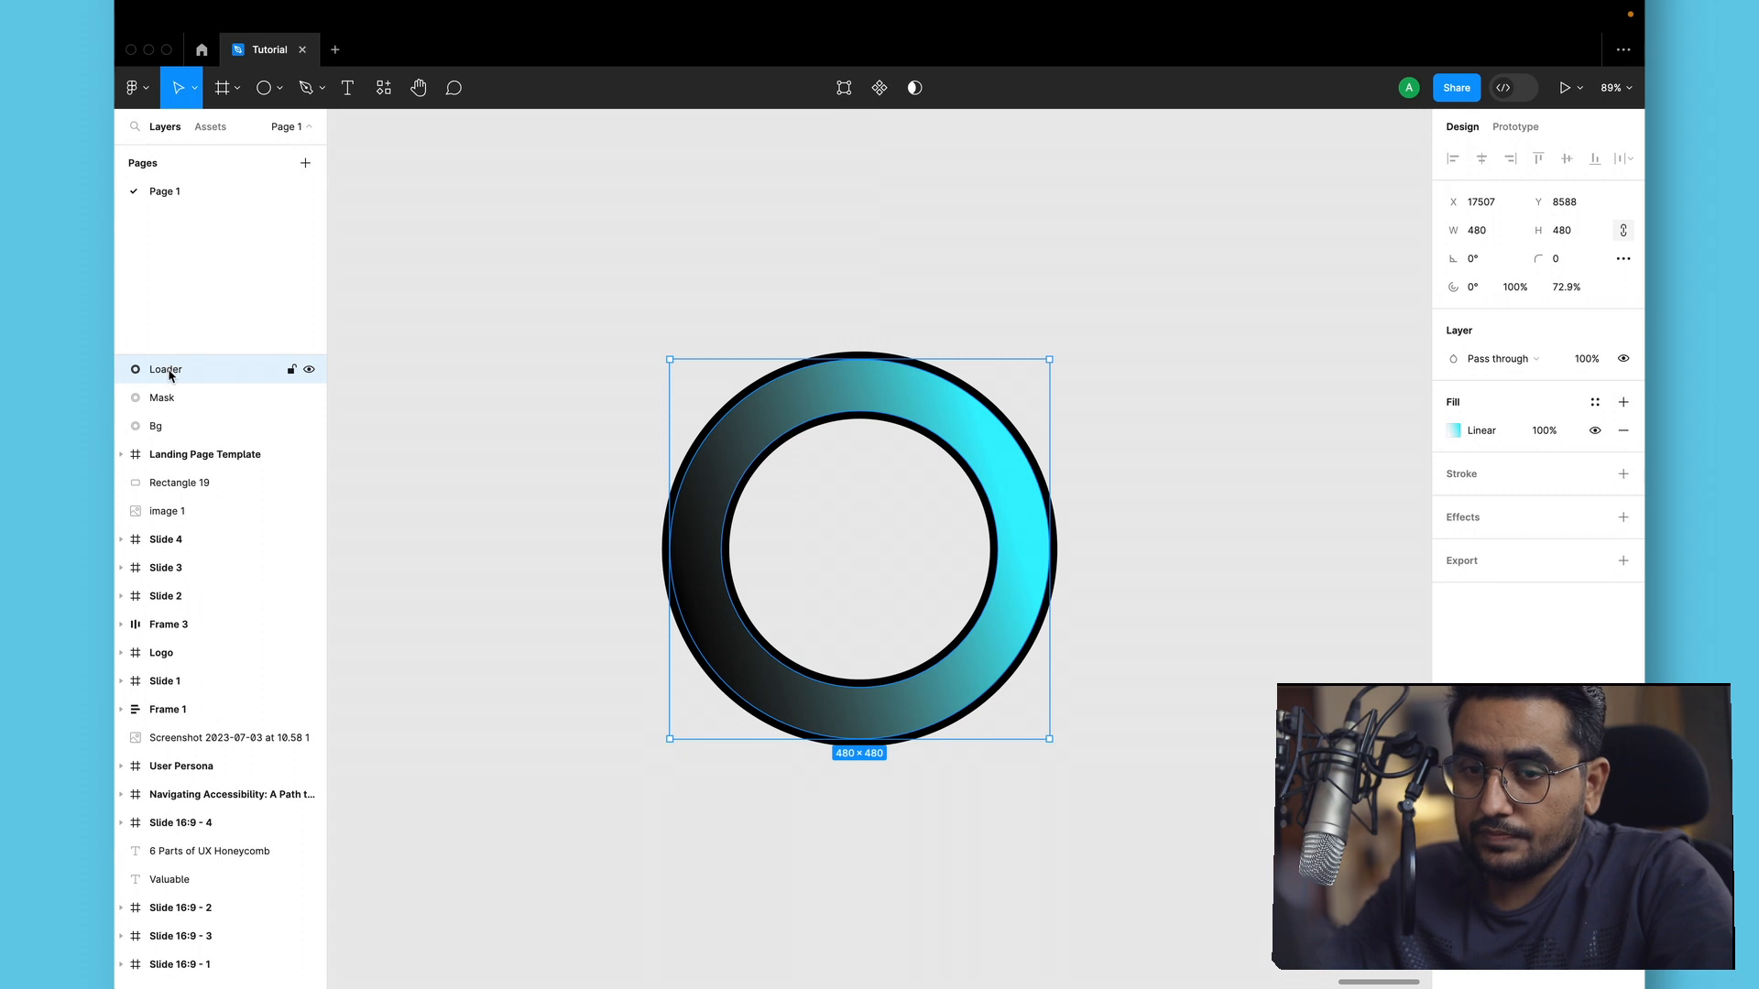
{"action": "double_click", "coordinate": [165, 370]}
{"action": "type", "text": "FG"}
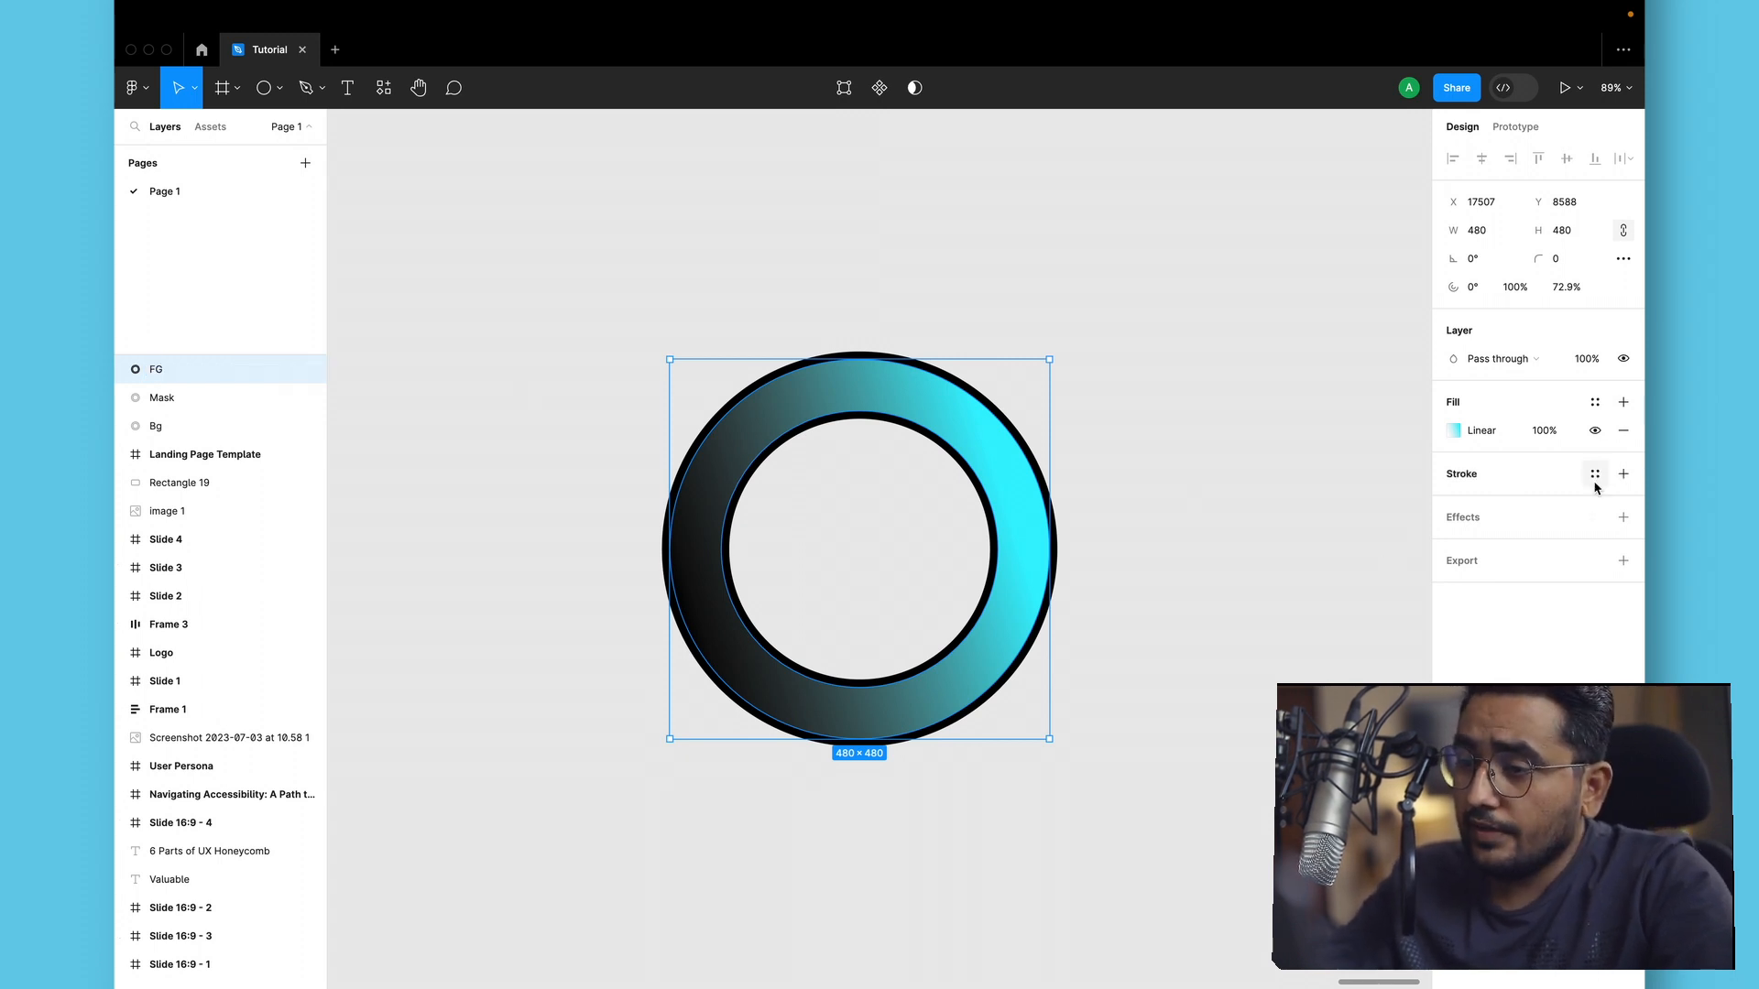
{"action": "left_click", "coordinate": [1624, 473]}
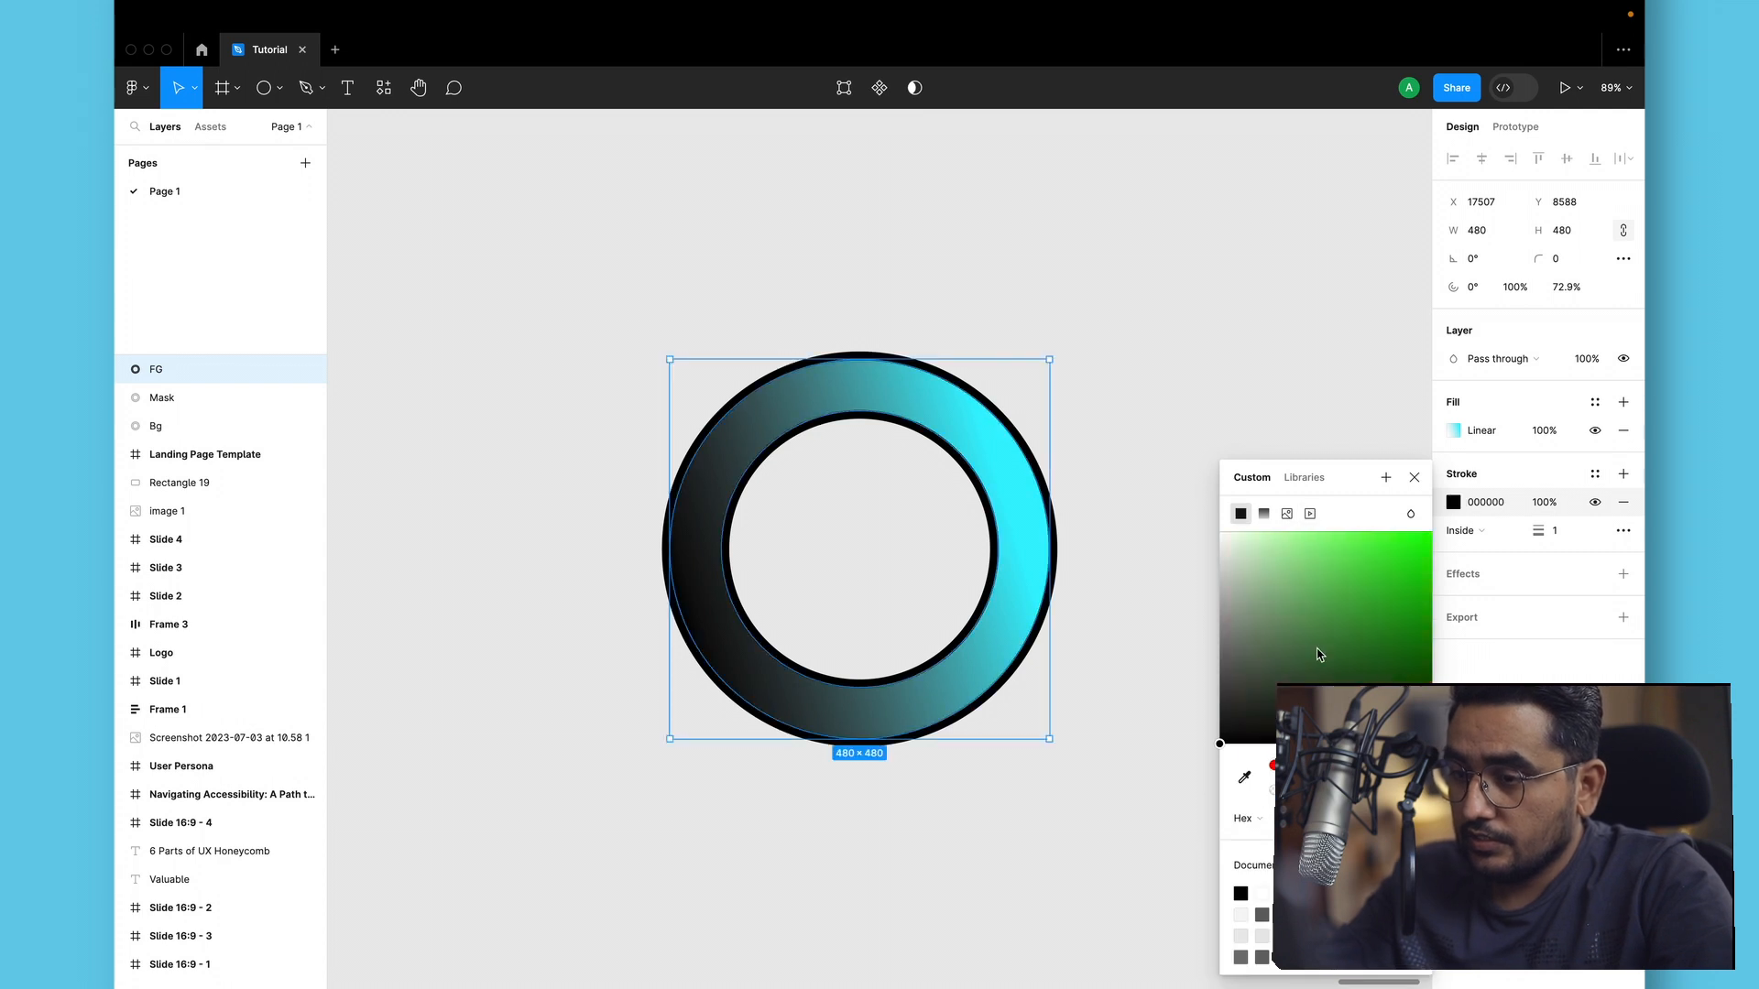
Make the FG ring's inside stroke bright cyan 51FFF5 at weight 2.
{"action": "left_click", "coordinate": [1365, 532]}
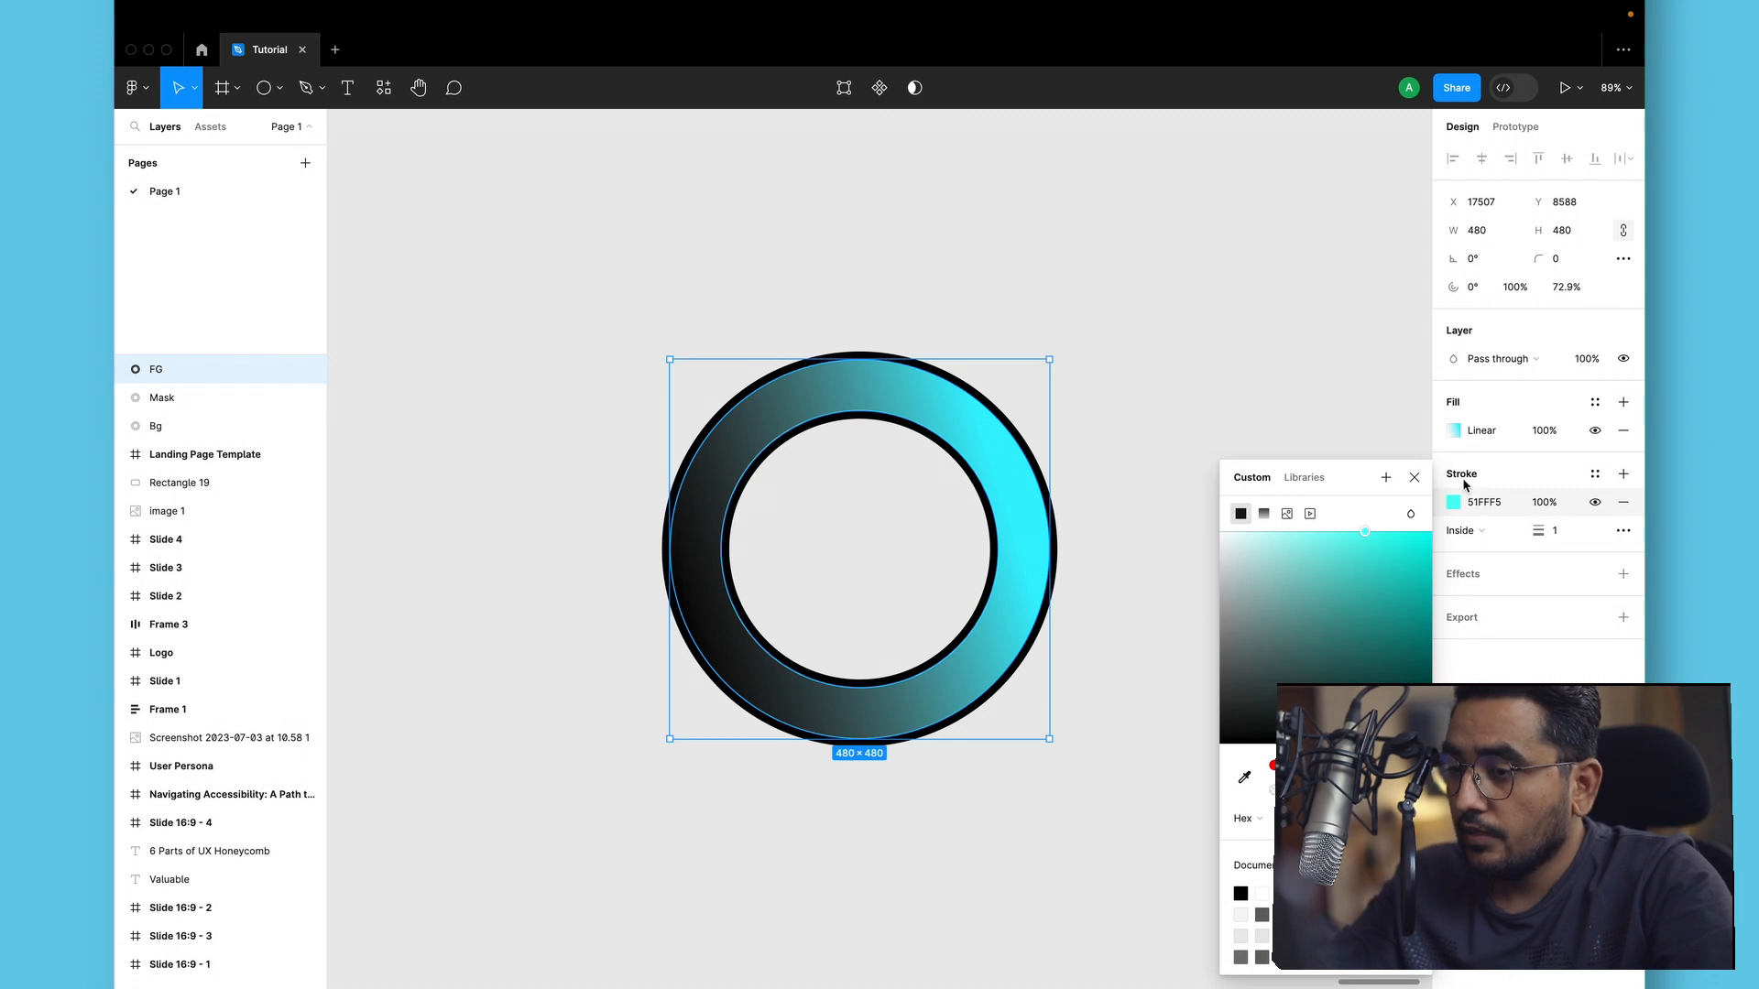
{"action": "left_click", "coordinate": [1414, 477]}
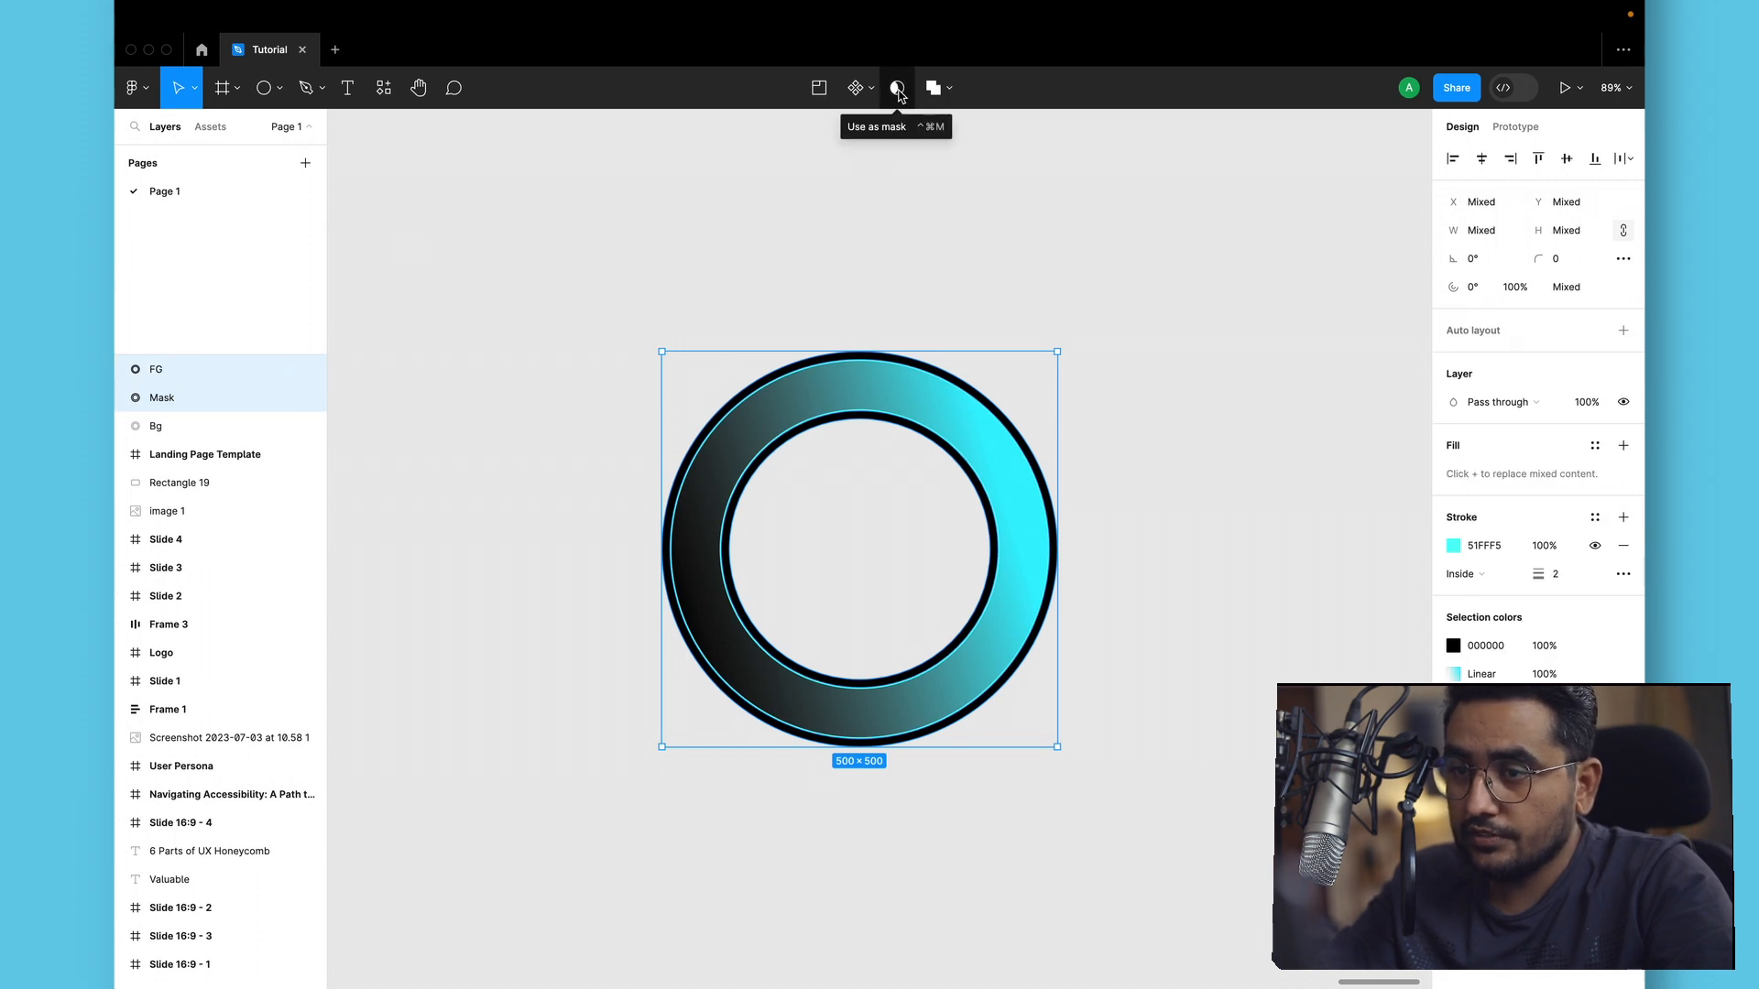
Move the Mask ring above FG and trim its arc sweep to a quarter covering the top-right.
{"action": "left_click", "coordinate": [898, 88]}
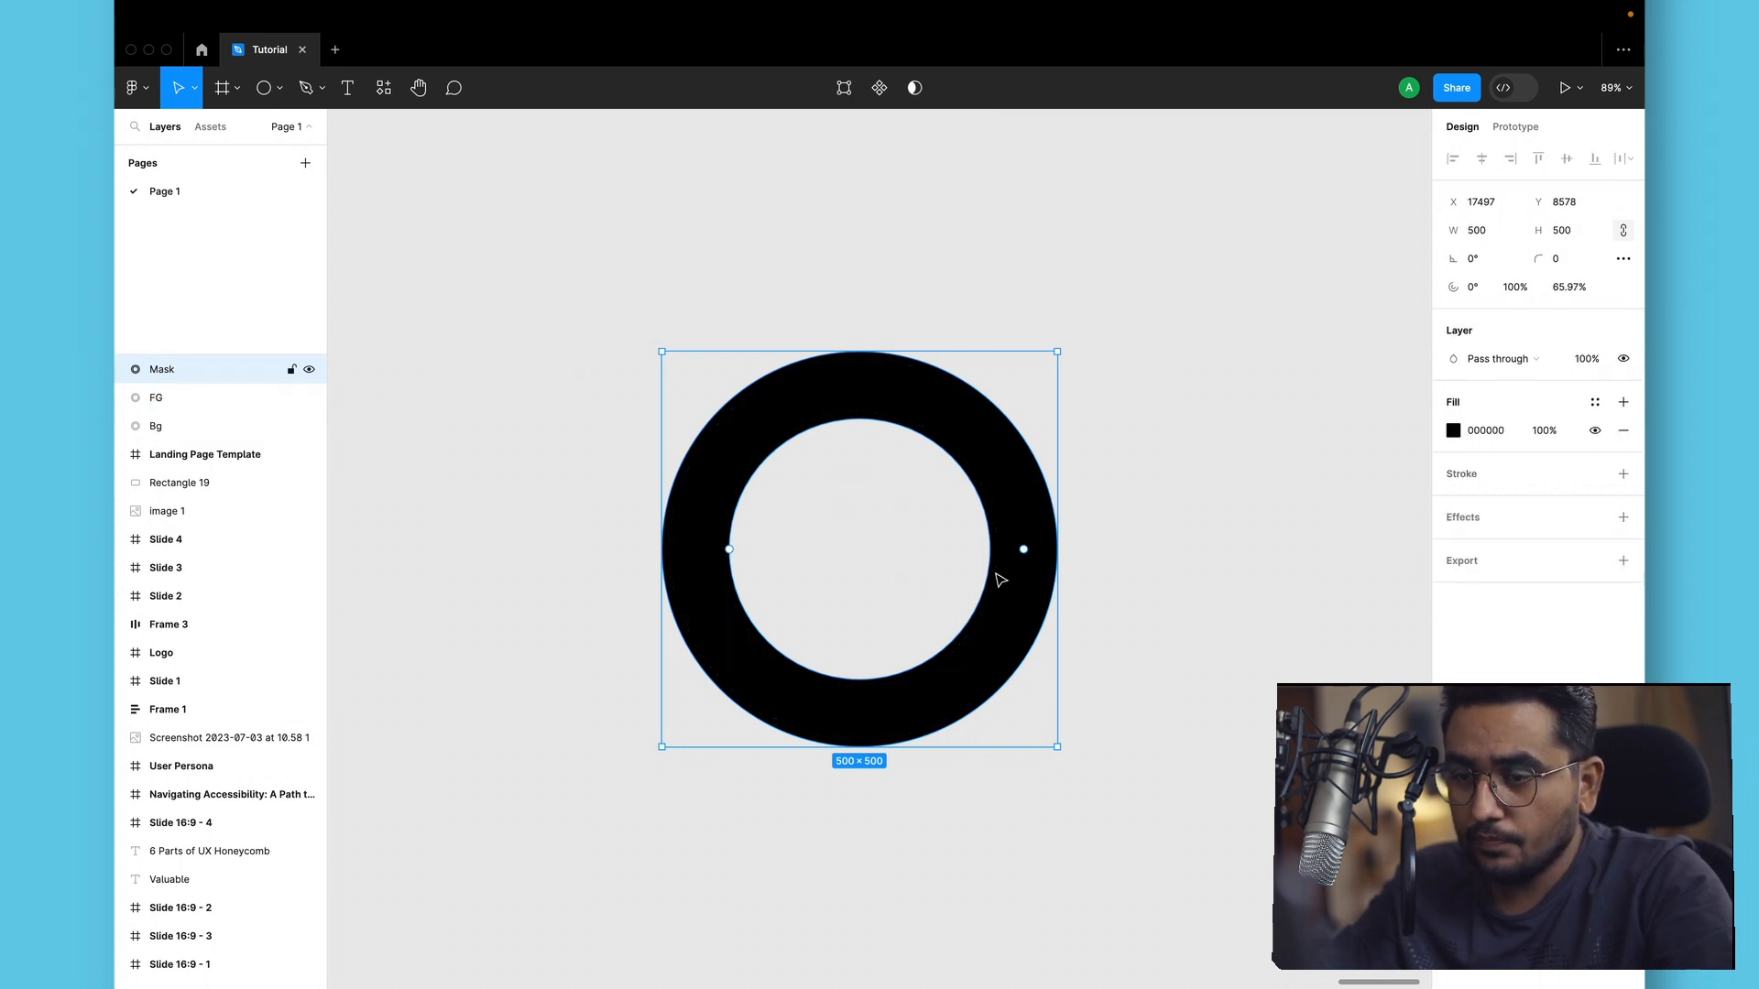
{"action": "left_click_drag", "start_coordinate": [1022, 548], "coordinate": [972, 648]}
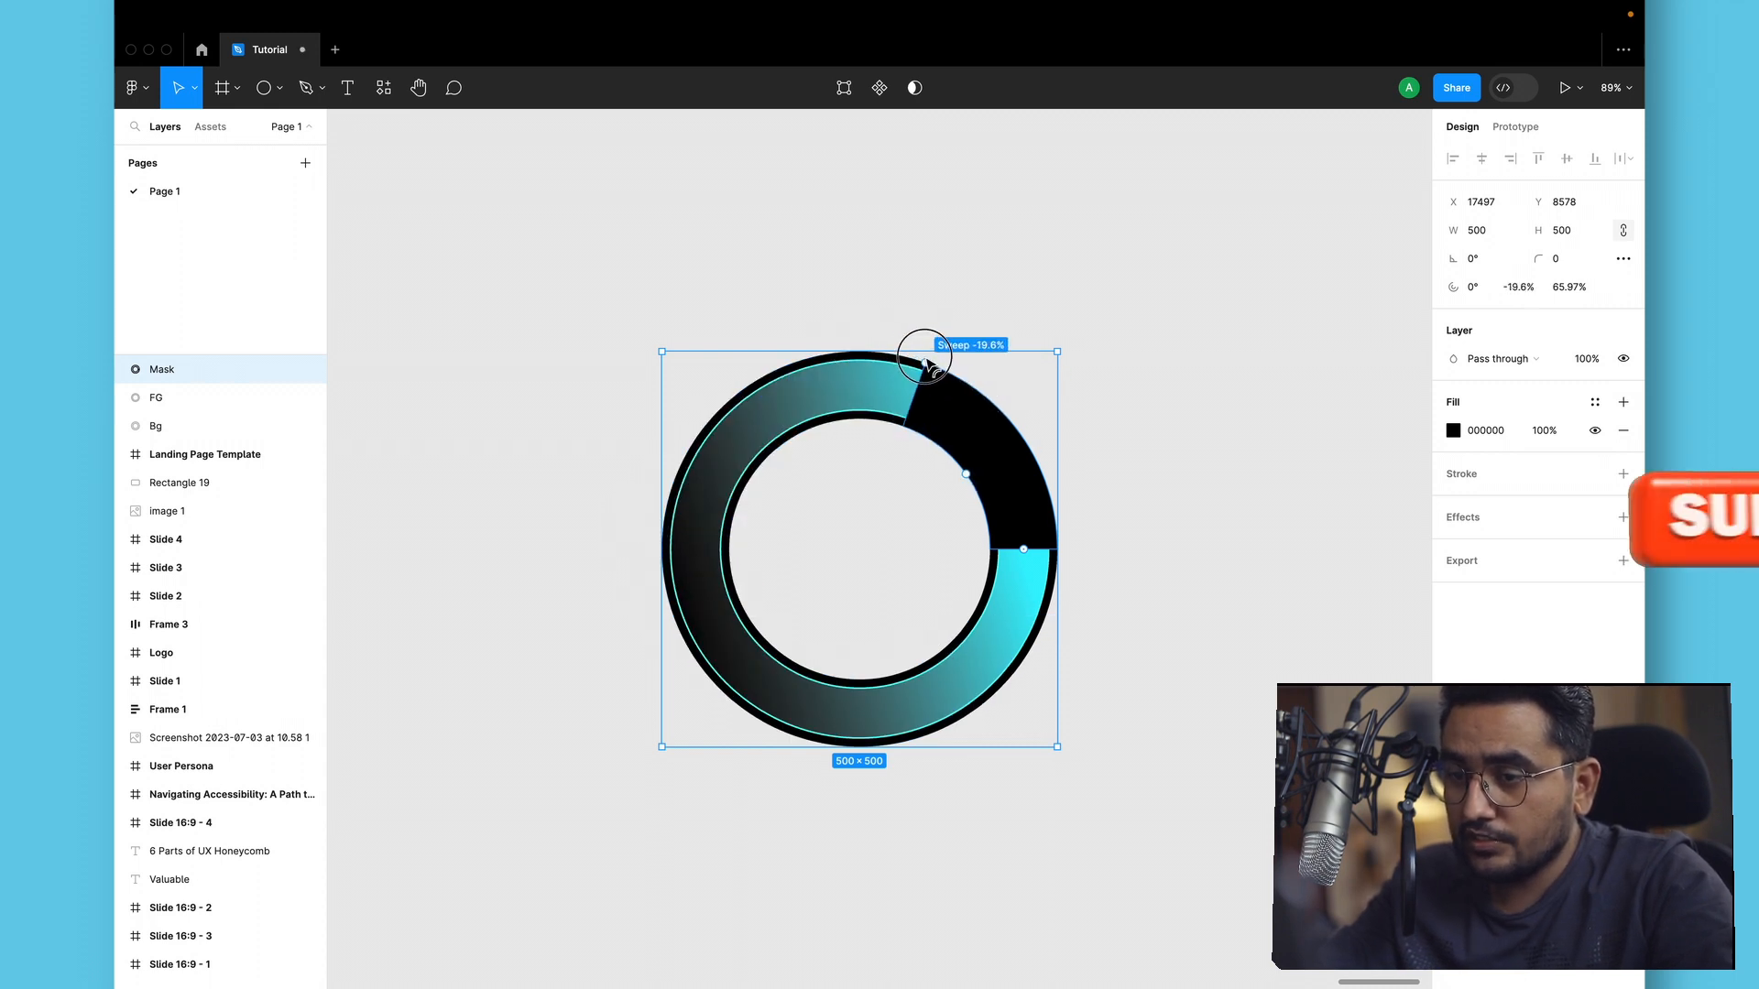
{"action": "left_click_drag", "start_coordinate": [925, 360], "coordinate": [856, 354]}
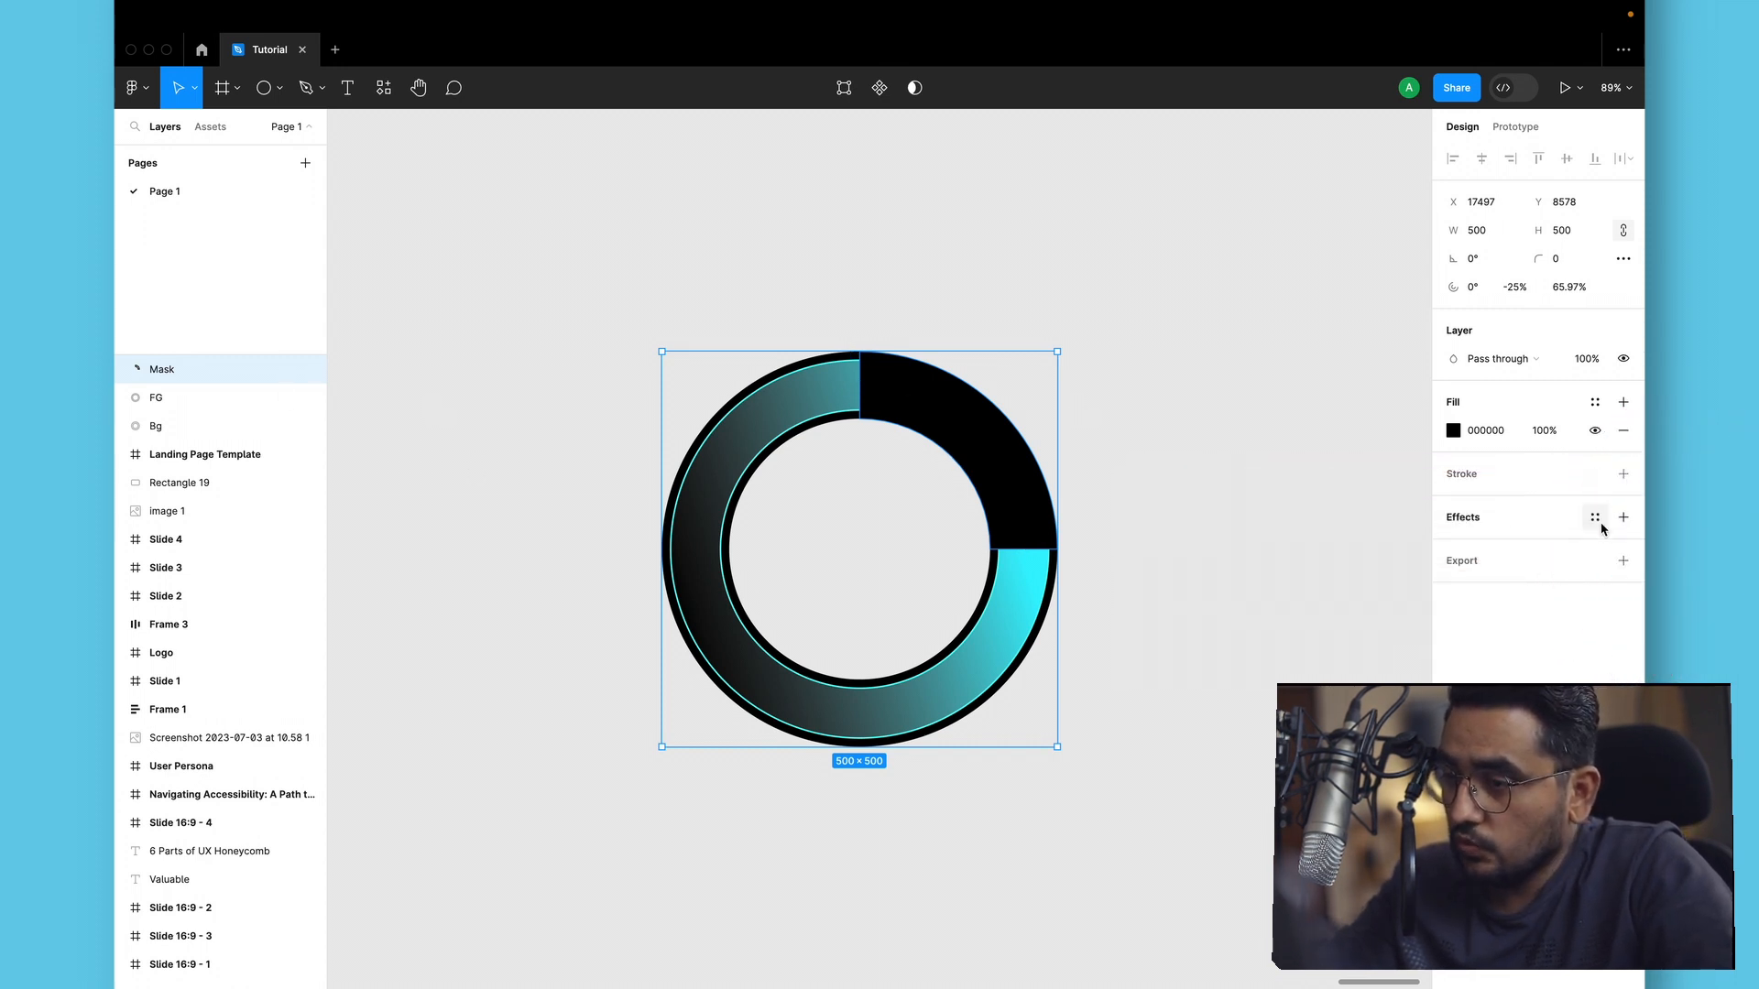
Add a Layer blur of 20 to the Mask shape, then select FG and Mask together.
{"action": "left_click", "coordinate": [1623, 516]}
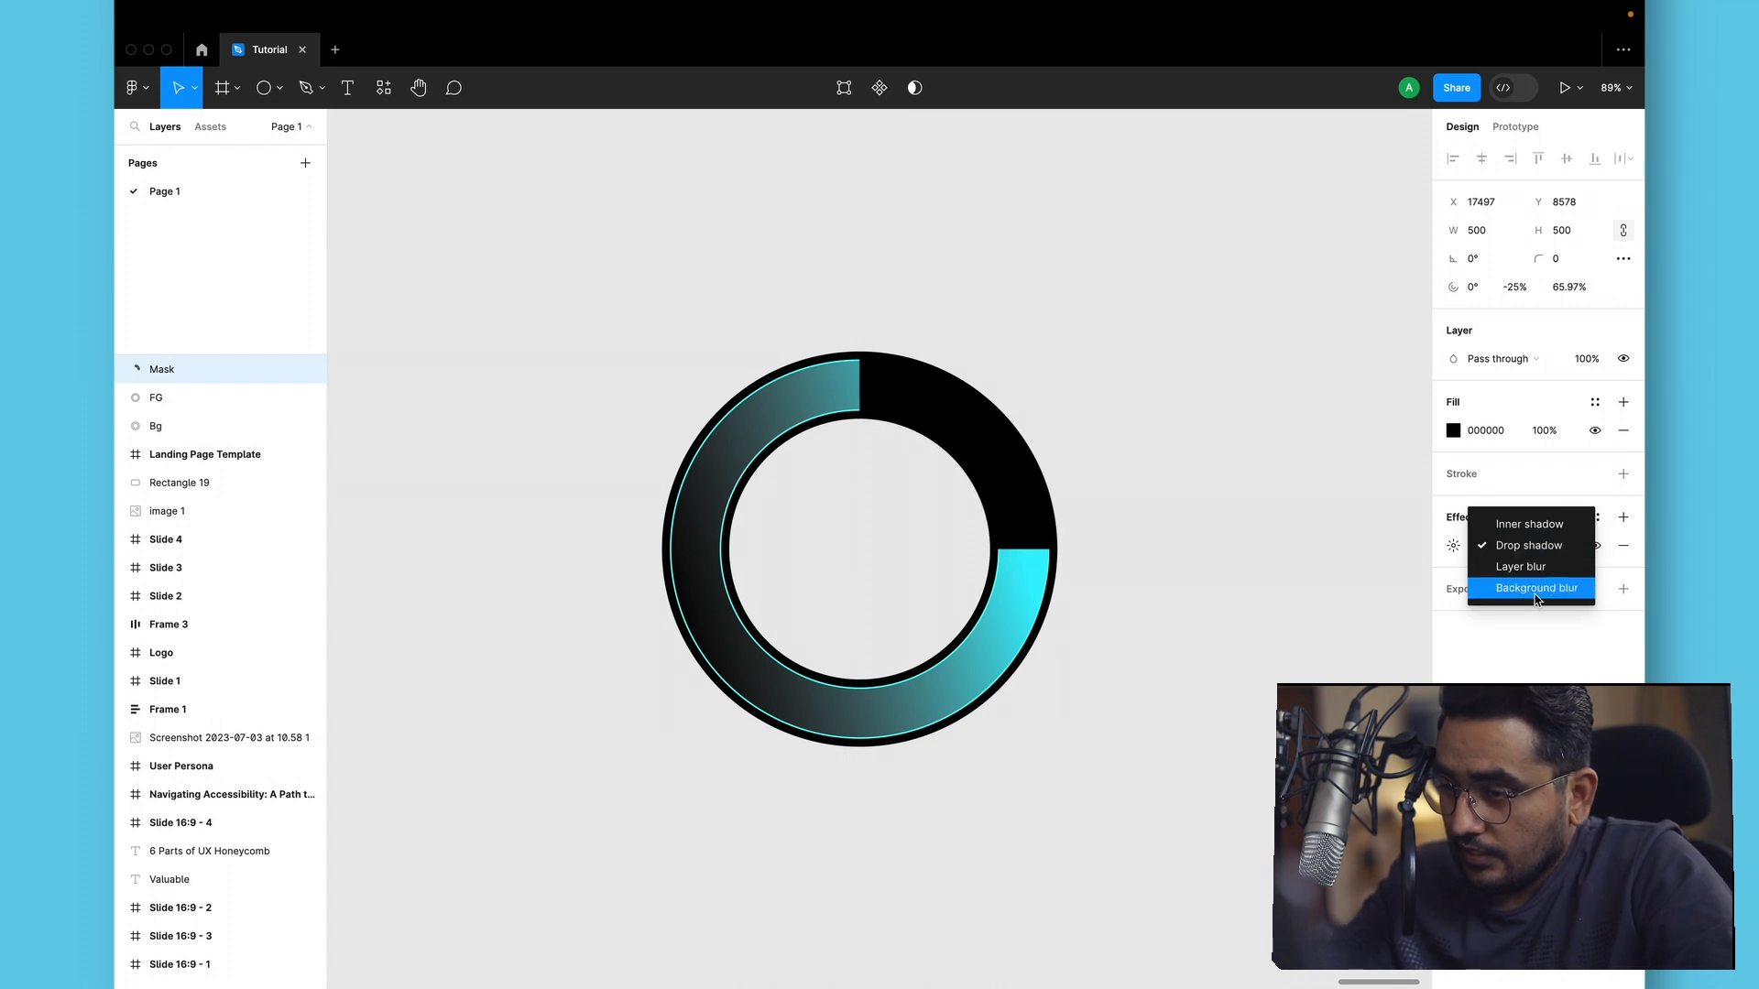
{"action": "left_click", "coordinate": [1520, 568]}
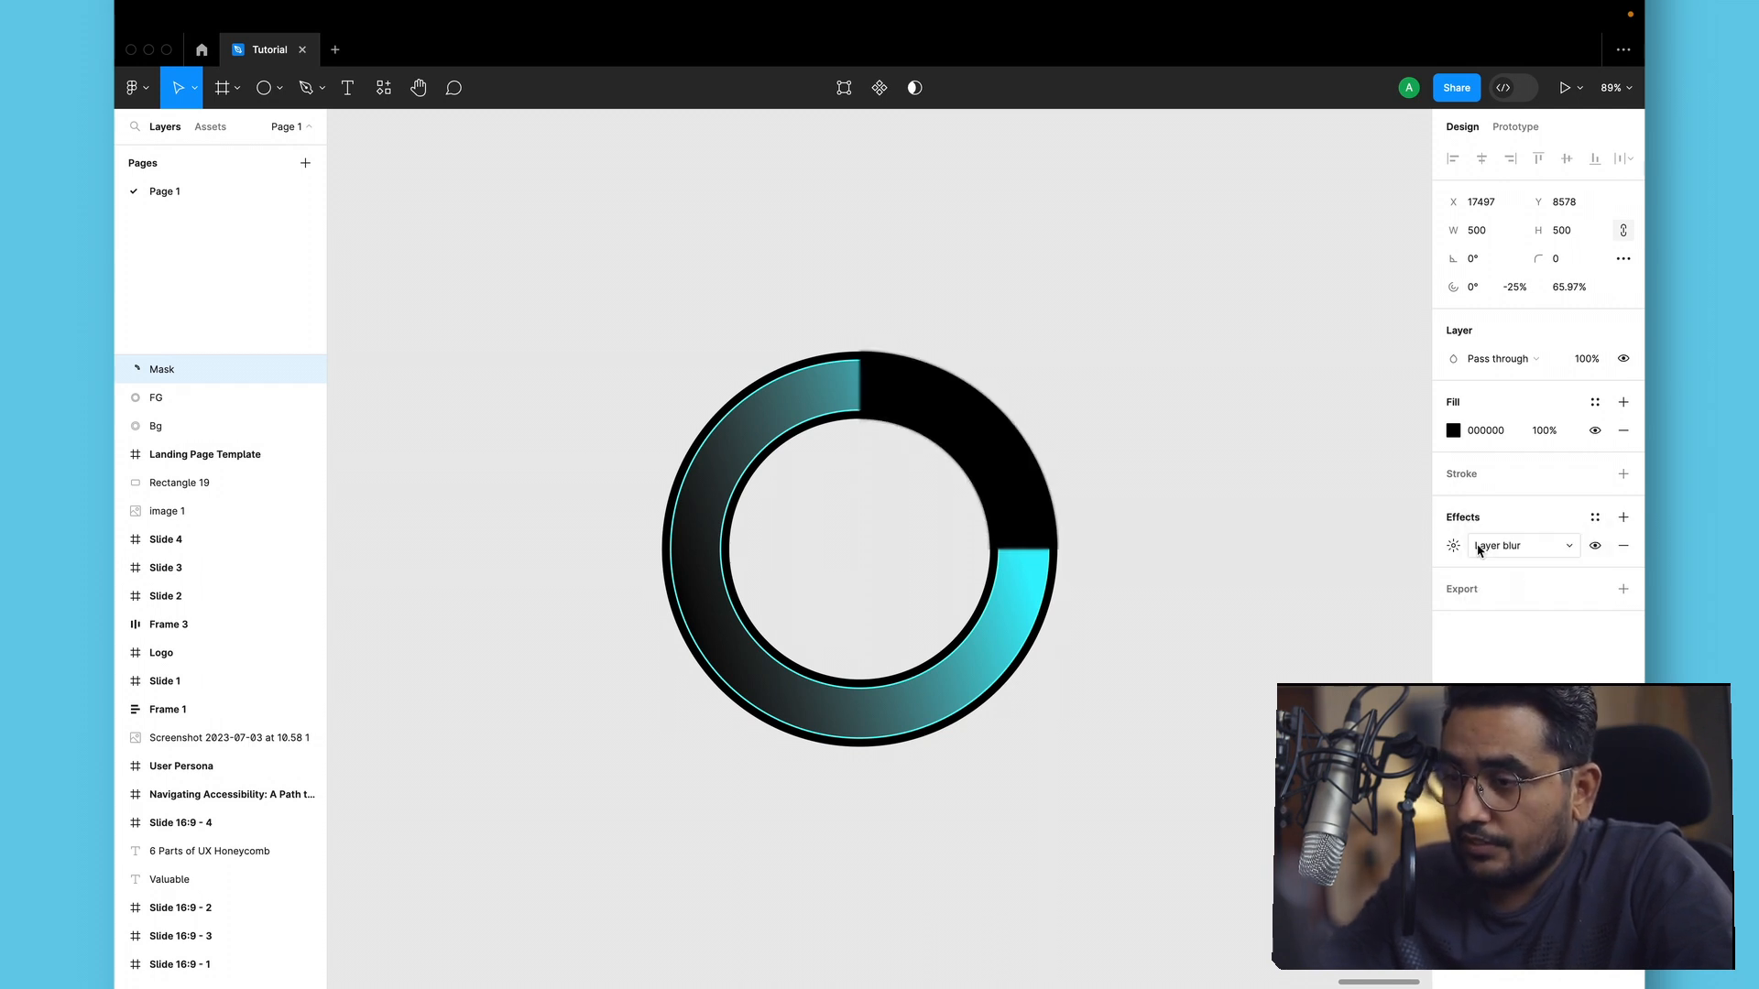
{"action": "left_click", "coordinate": [1453, 546]}
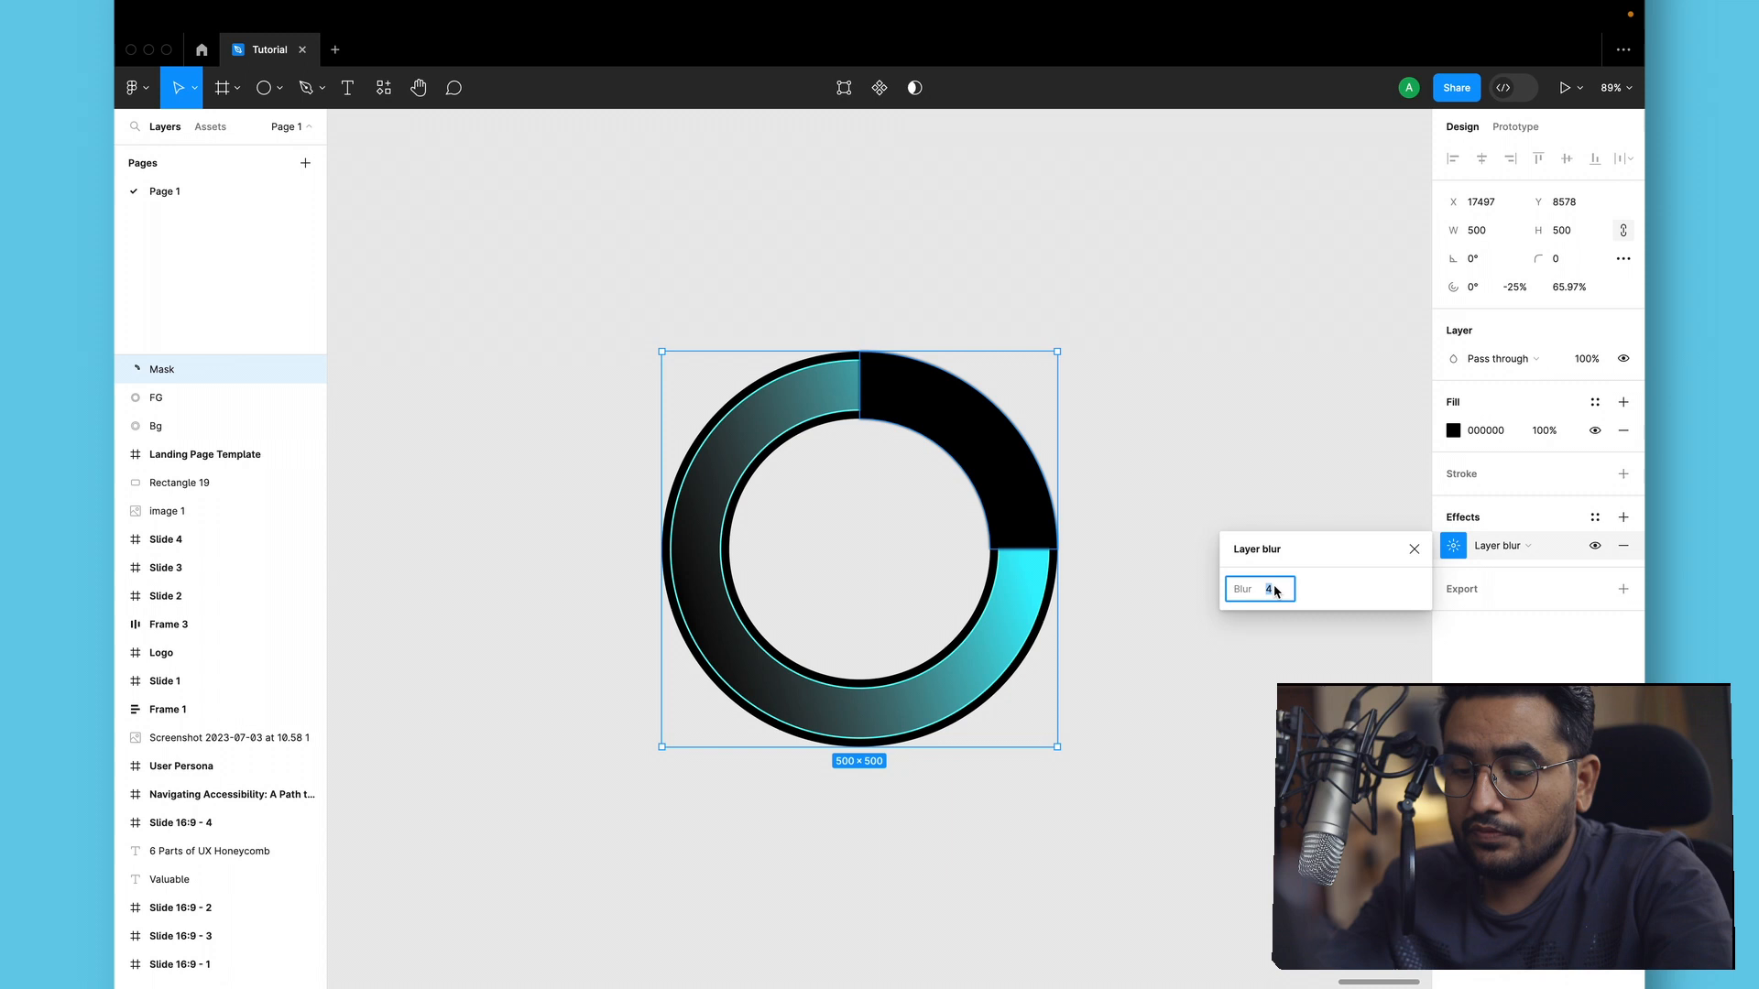
{"action": "type", "text": "20"}
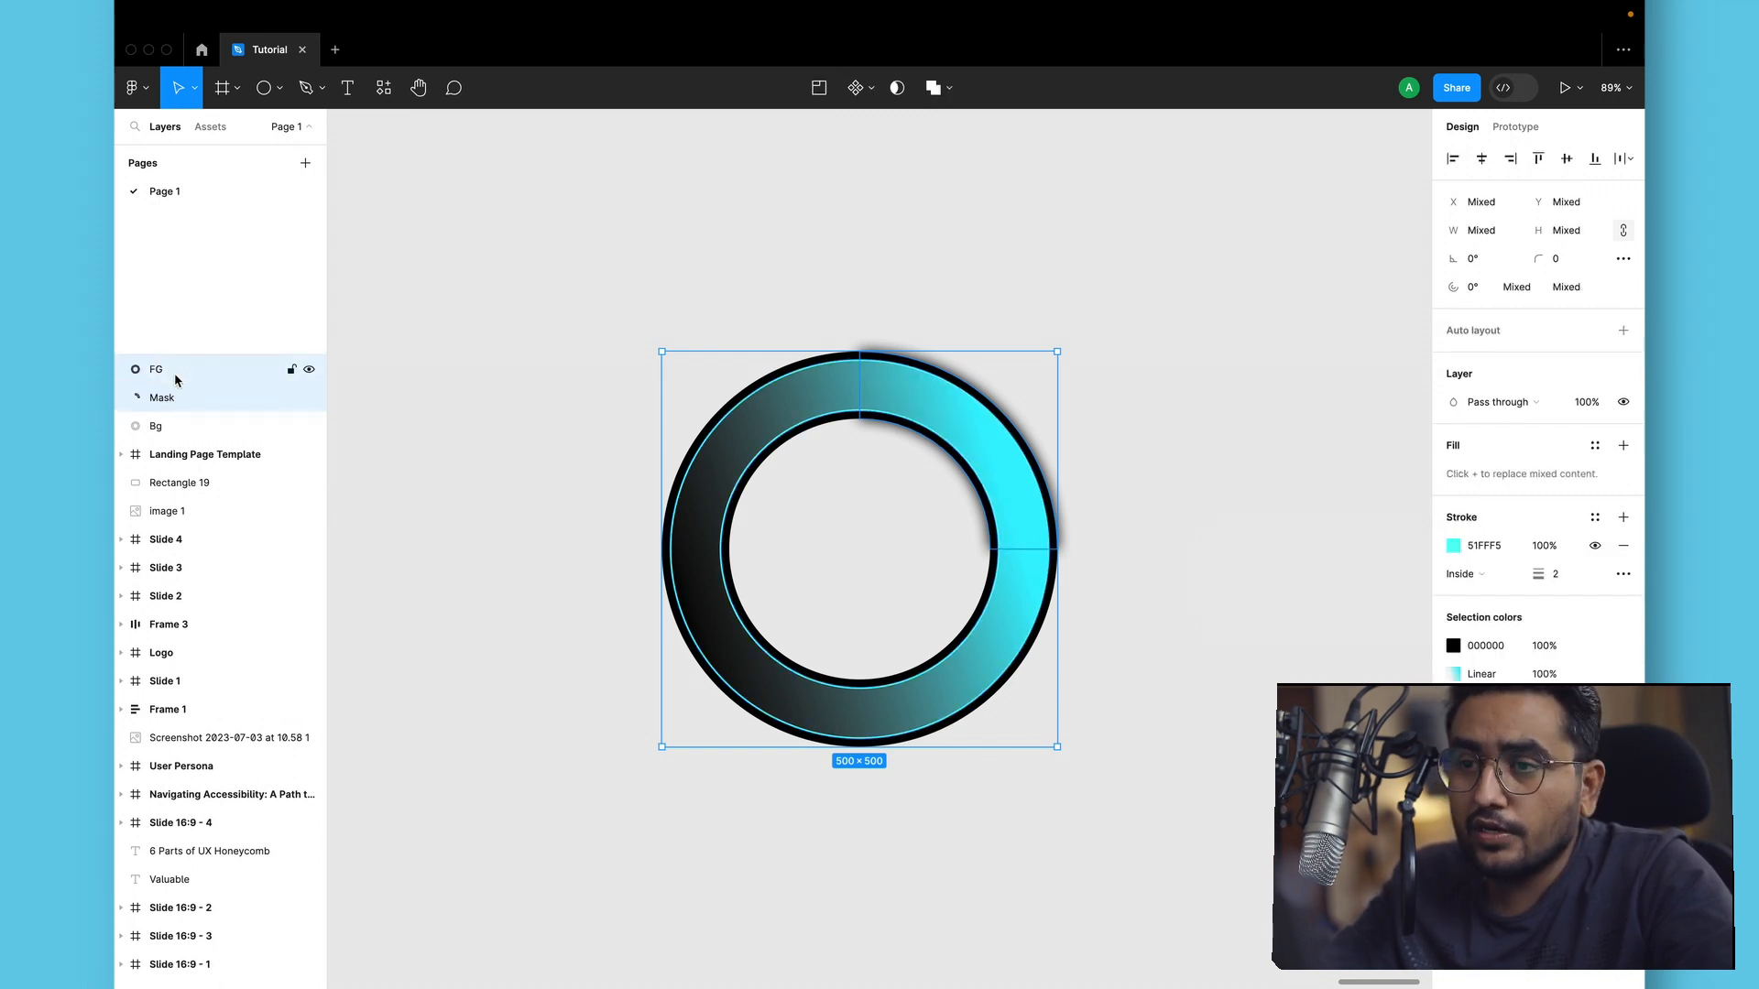
{"action": "left_click", "coordinate": [161, 397]}
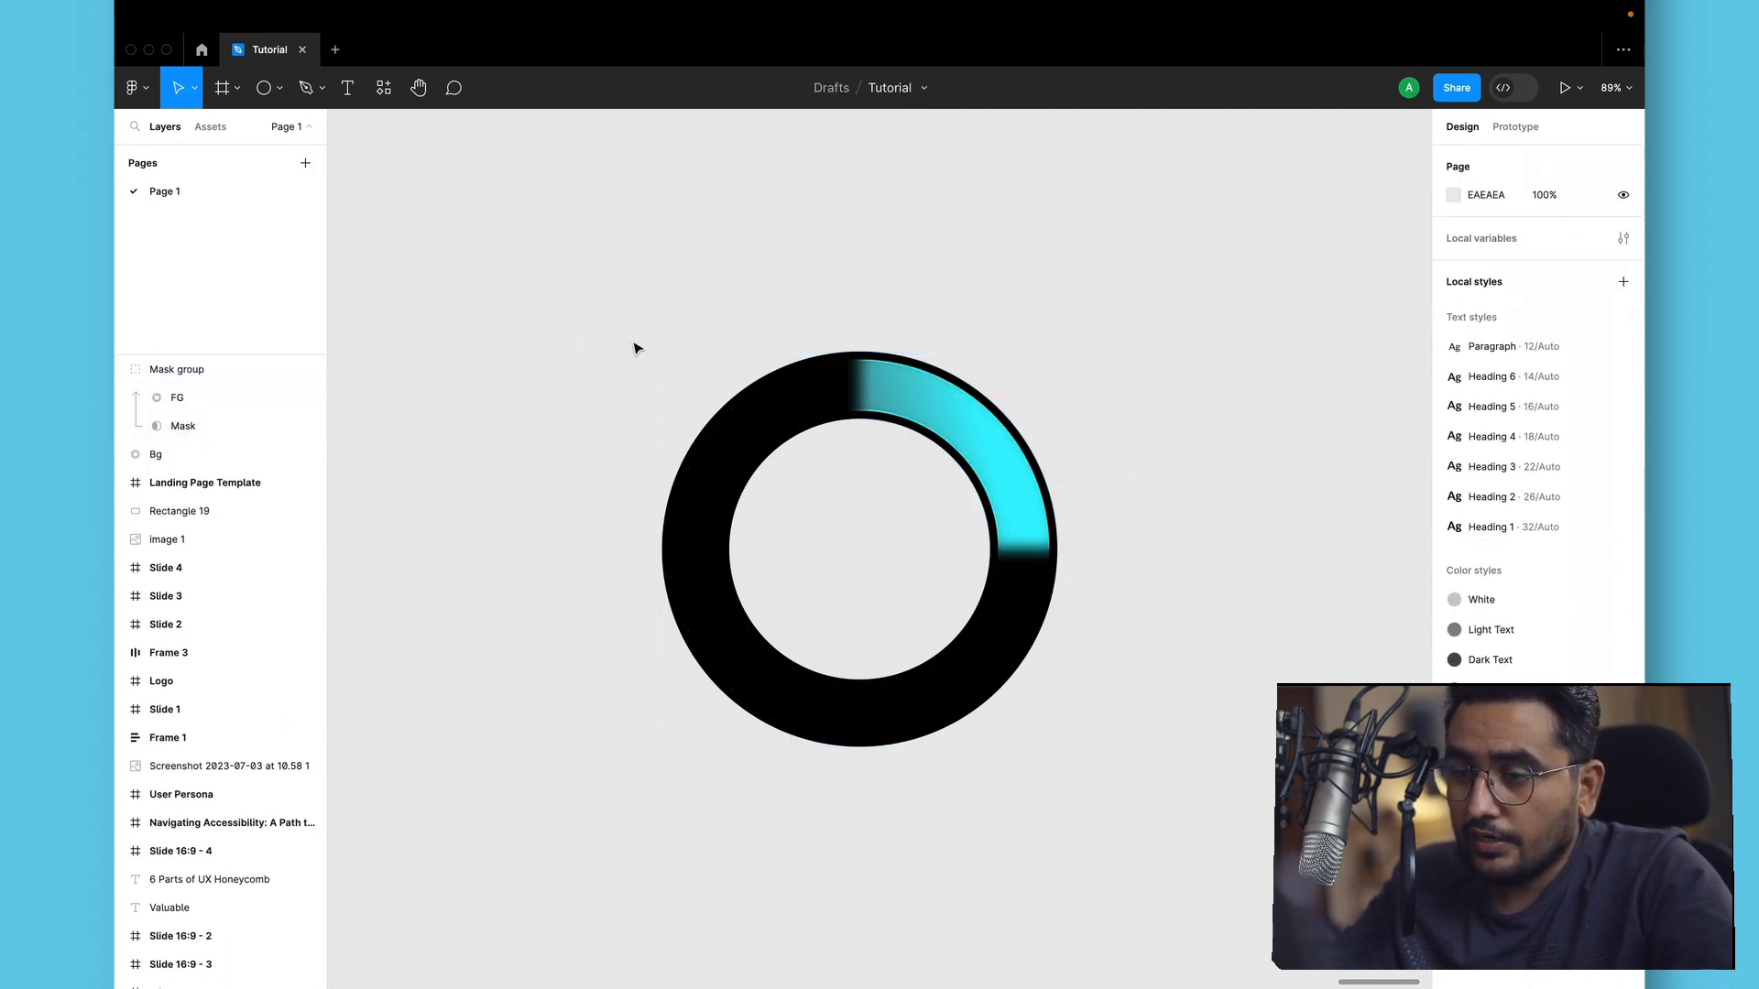
Raise the Mask layer's blur inside the mask group to 50.
{"action": "left_click", "coordinate": [183, 425]}
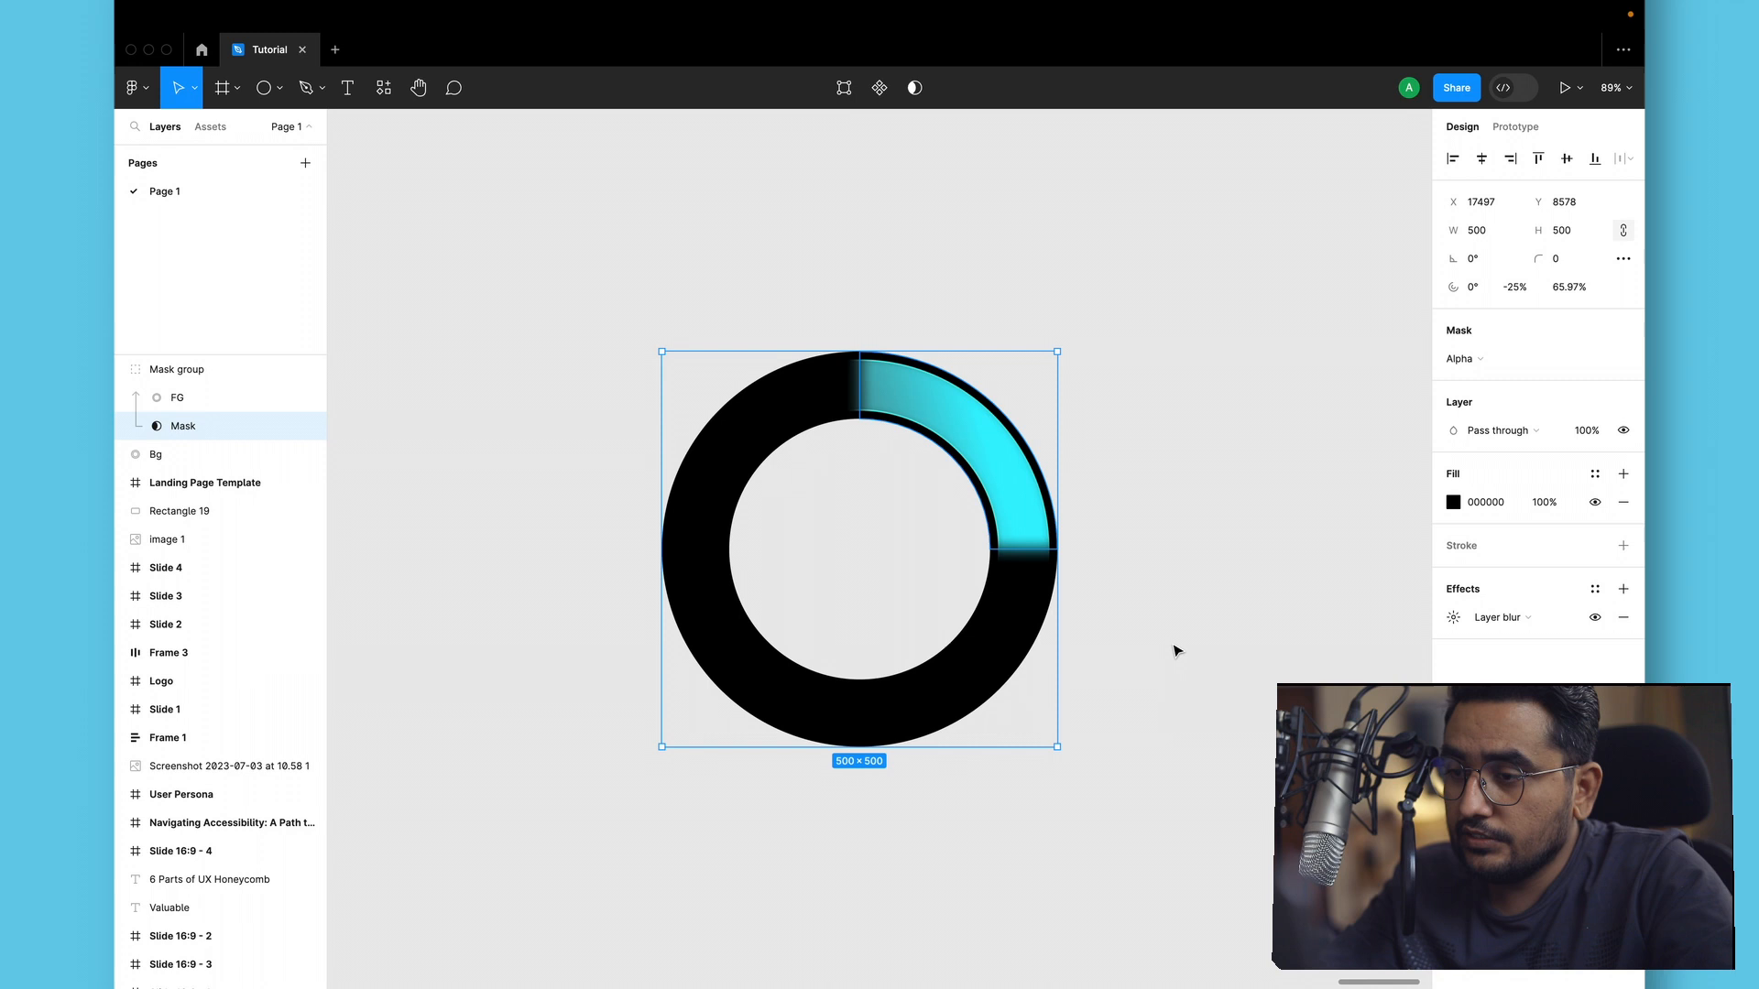
{"action": "left_click", "coordinate": [1453, 618]}
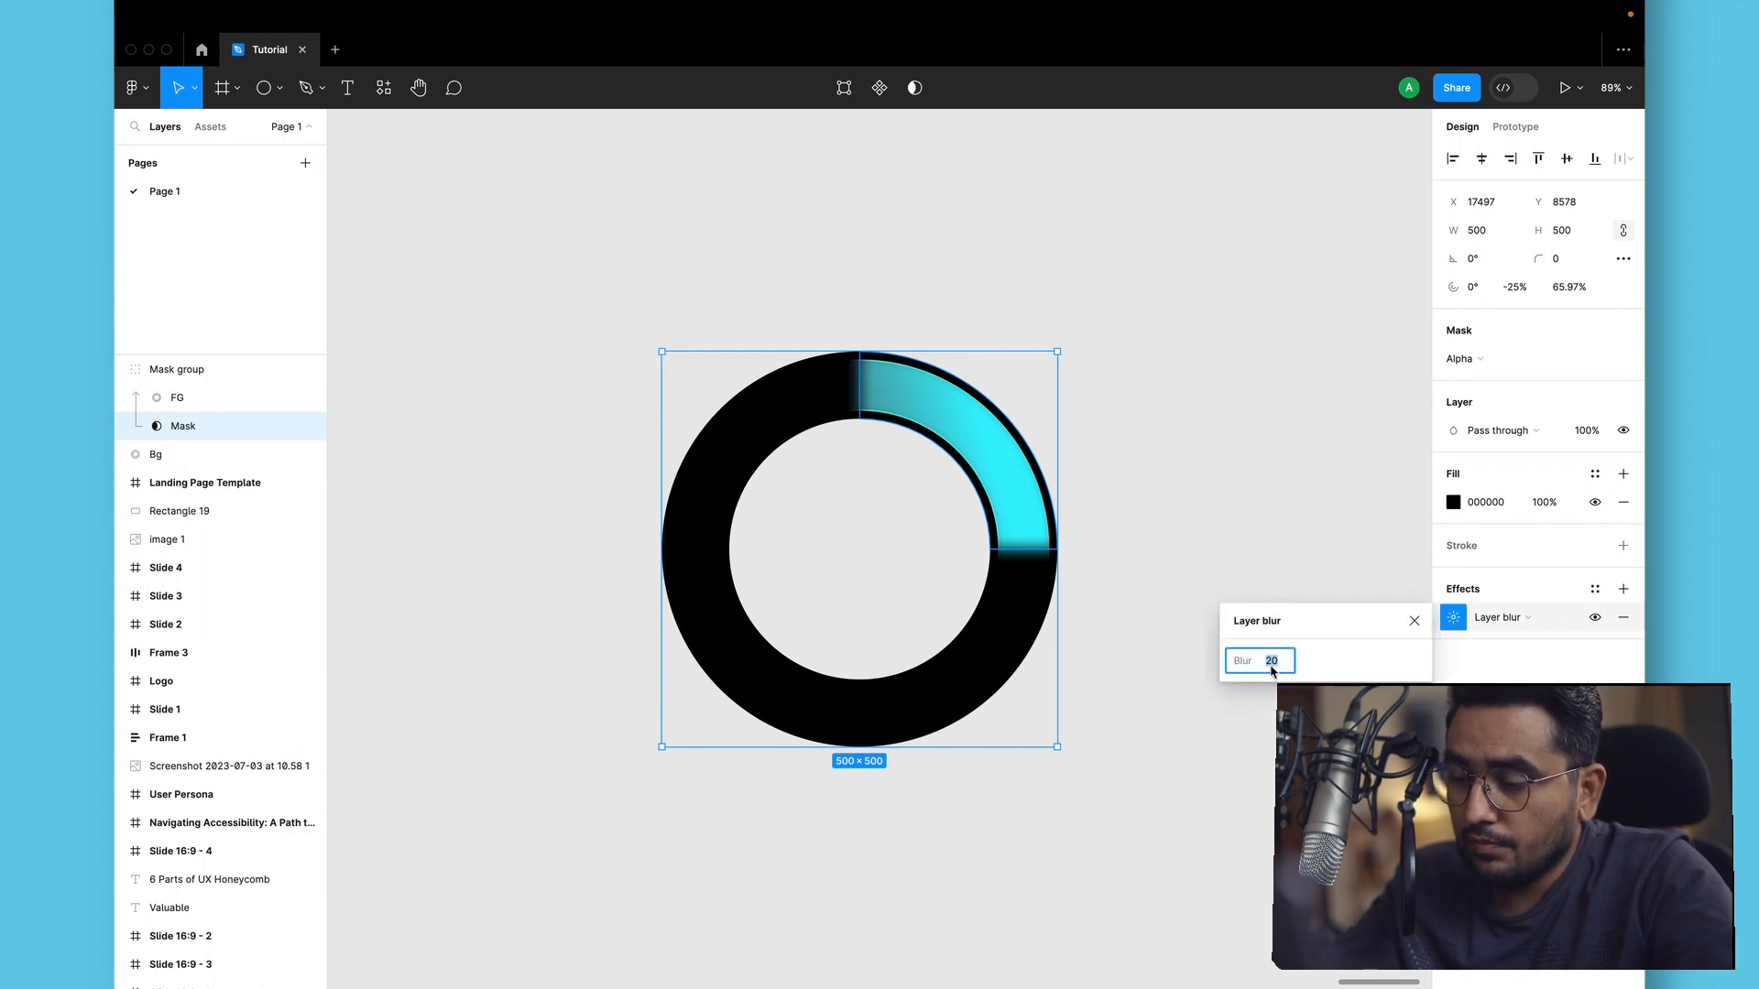
{"action": "type", "text": "50"}
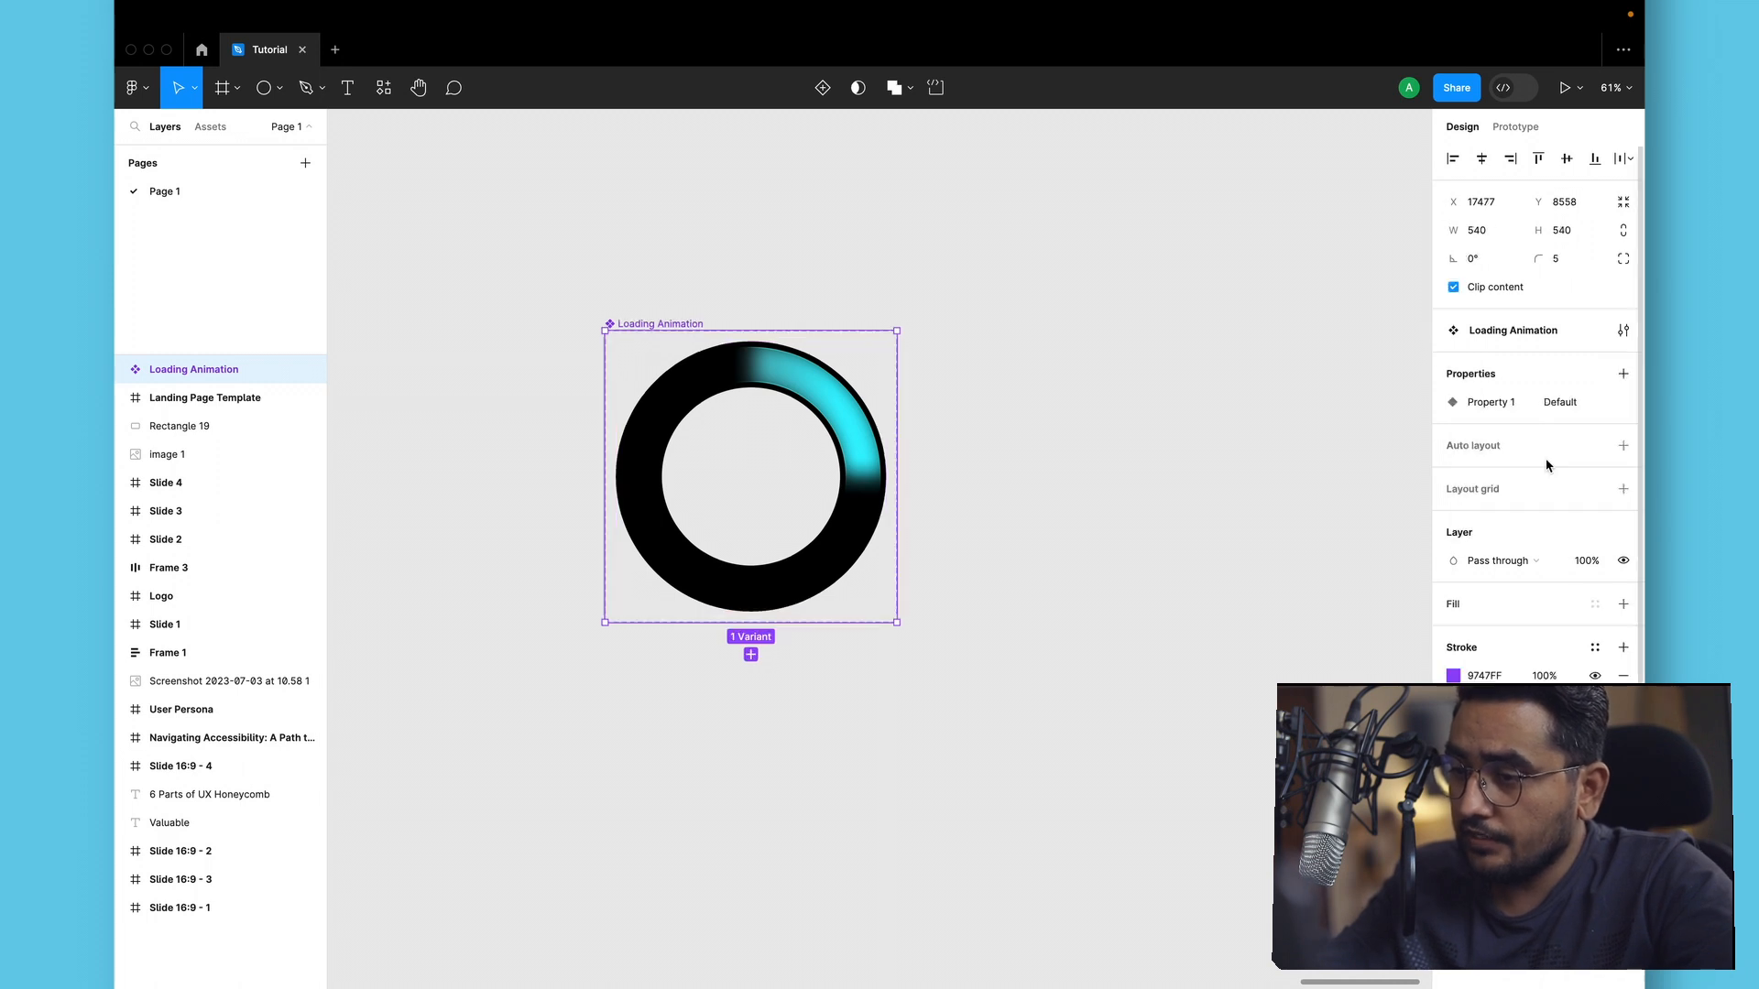
Add another variant to the Loading Animation component set.
{"action": "left_click", "coordinate": [751, 654]}
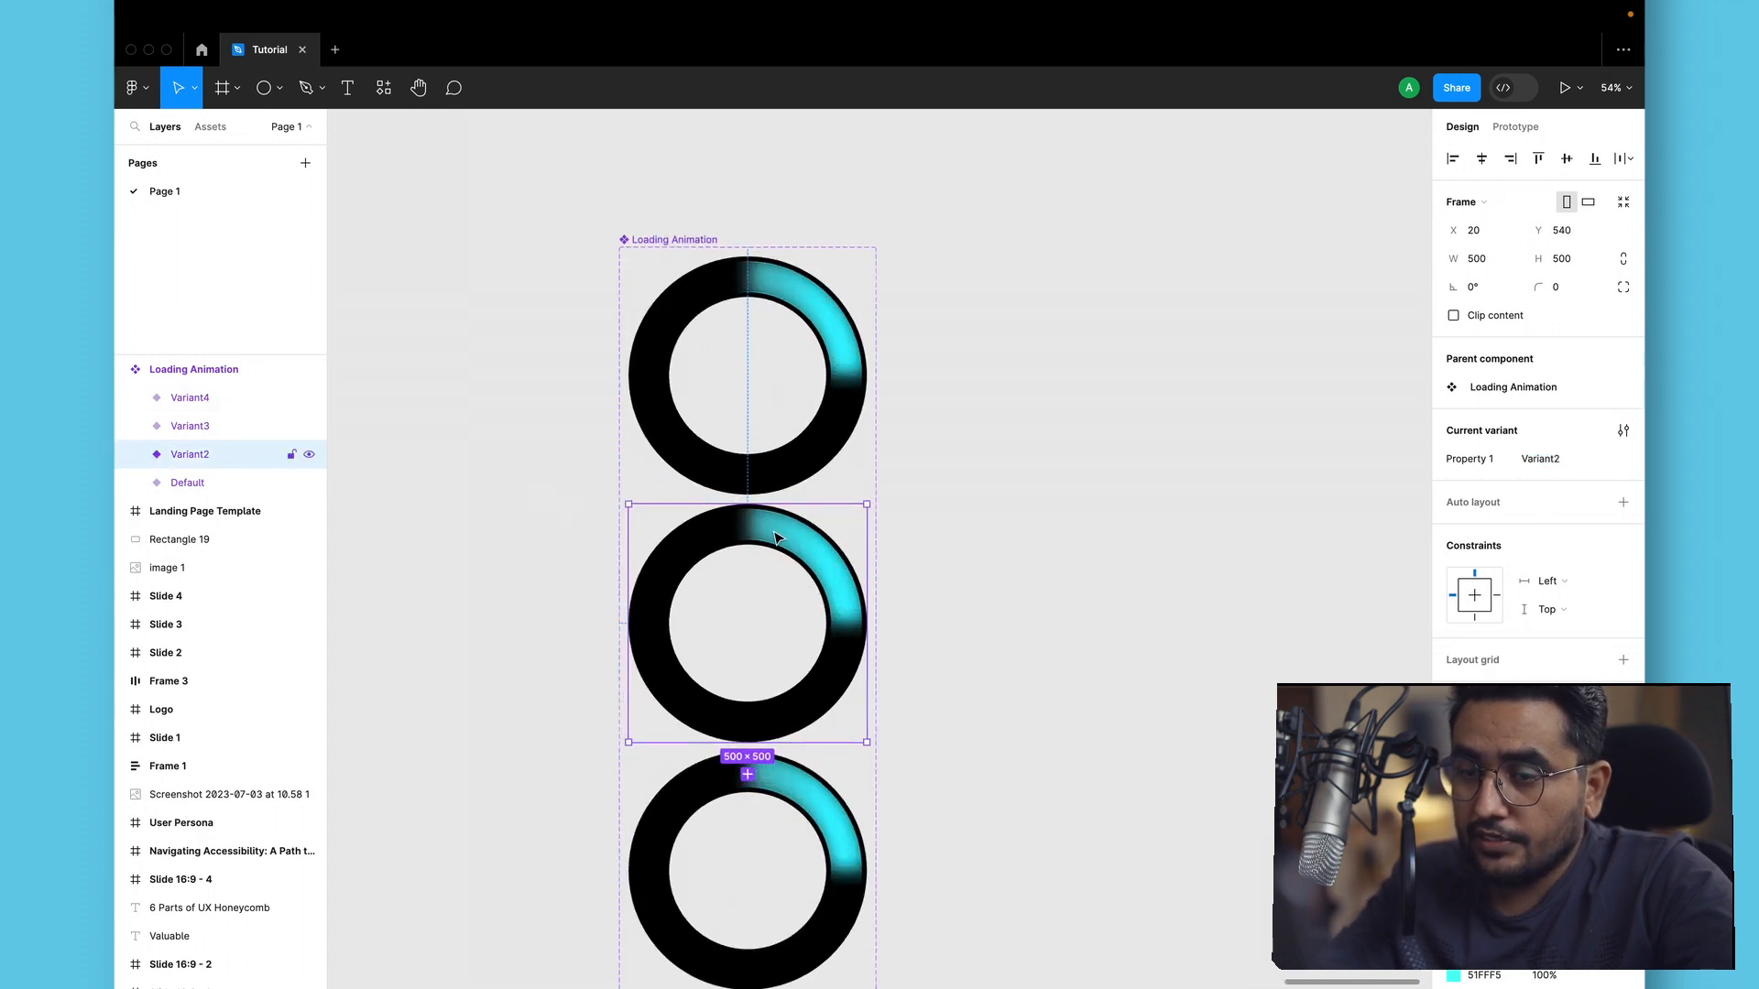
Select the Masks in Variant2 and Variant3 and rotate Variant3's mask to move its arc around the ring.
{"action": "left_click", "coordinate": [133, 454]}
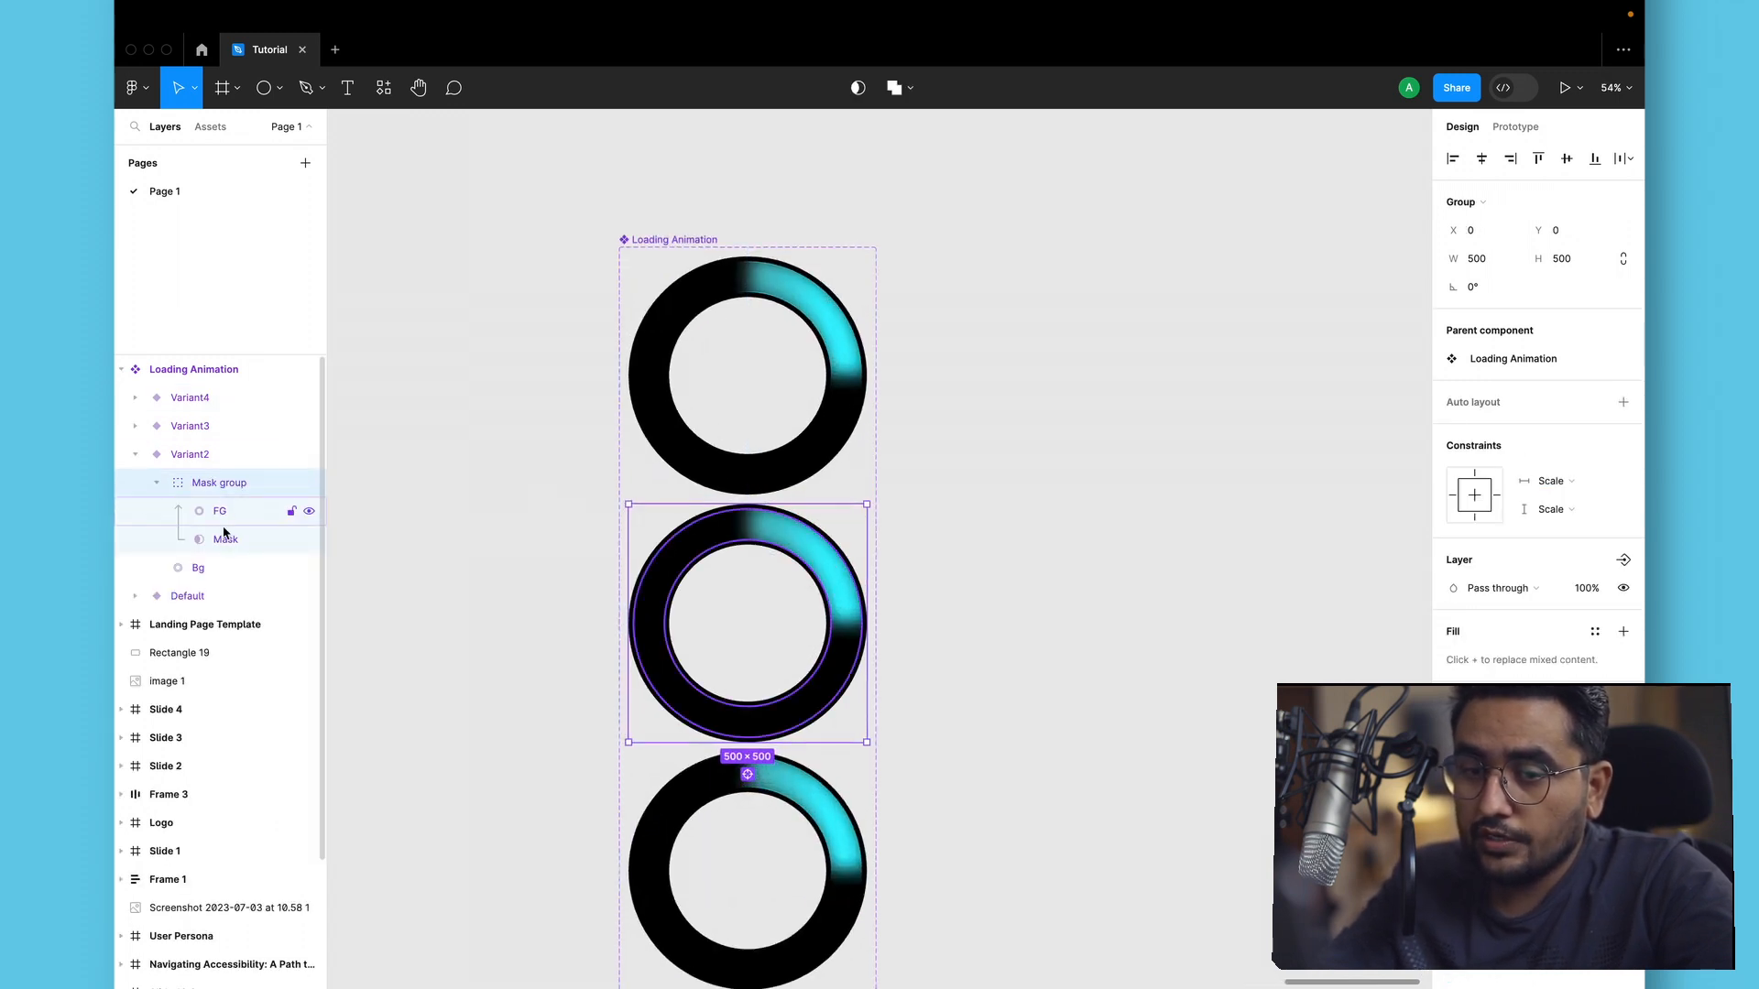
{"action": "left_click", "coordinate": [226, 538]}
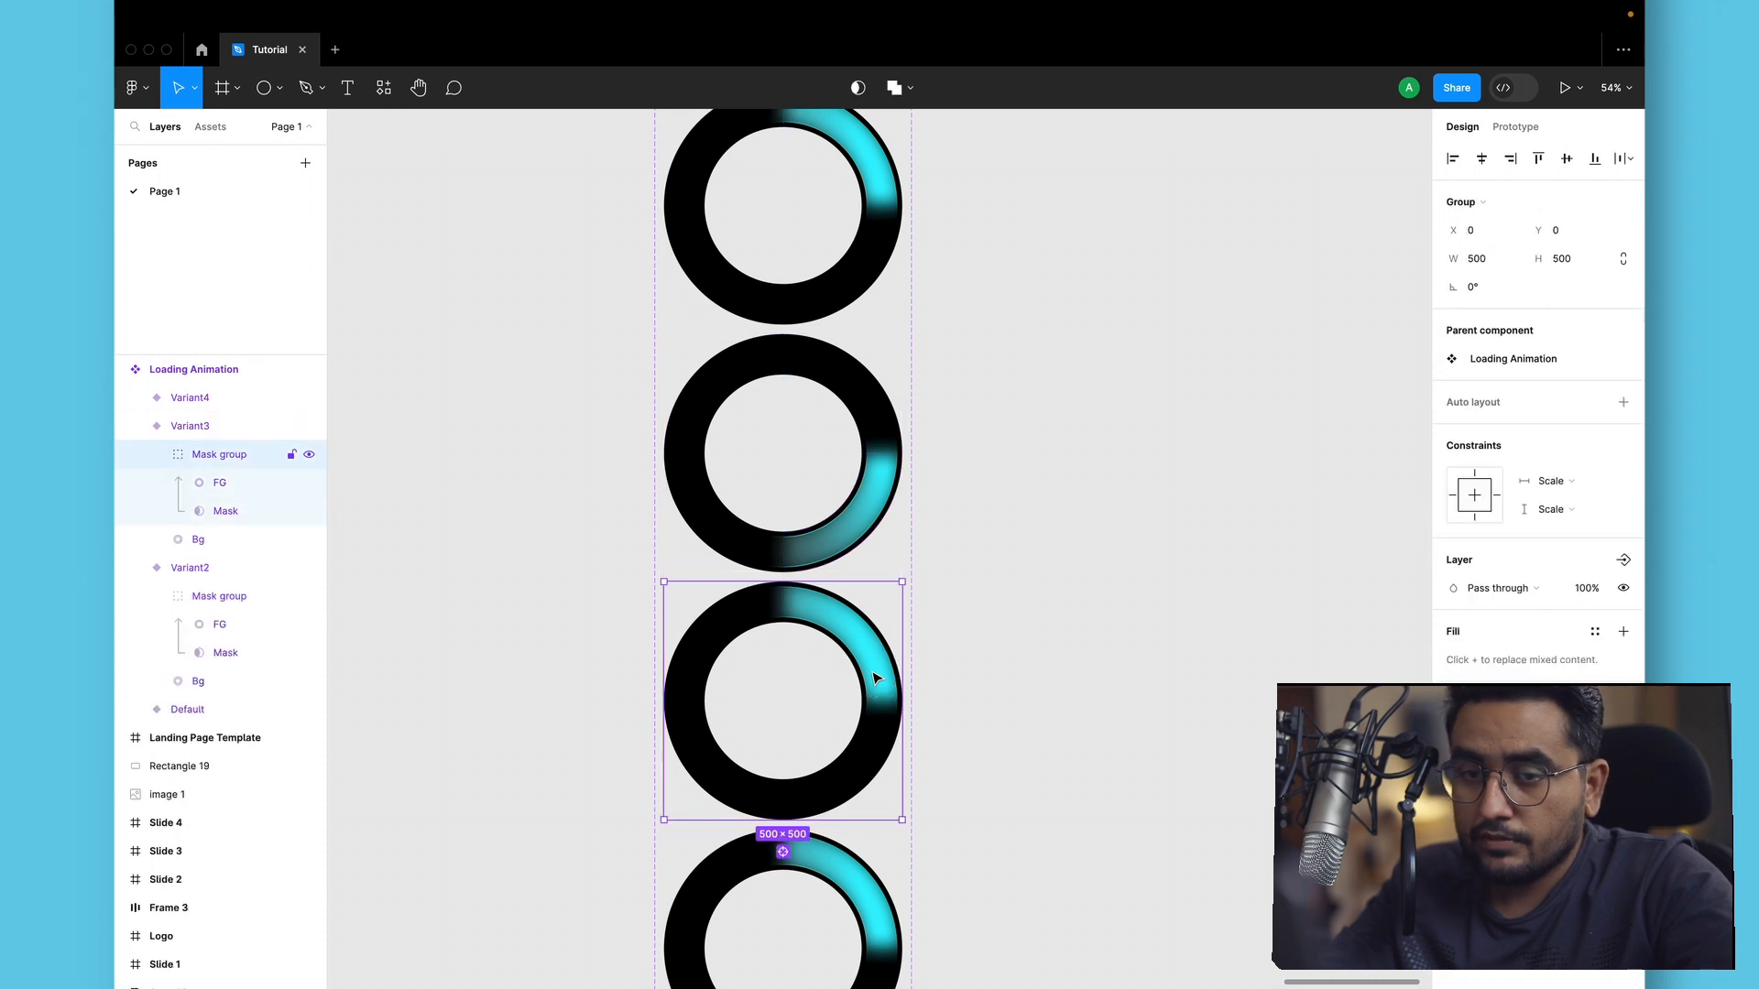
{"action": "left_click", "coordinate": [220, 484]}
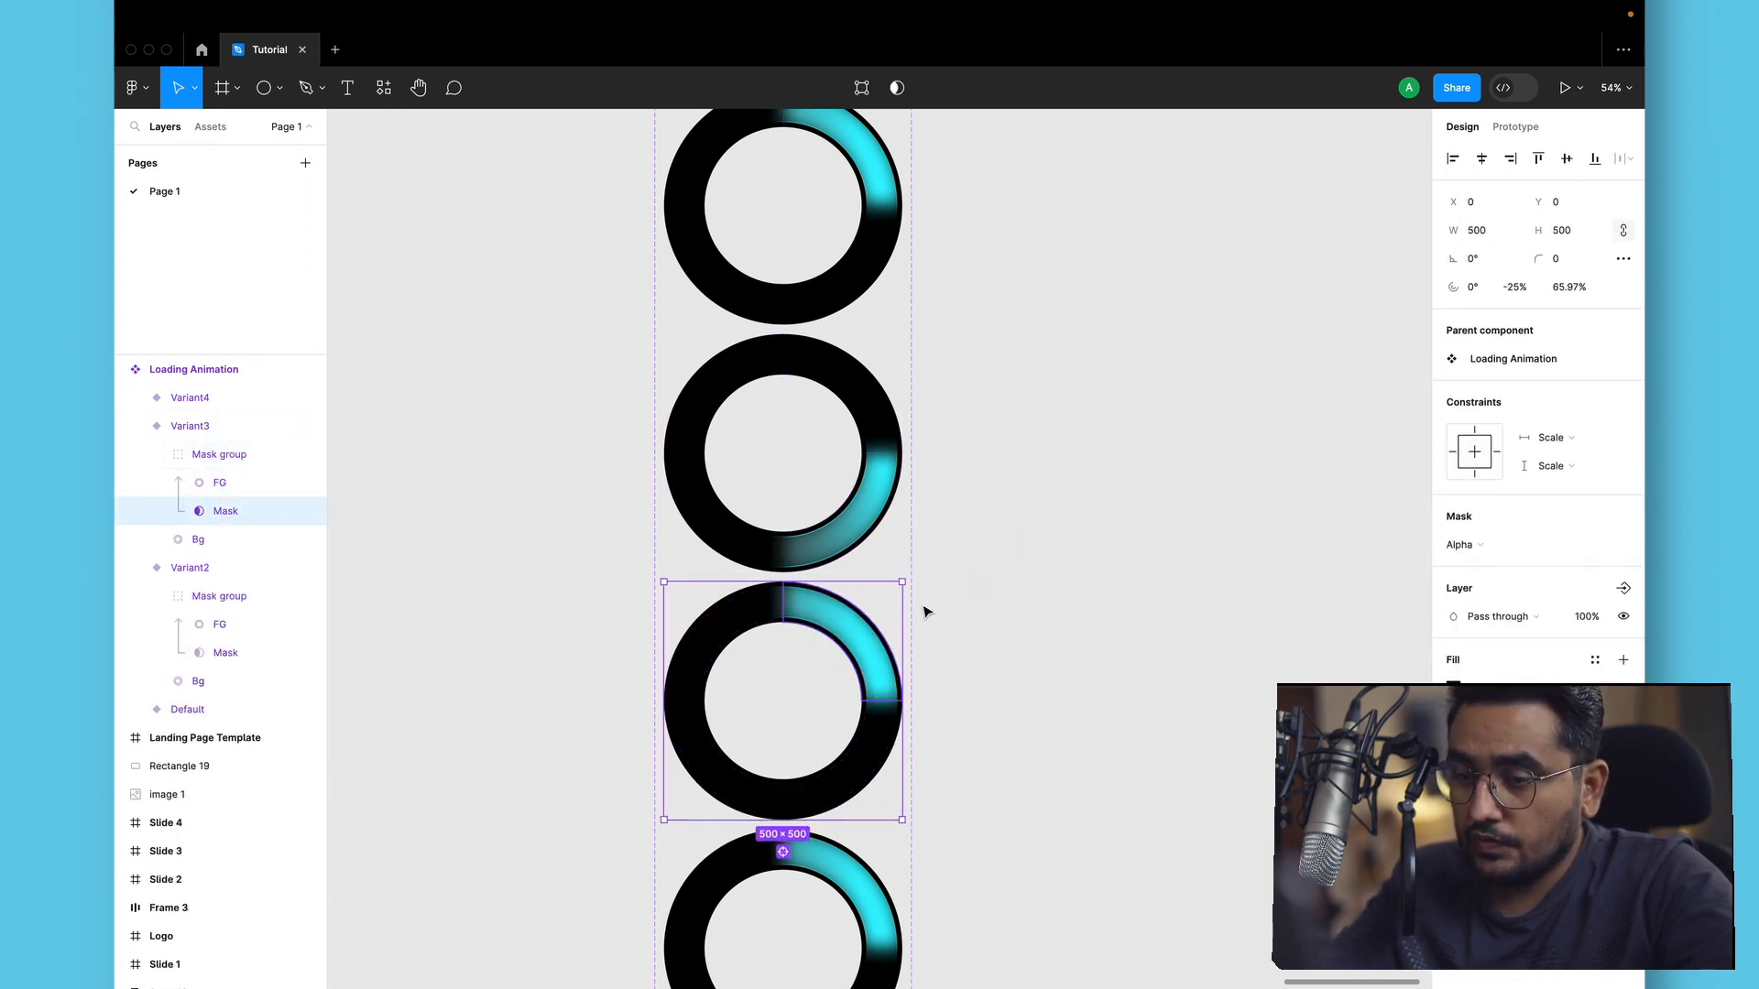
{"action": "left_click_drag", "start_coordinate": [904, 583], "coordinate": [622, 787]}
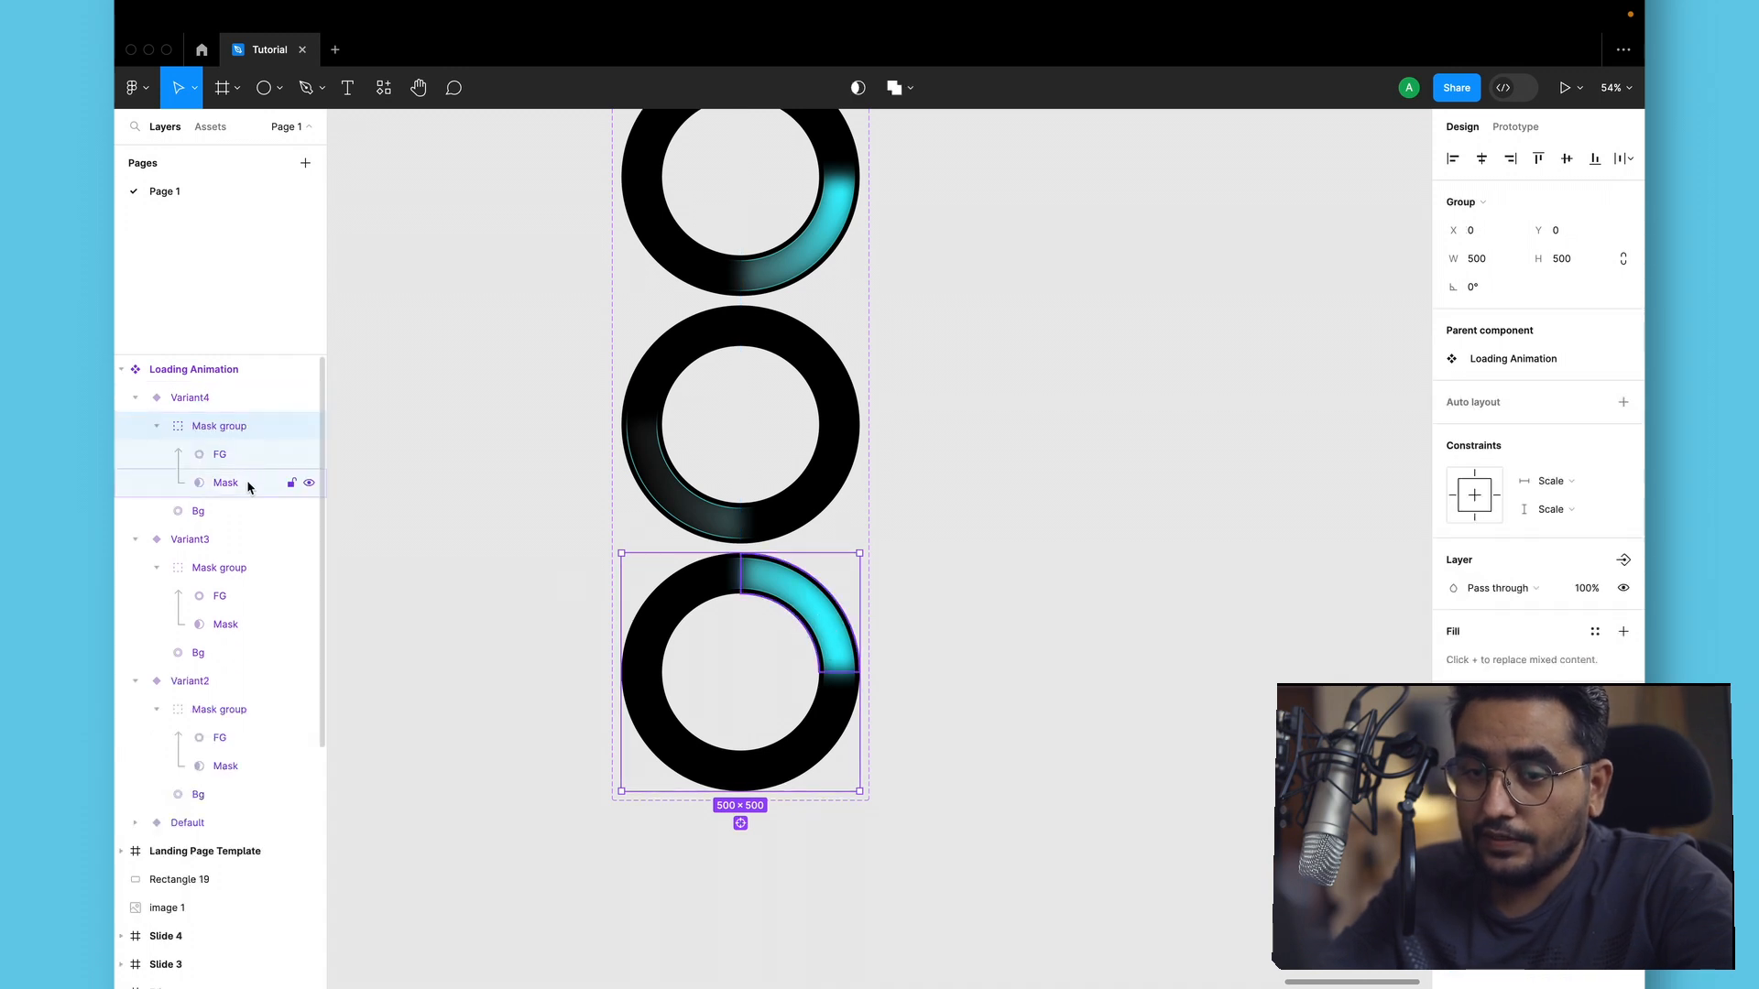
Rotate Variant4's mask so its arc moves left, then select all four variants.
{"action": "left_click", "coordinate": [226, 483]}
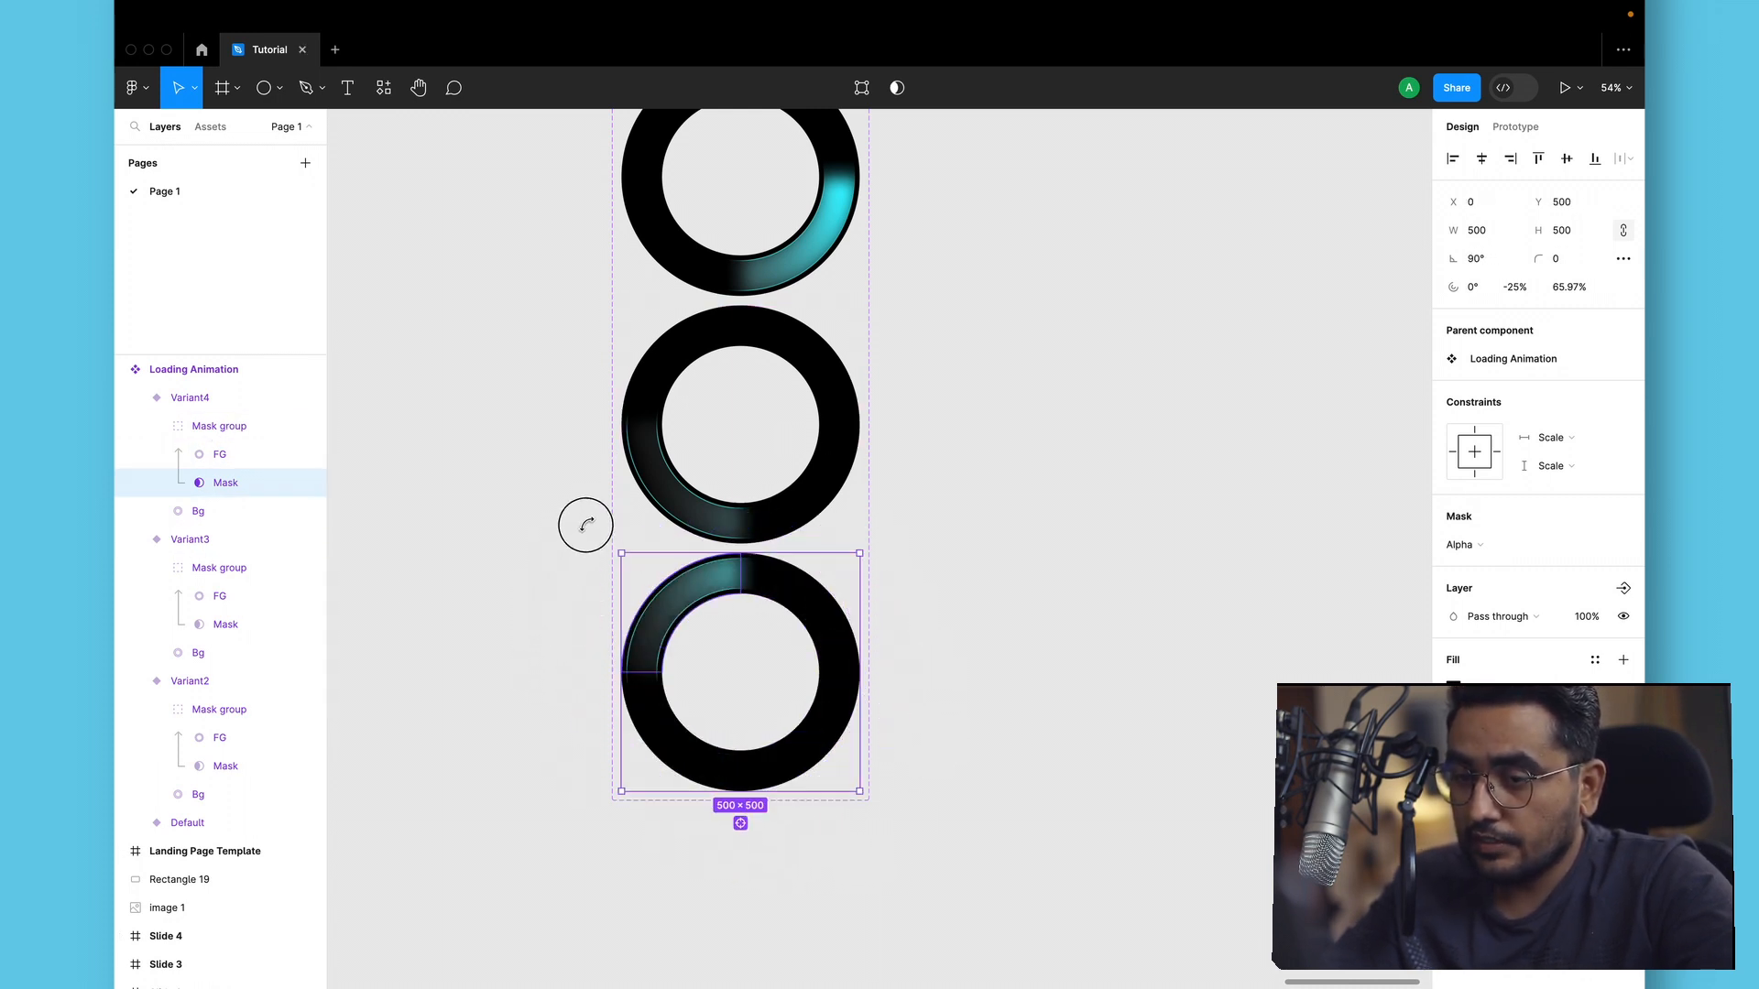
{"action": "left_click_drag", "start_coordinate": [585, 526], "coordinate": [919, 566]}
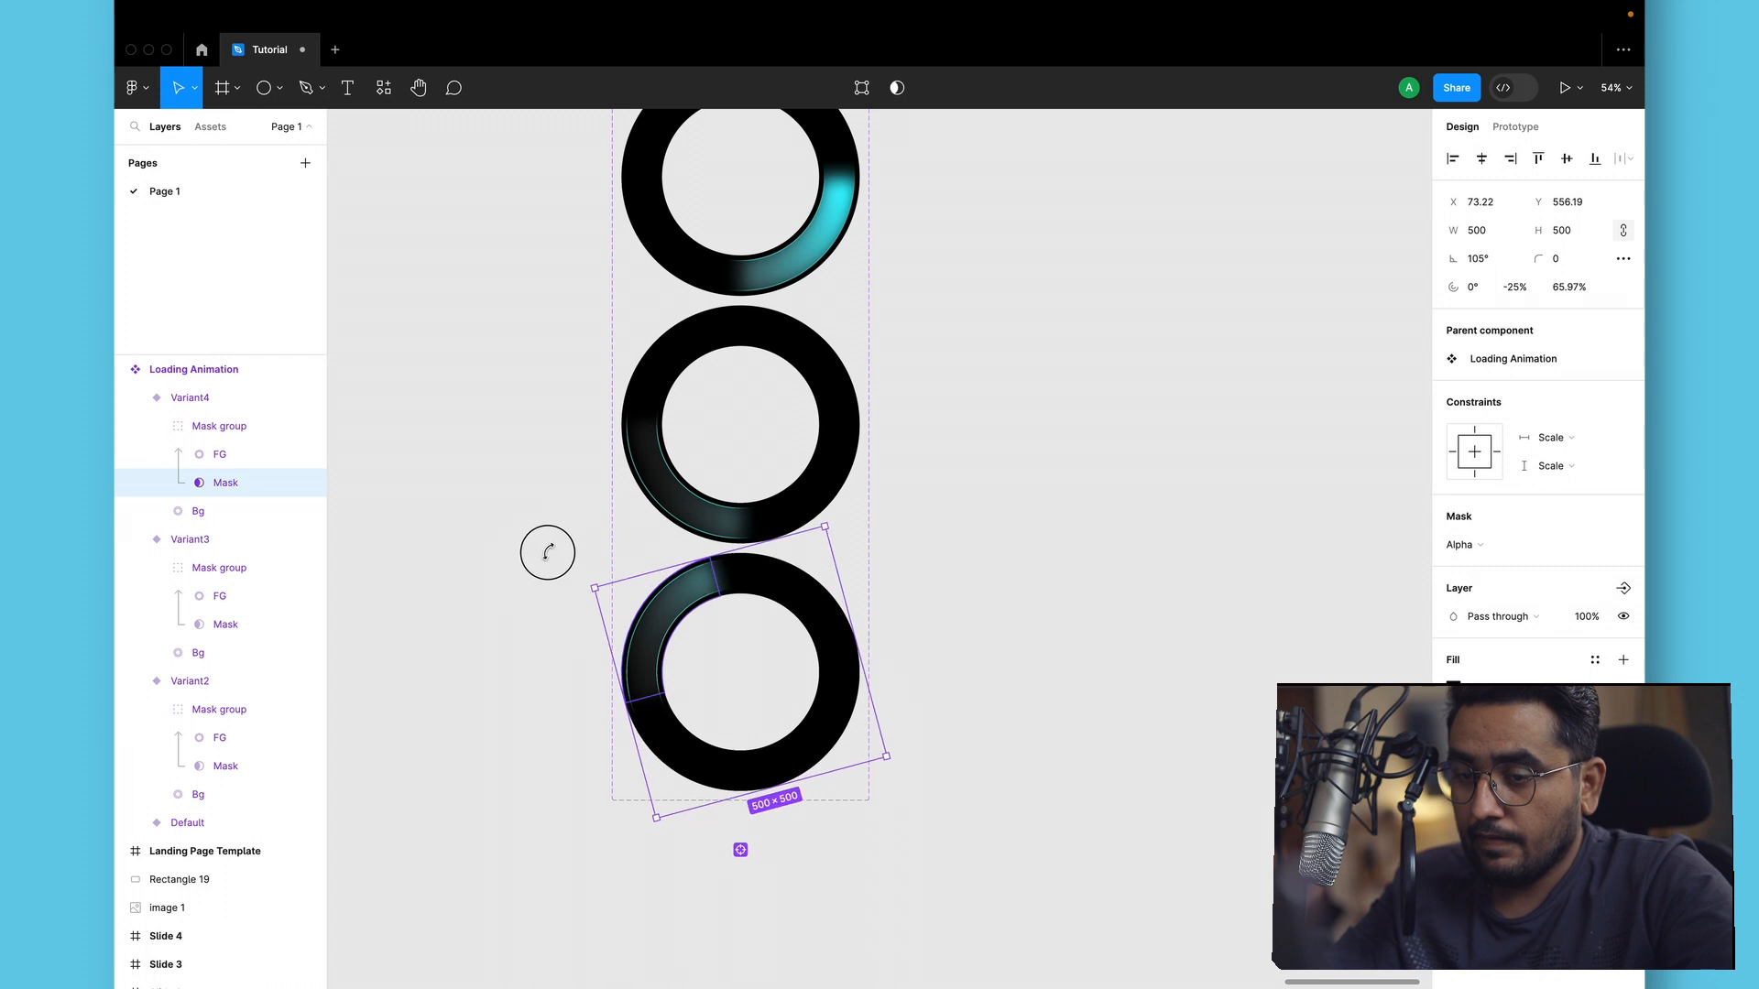
{"action": "left_click", "coordinate": [1004, 513]}
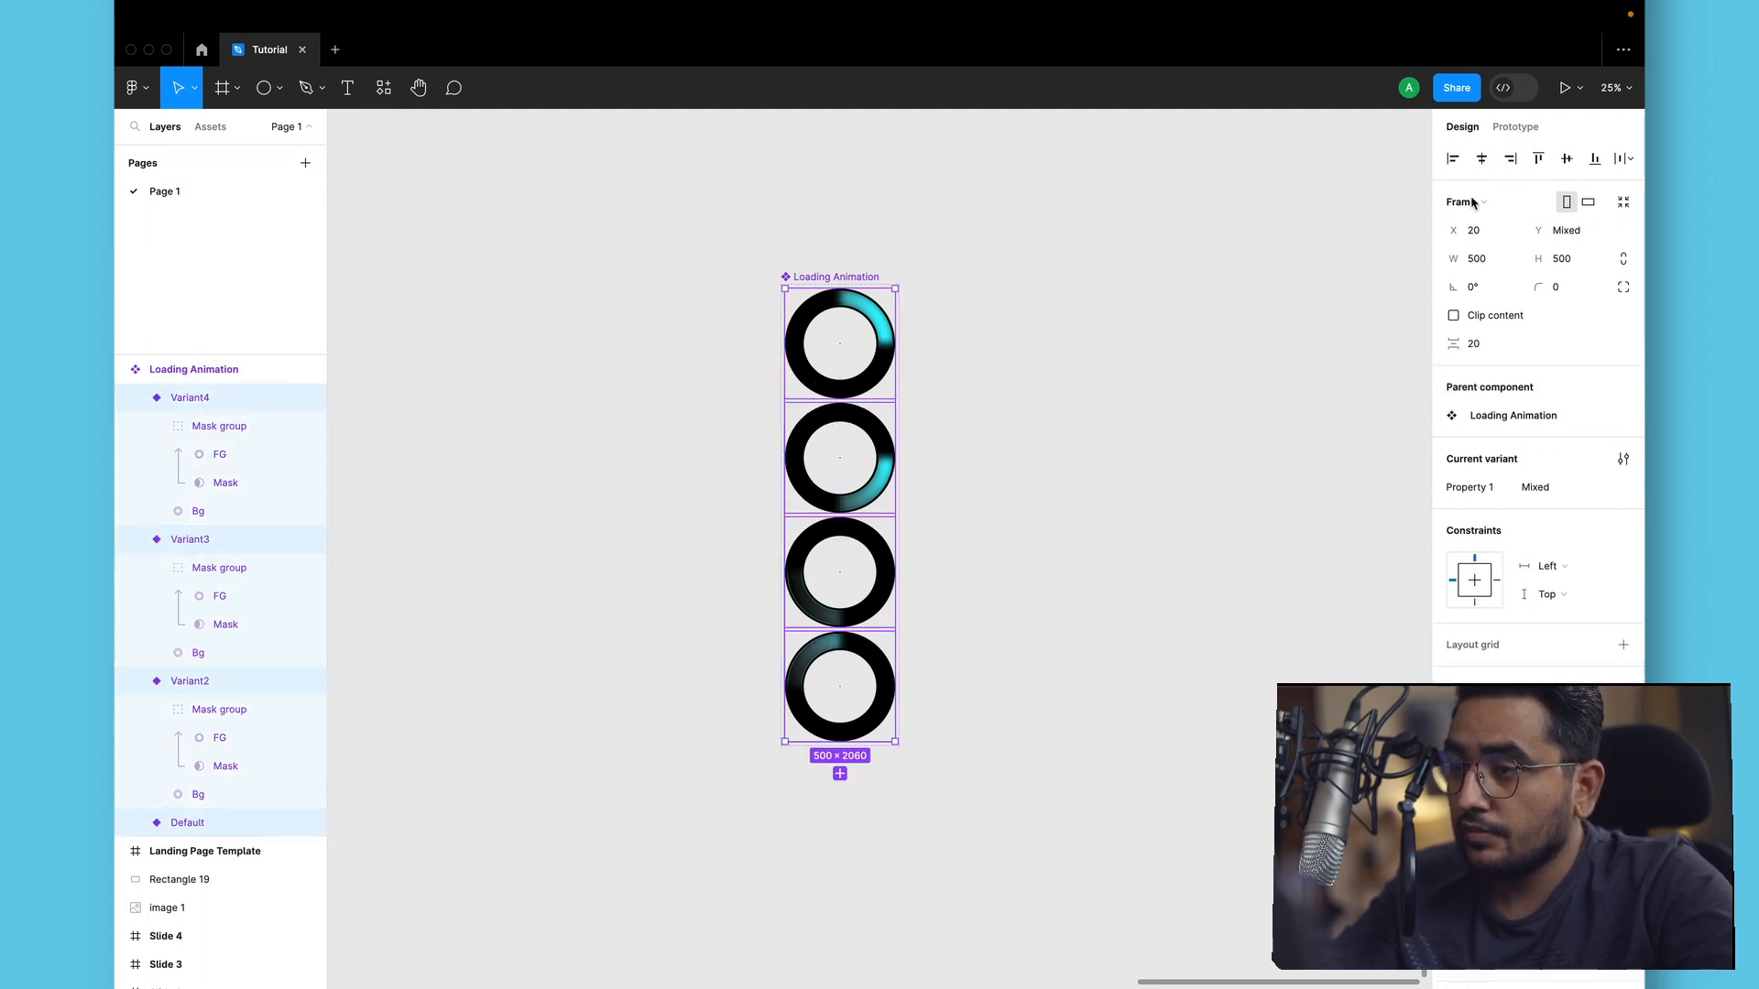
Give the selected variants an After delay interaction of 1ms chaining each to the next.
{"action": "left_click", "coordinate": [1515, 127]}
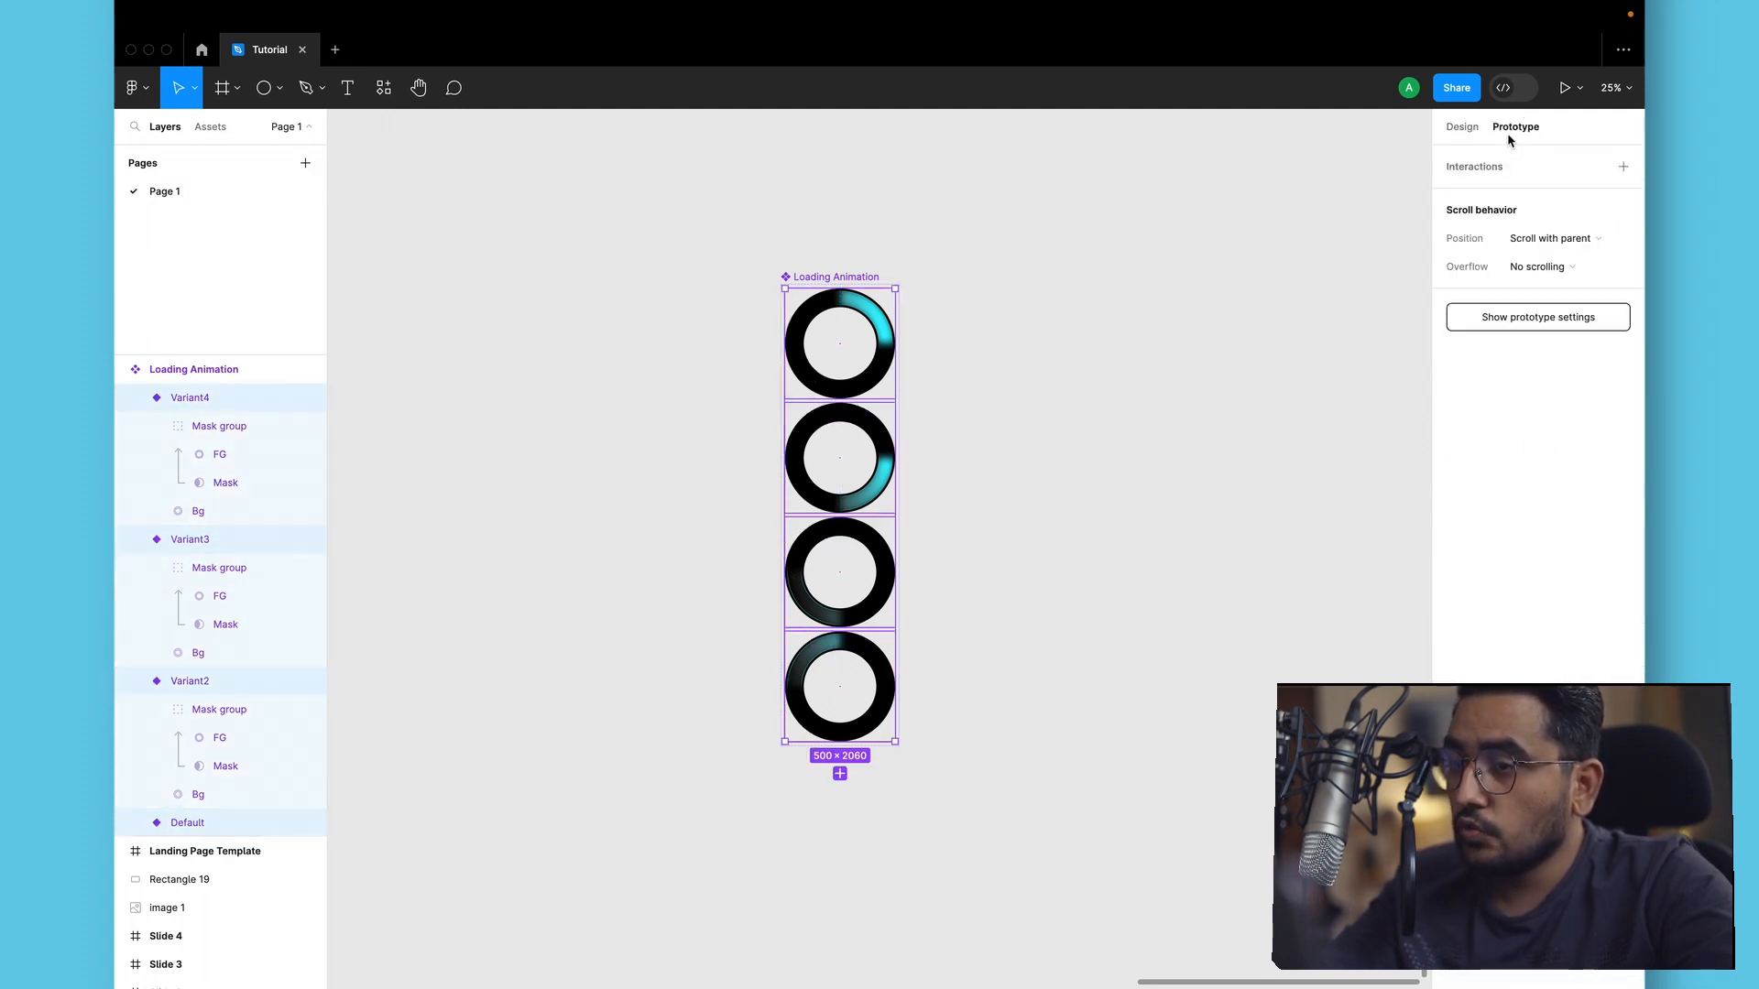
{"action": "left_click", "coordinate": [1623, 167]}
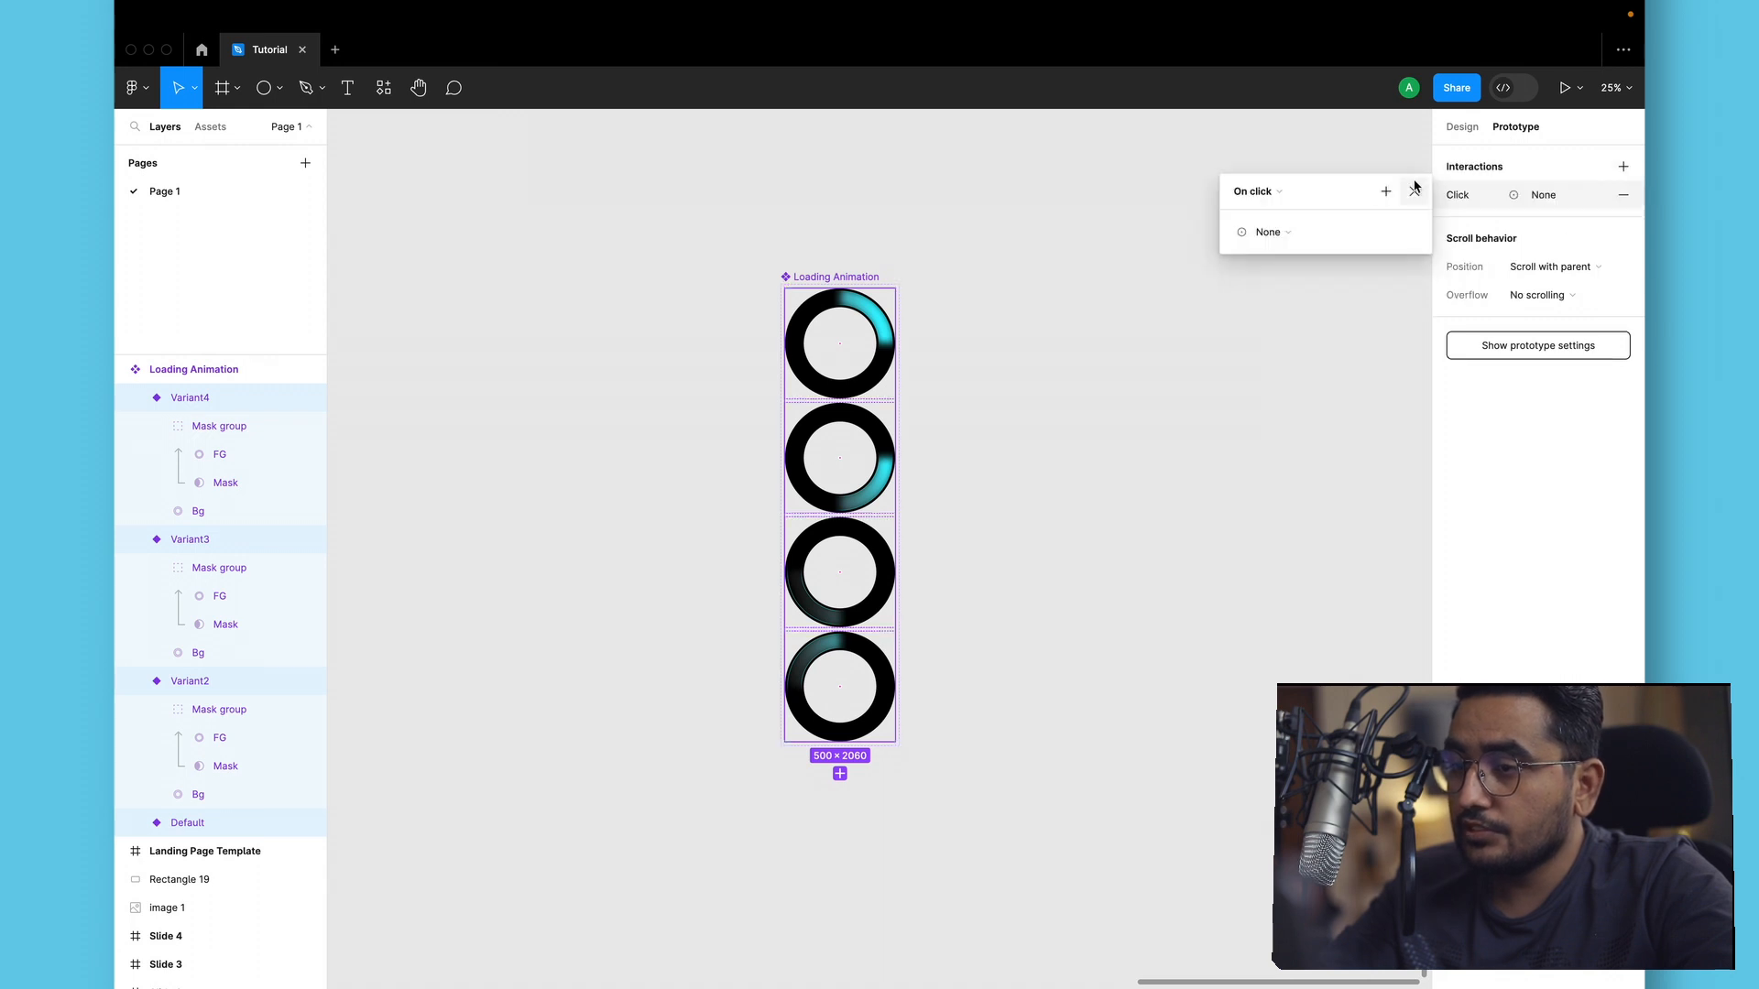
{"action": "left_click", "coordinate": [1253, 192]}
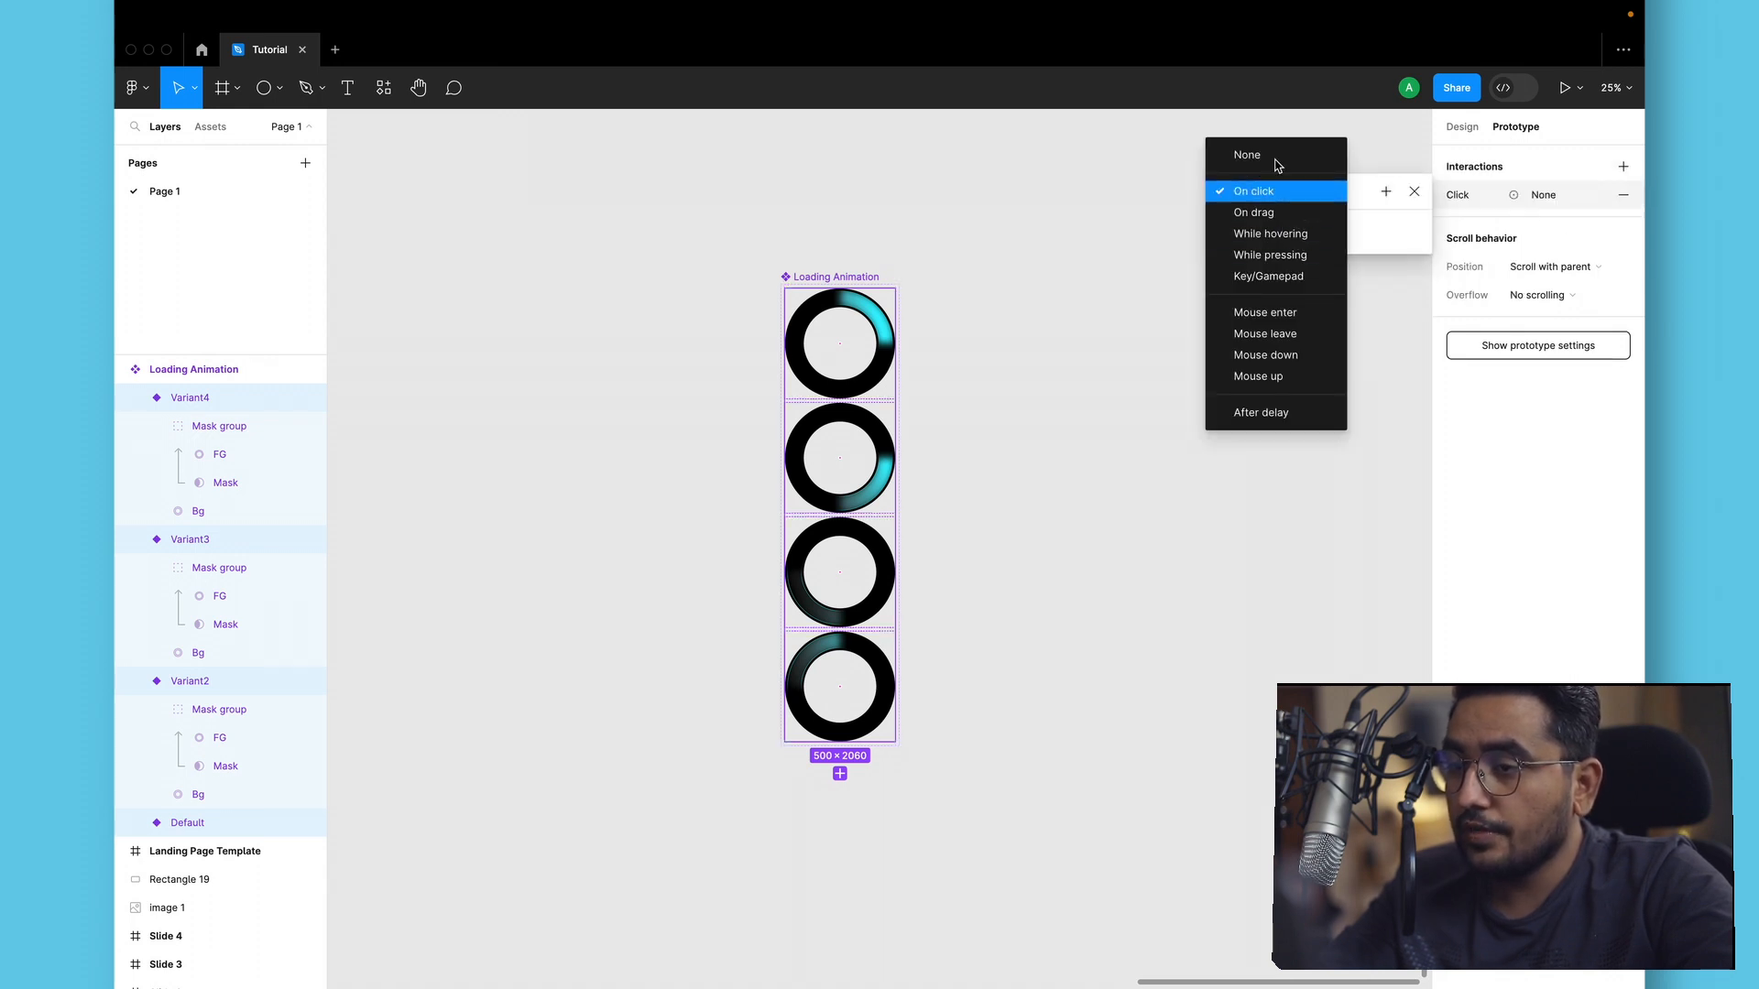
{"action": "left_click", "coordinate": [1260, 412]}
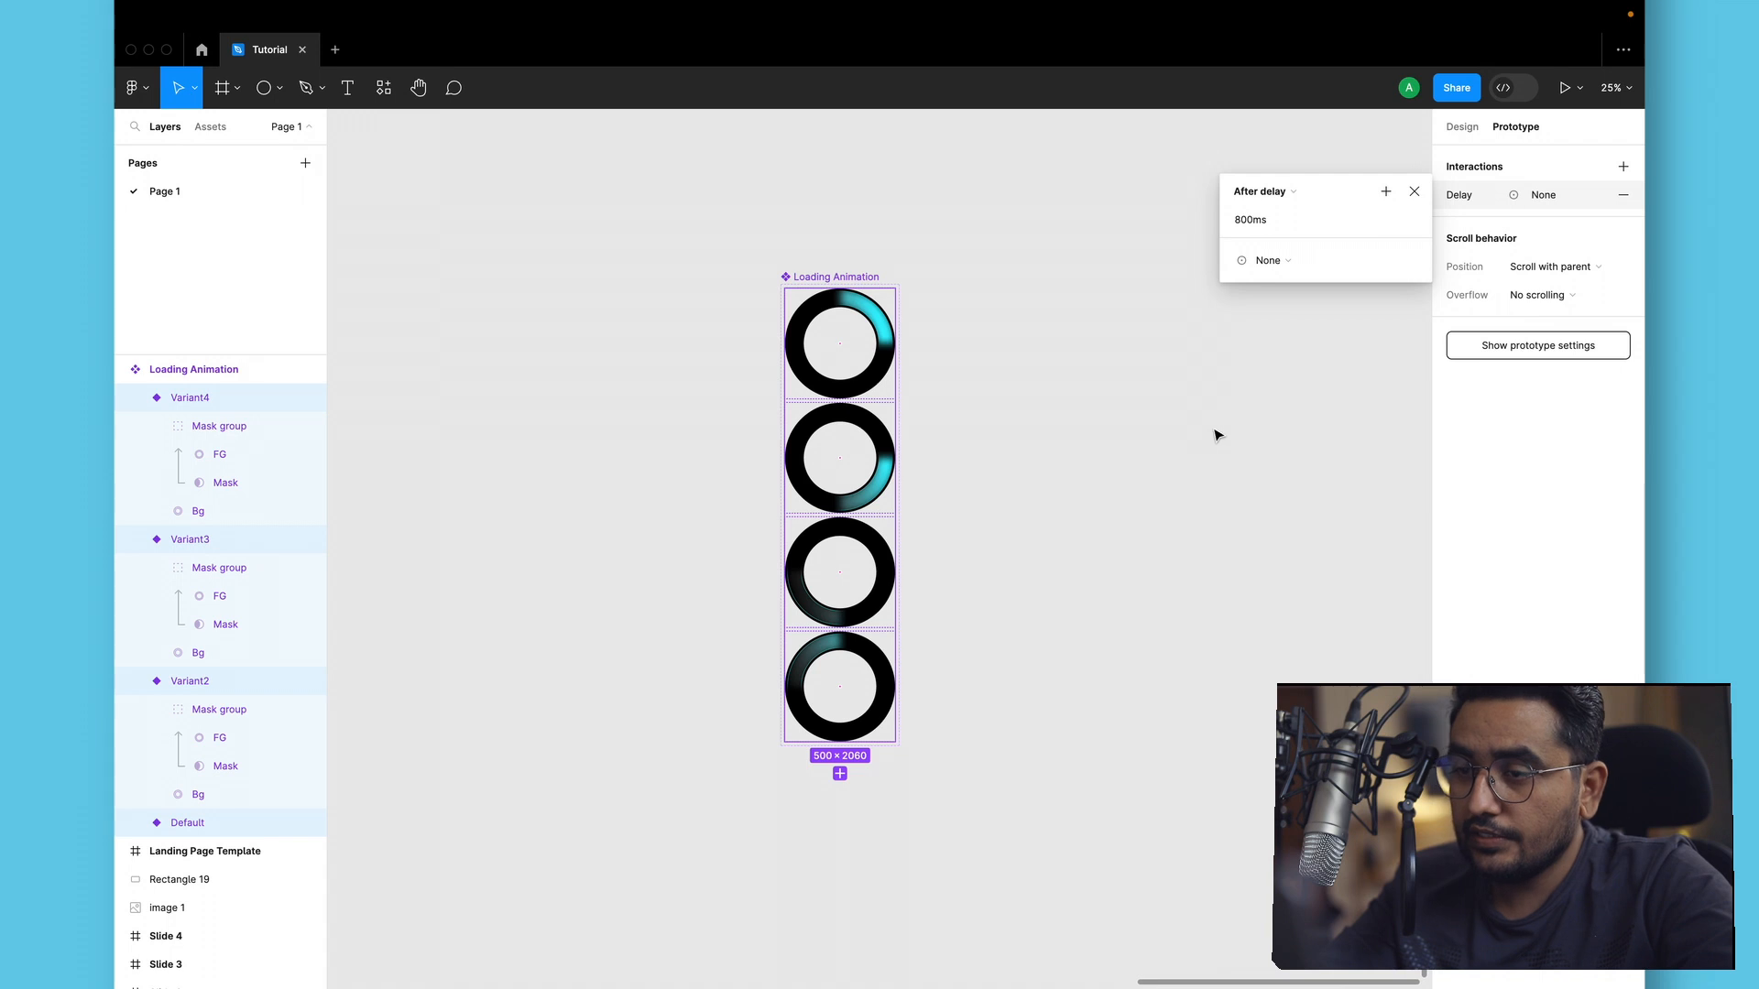
{"action": "left_click", "coordinate": [1264, 220]}
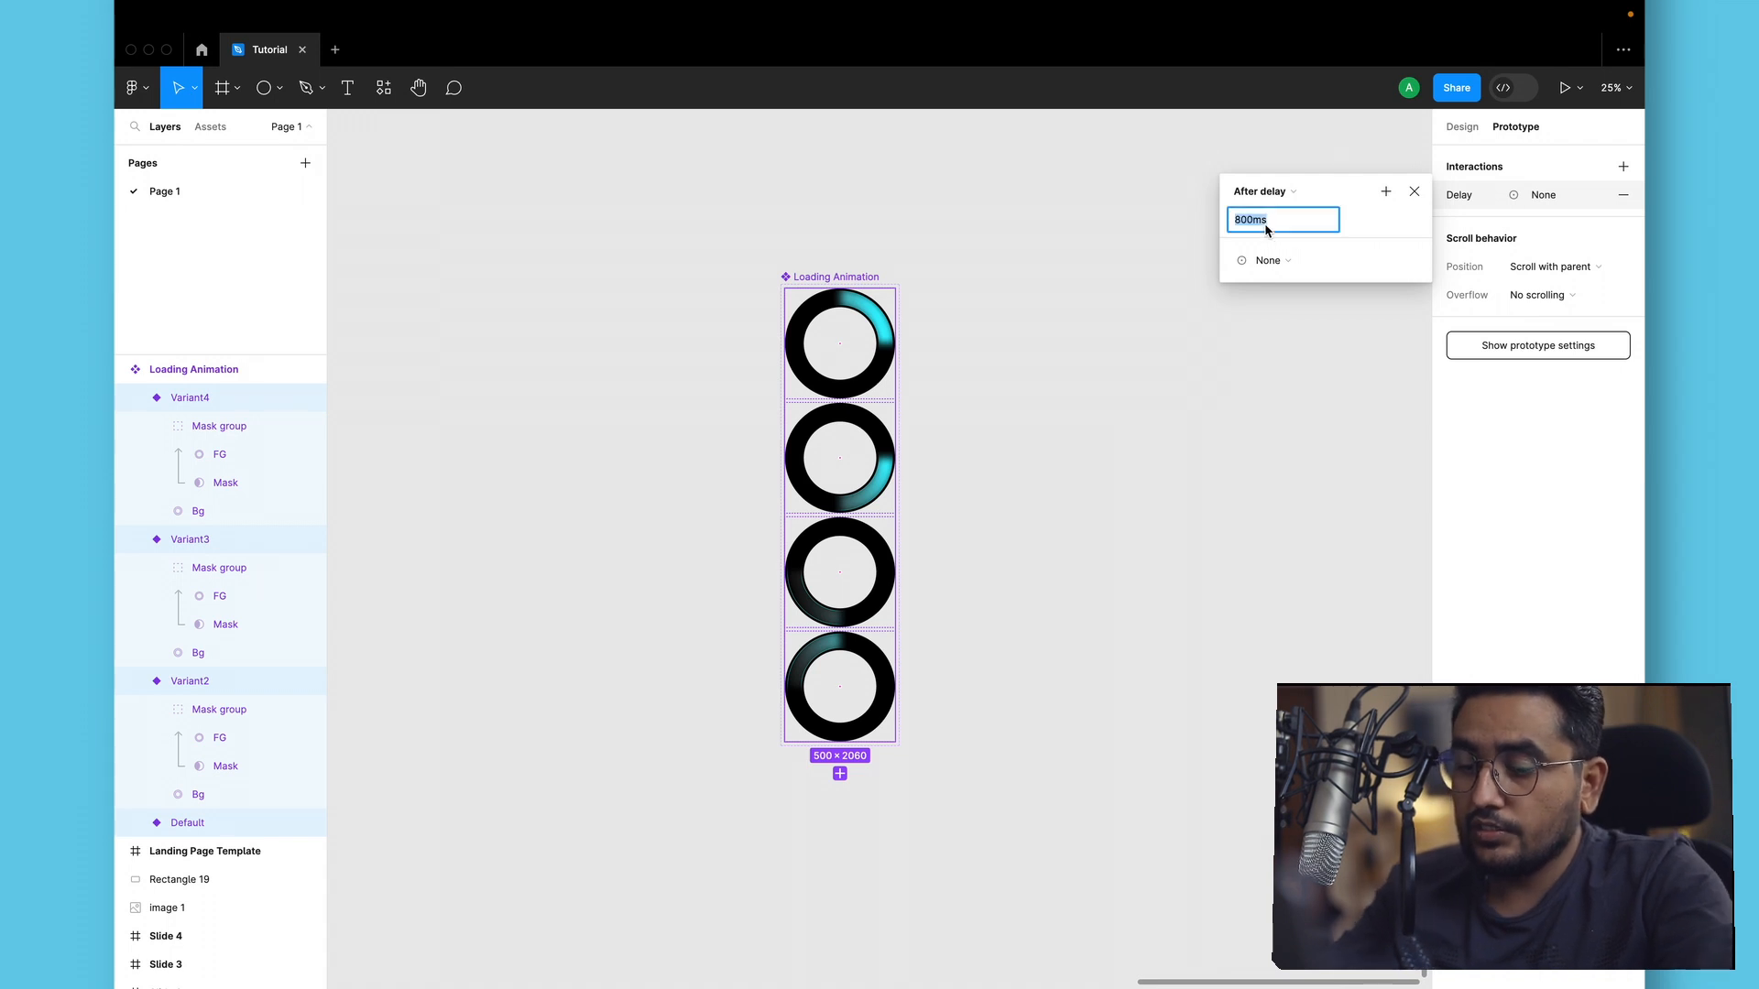
{"action": "type", "text": "1ms"}
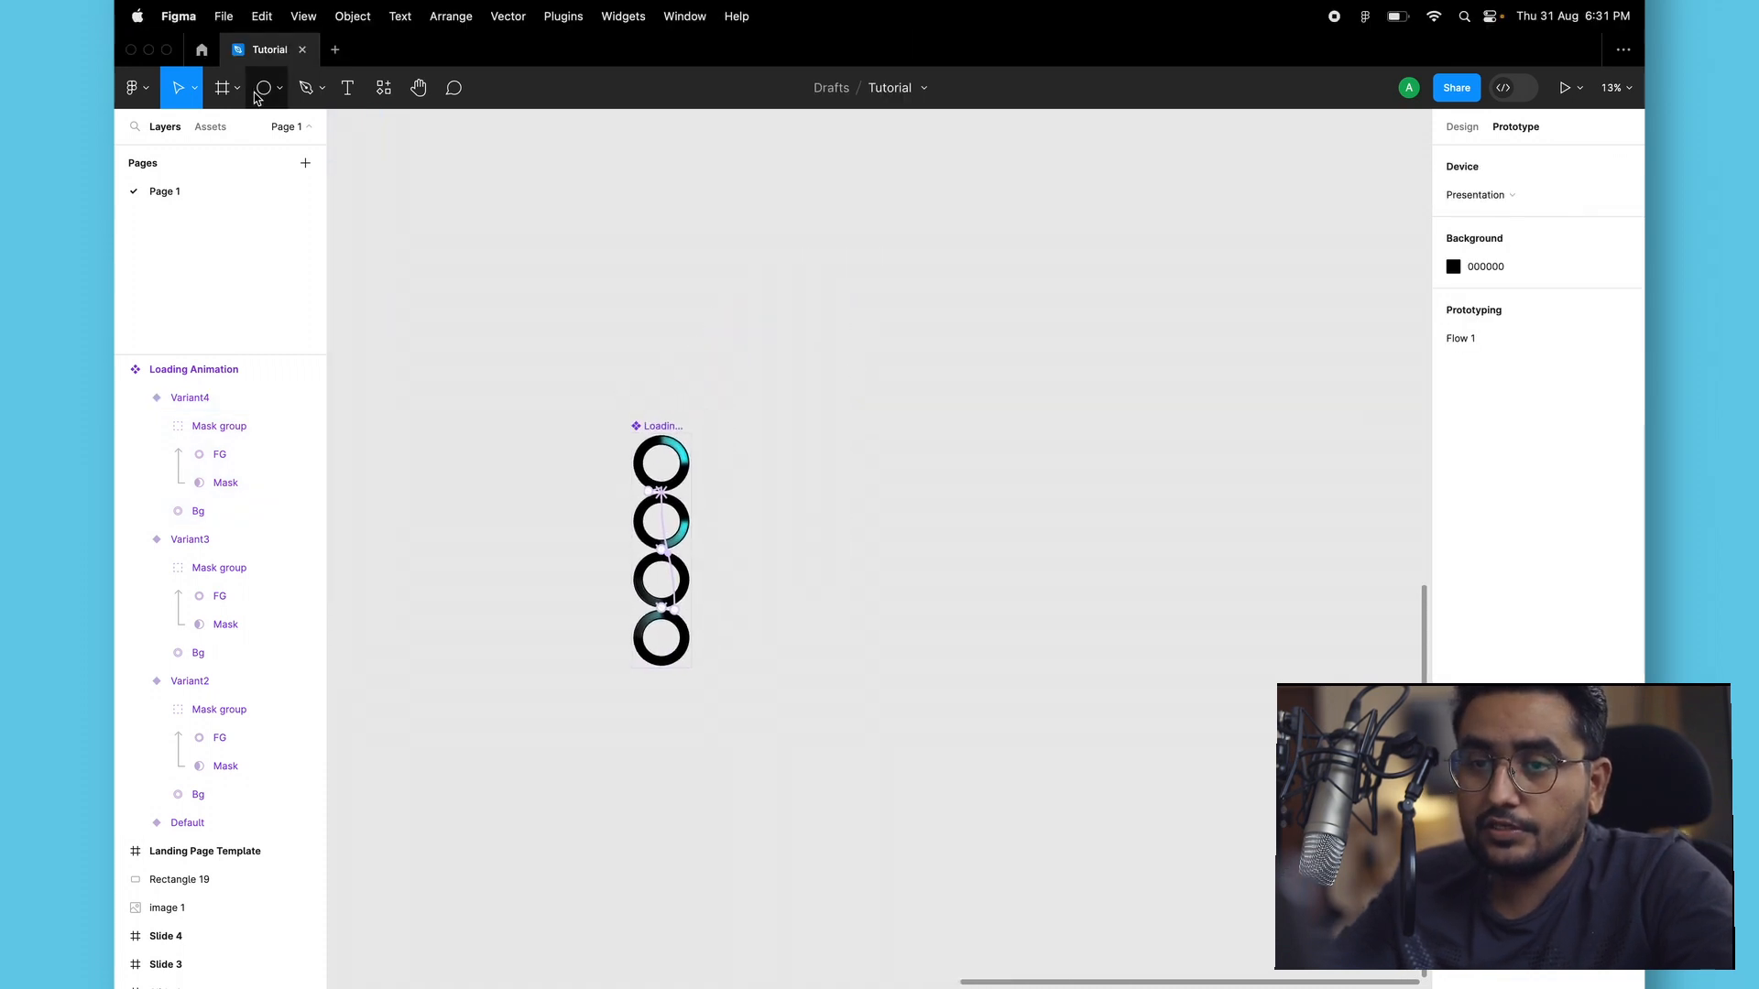
Add an iPhone 14 frame holding a shrunken, horizontally centred Loading Animation instance.
{"action": "left_click", "coordinate": [220, 88]}
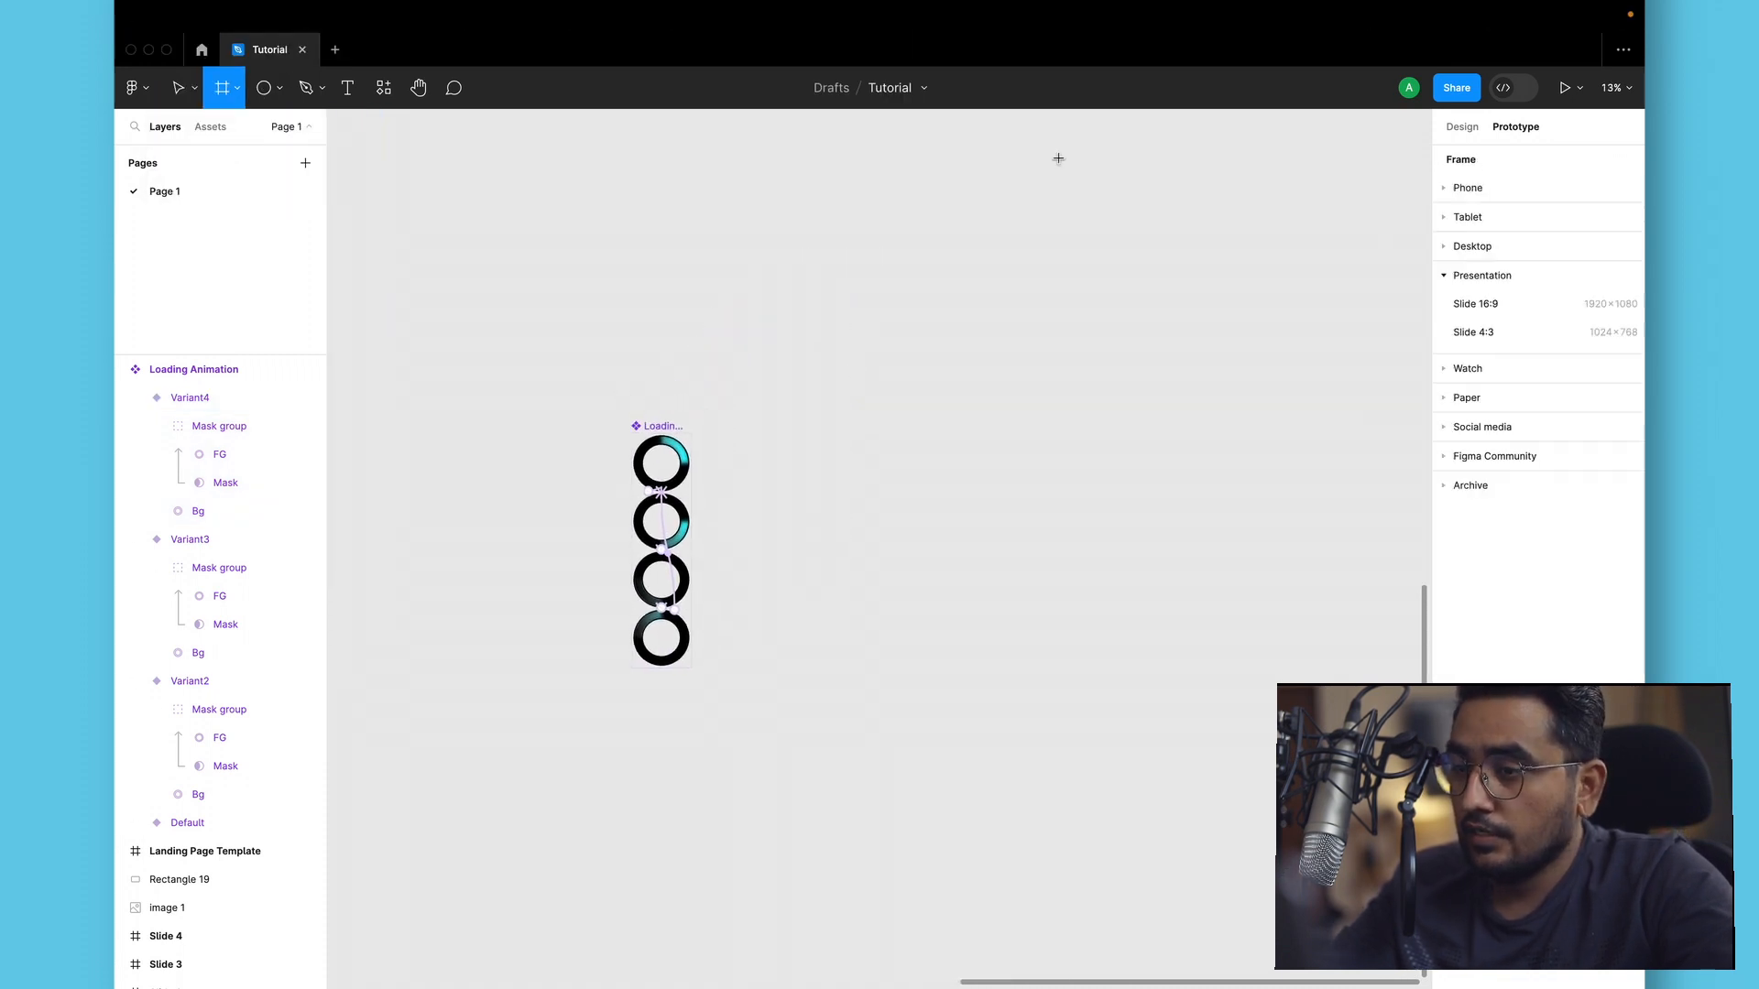
{"action": "left_click", "coordinate": [1462, 187]}
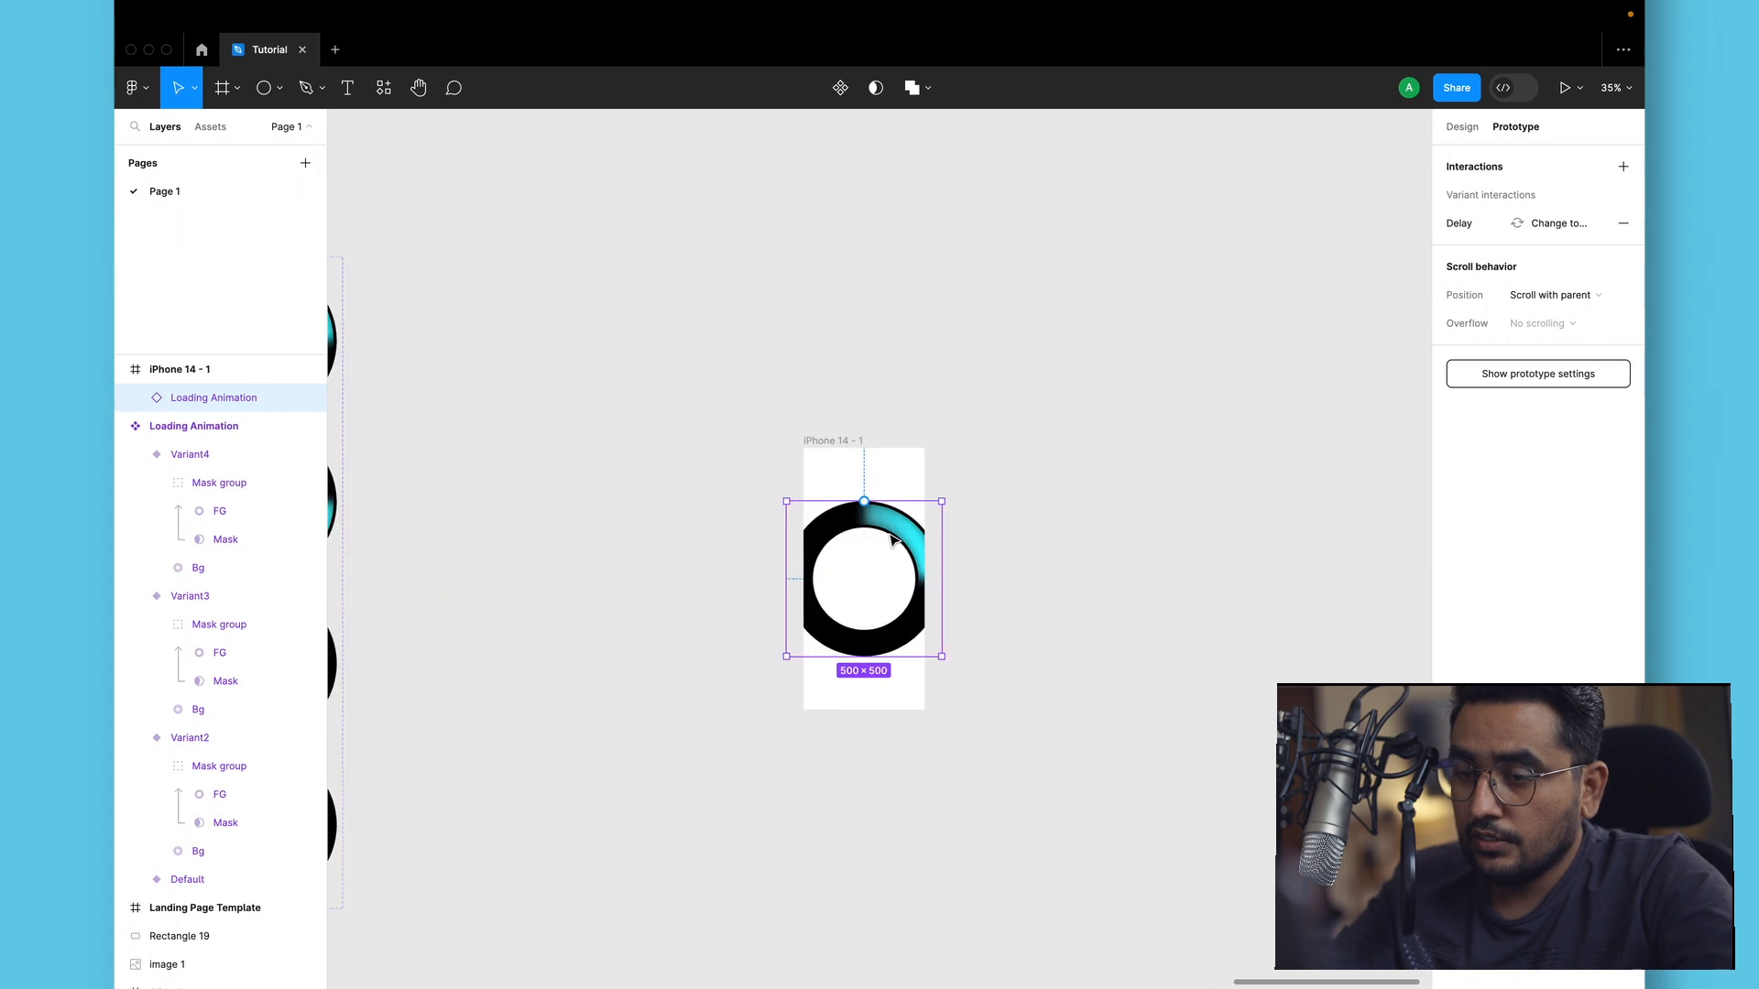
{"action": "left_click_drag", "start_coordinate": [940, 658], "coordinate": [905, 617]}
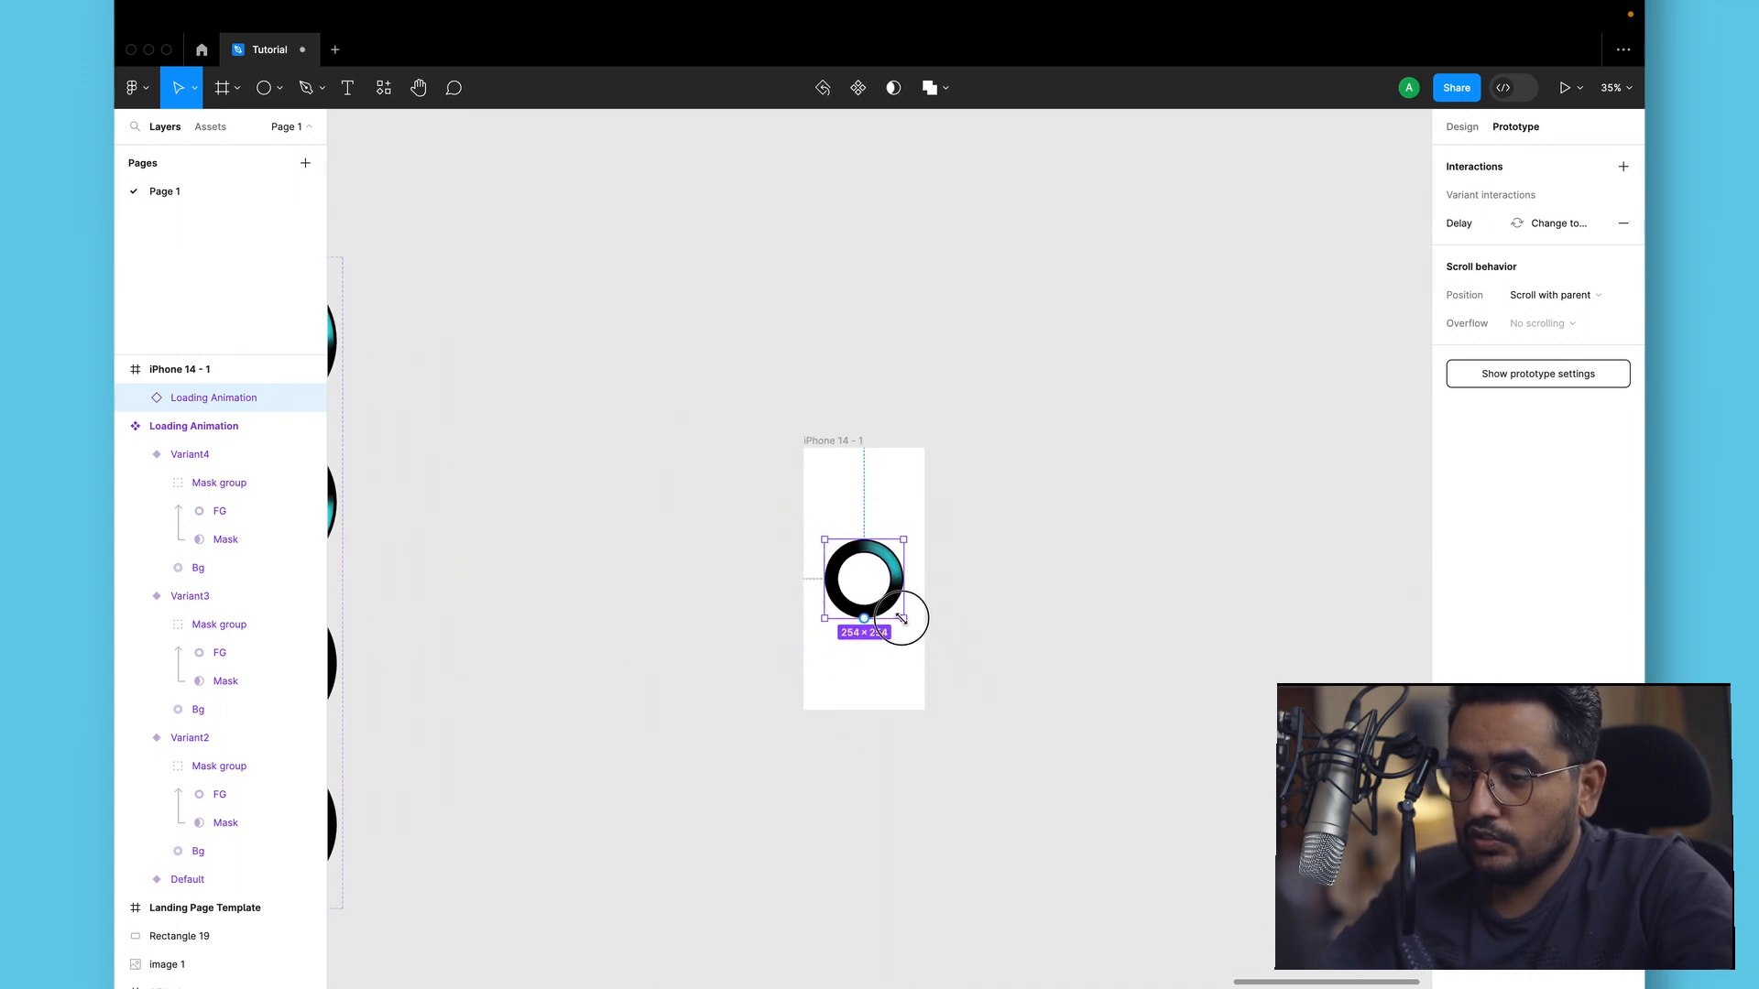
{"action": "left_click", "coordinate": [1462, 127]}
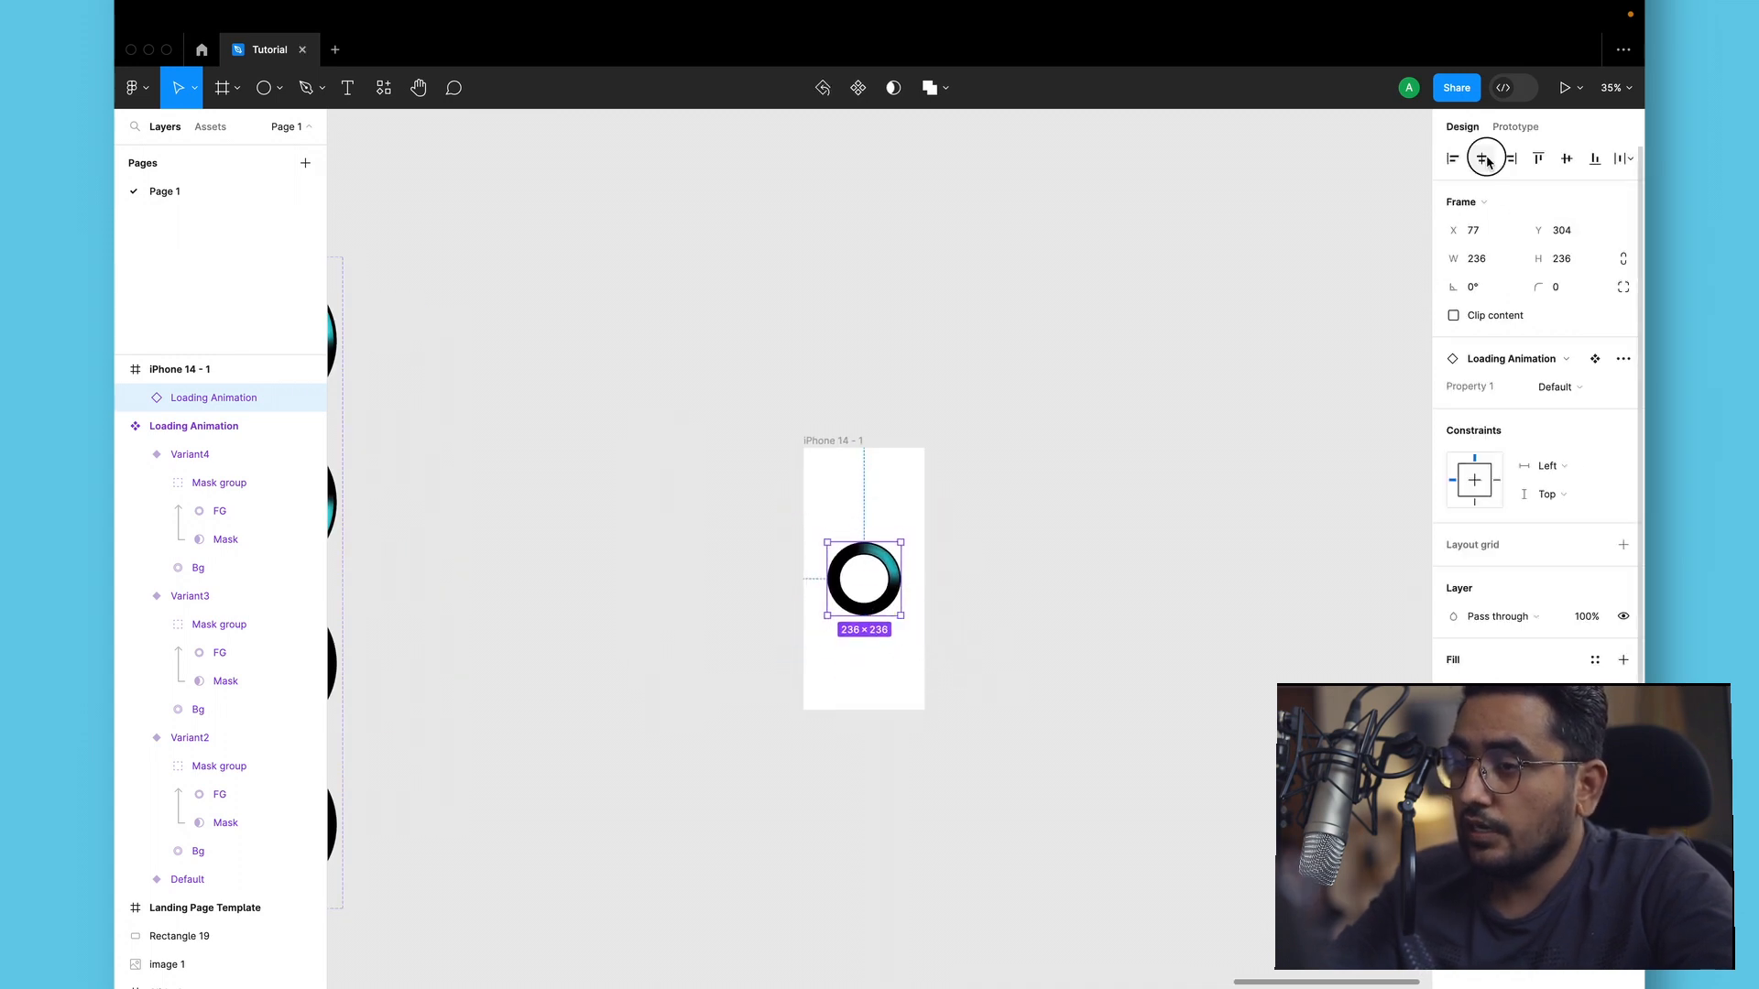
{"action": "left_click", "coordinate": [830, 373]}
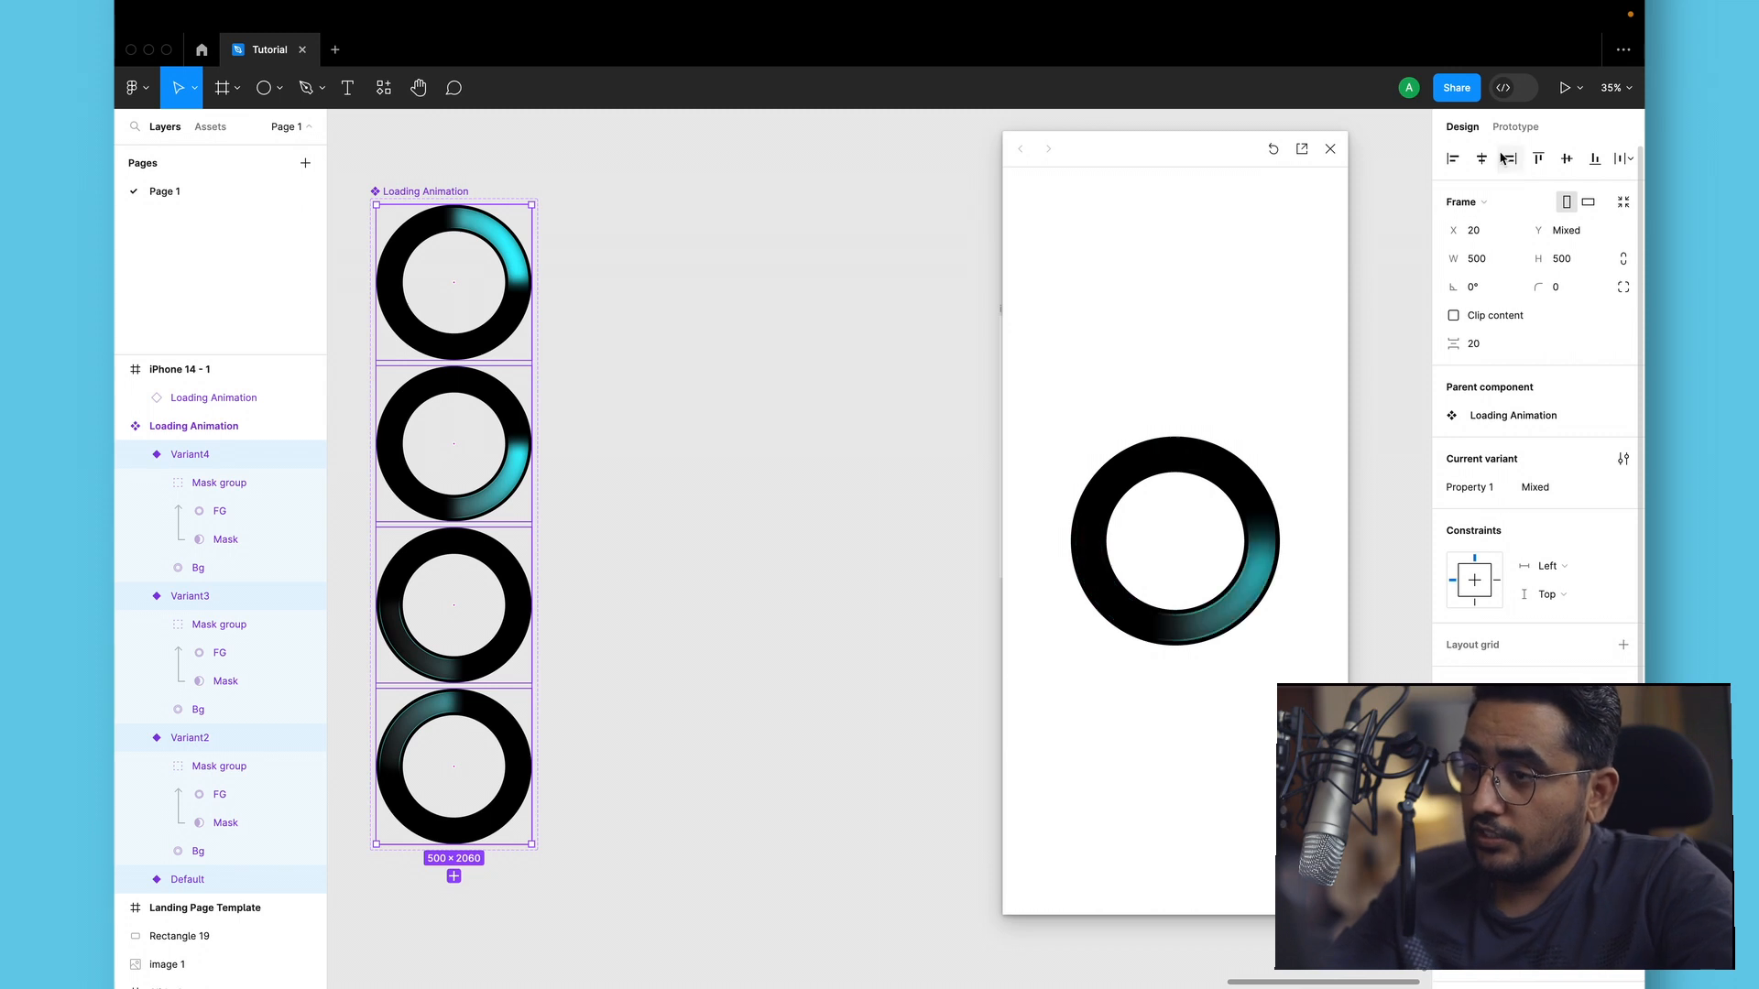
Set the variants' After delay transitions to Smart animate with a 400ms duration.
{"action": "left_click", "coordinate": [1515, 126]}
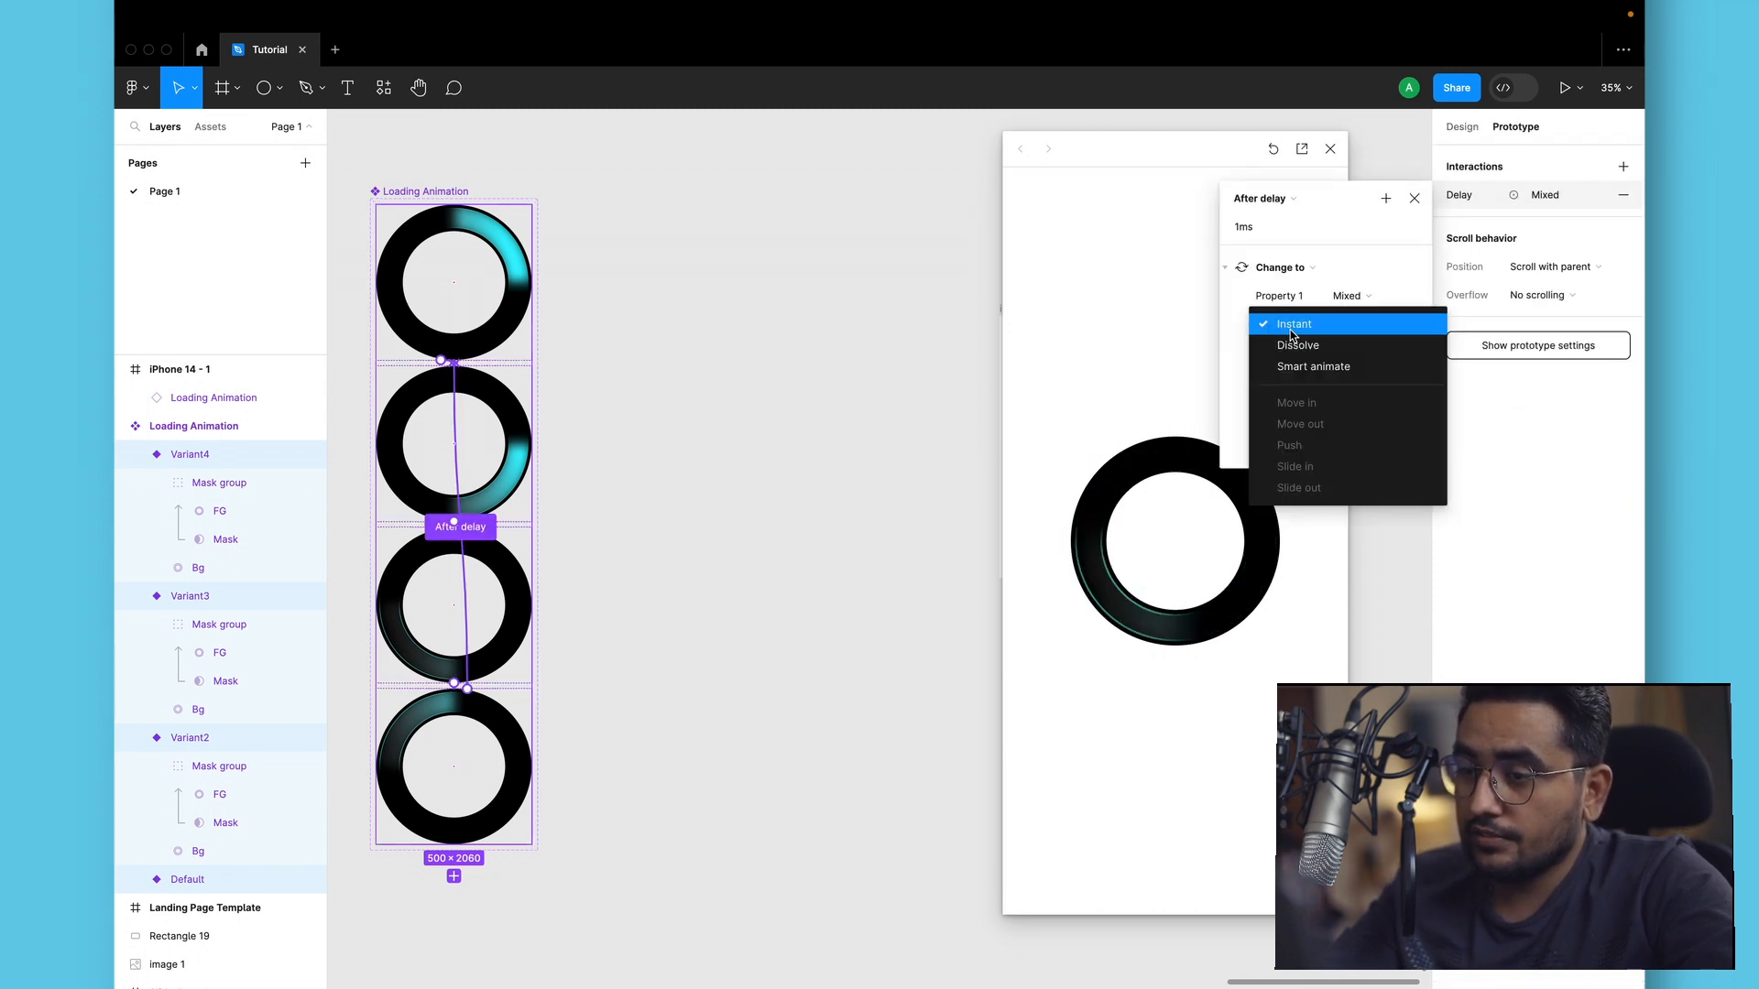
{"action": "left_click", "coordinate": [1312, 367]}
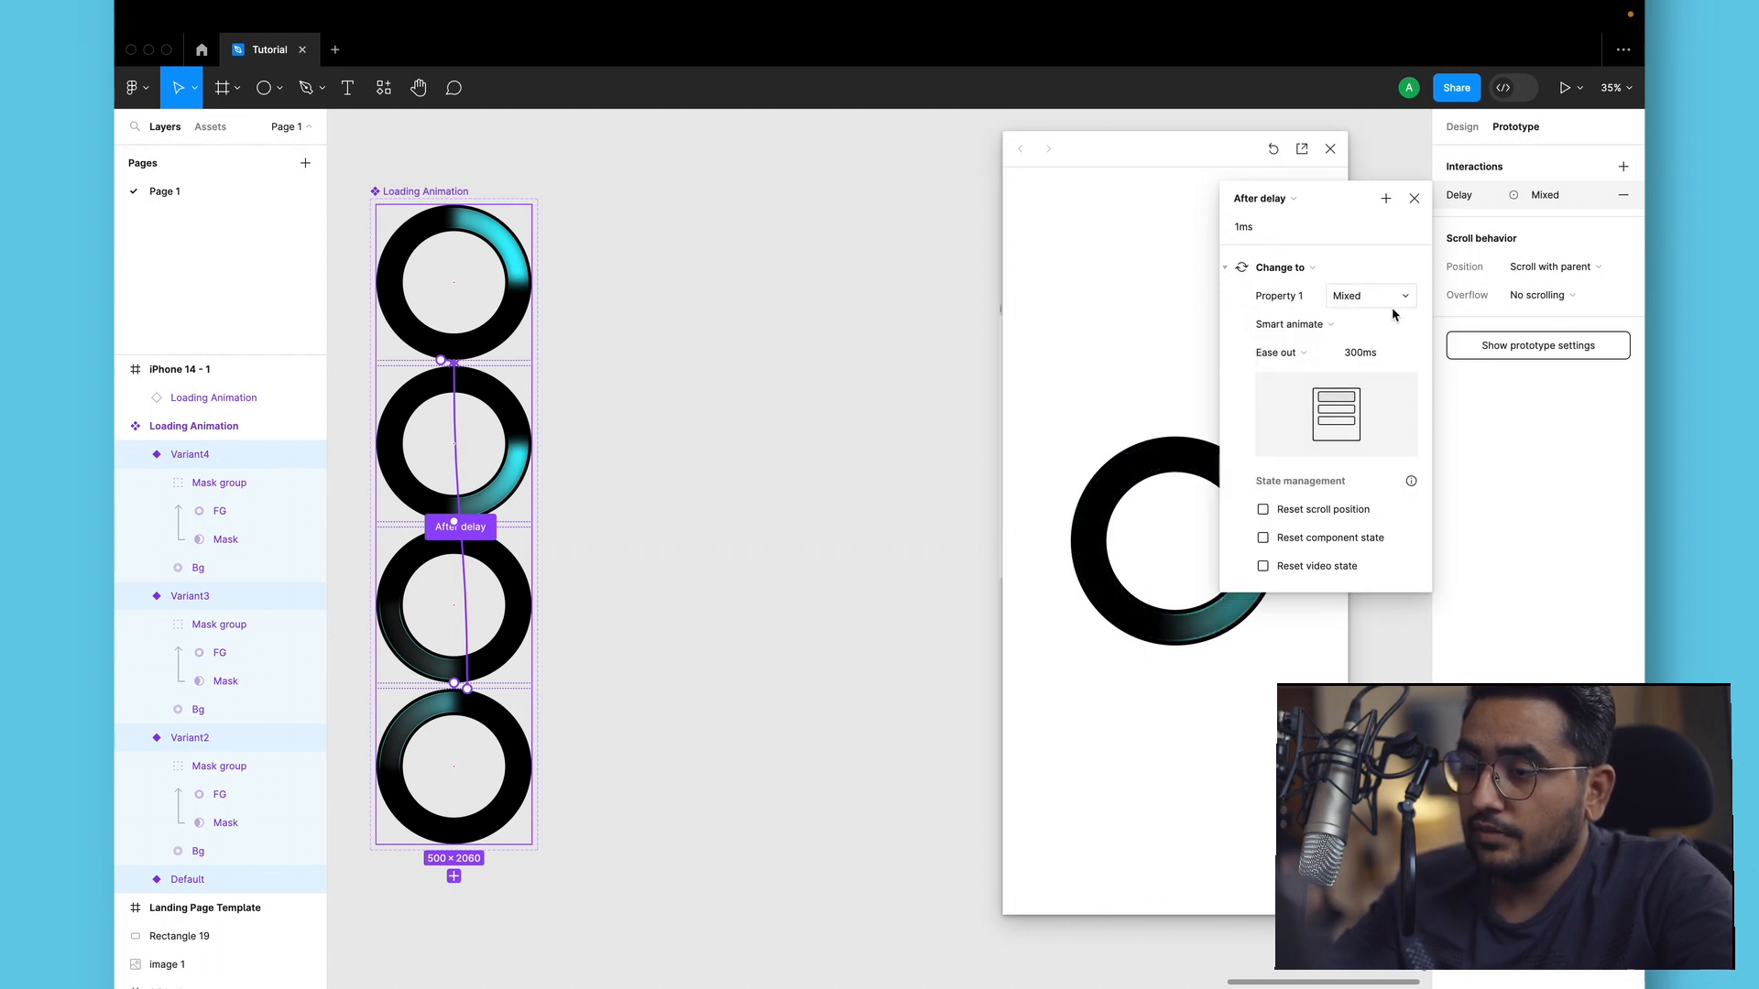
{"action": "left_click", "coordinate": [1359, 353]}
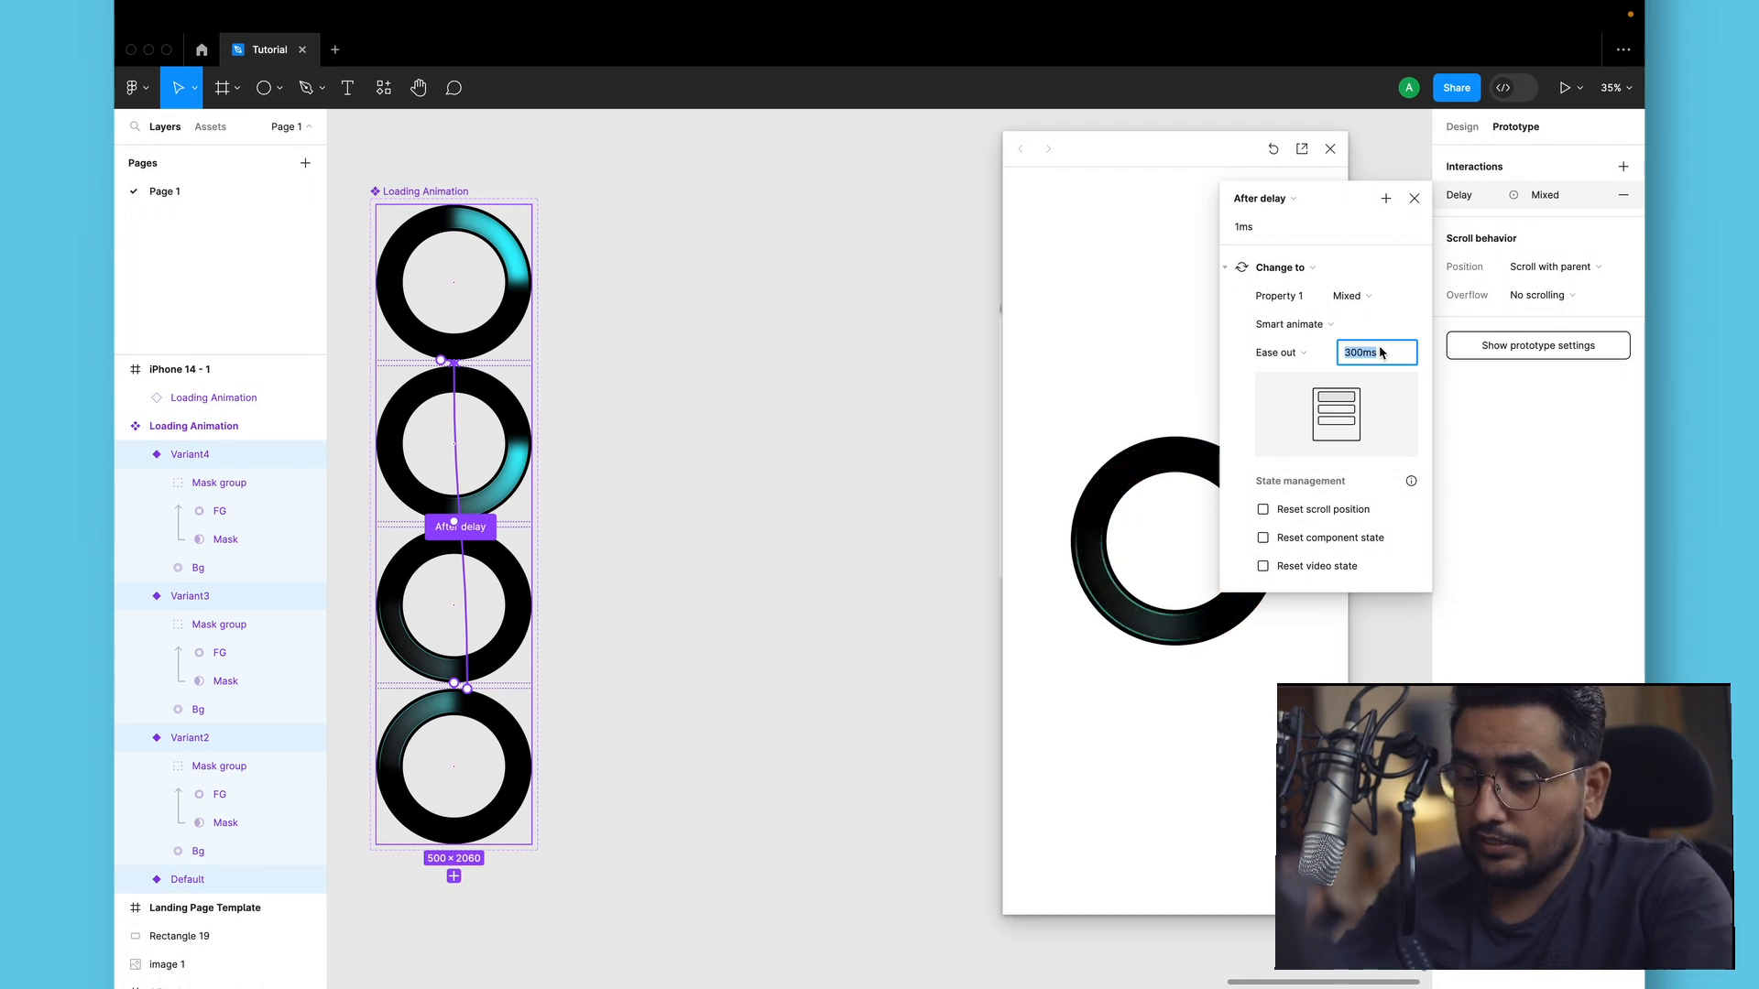
{"action": "type", "text": "400"}
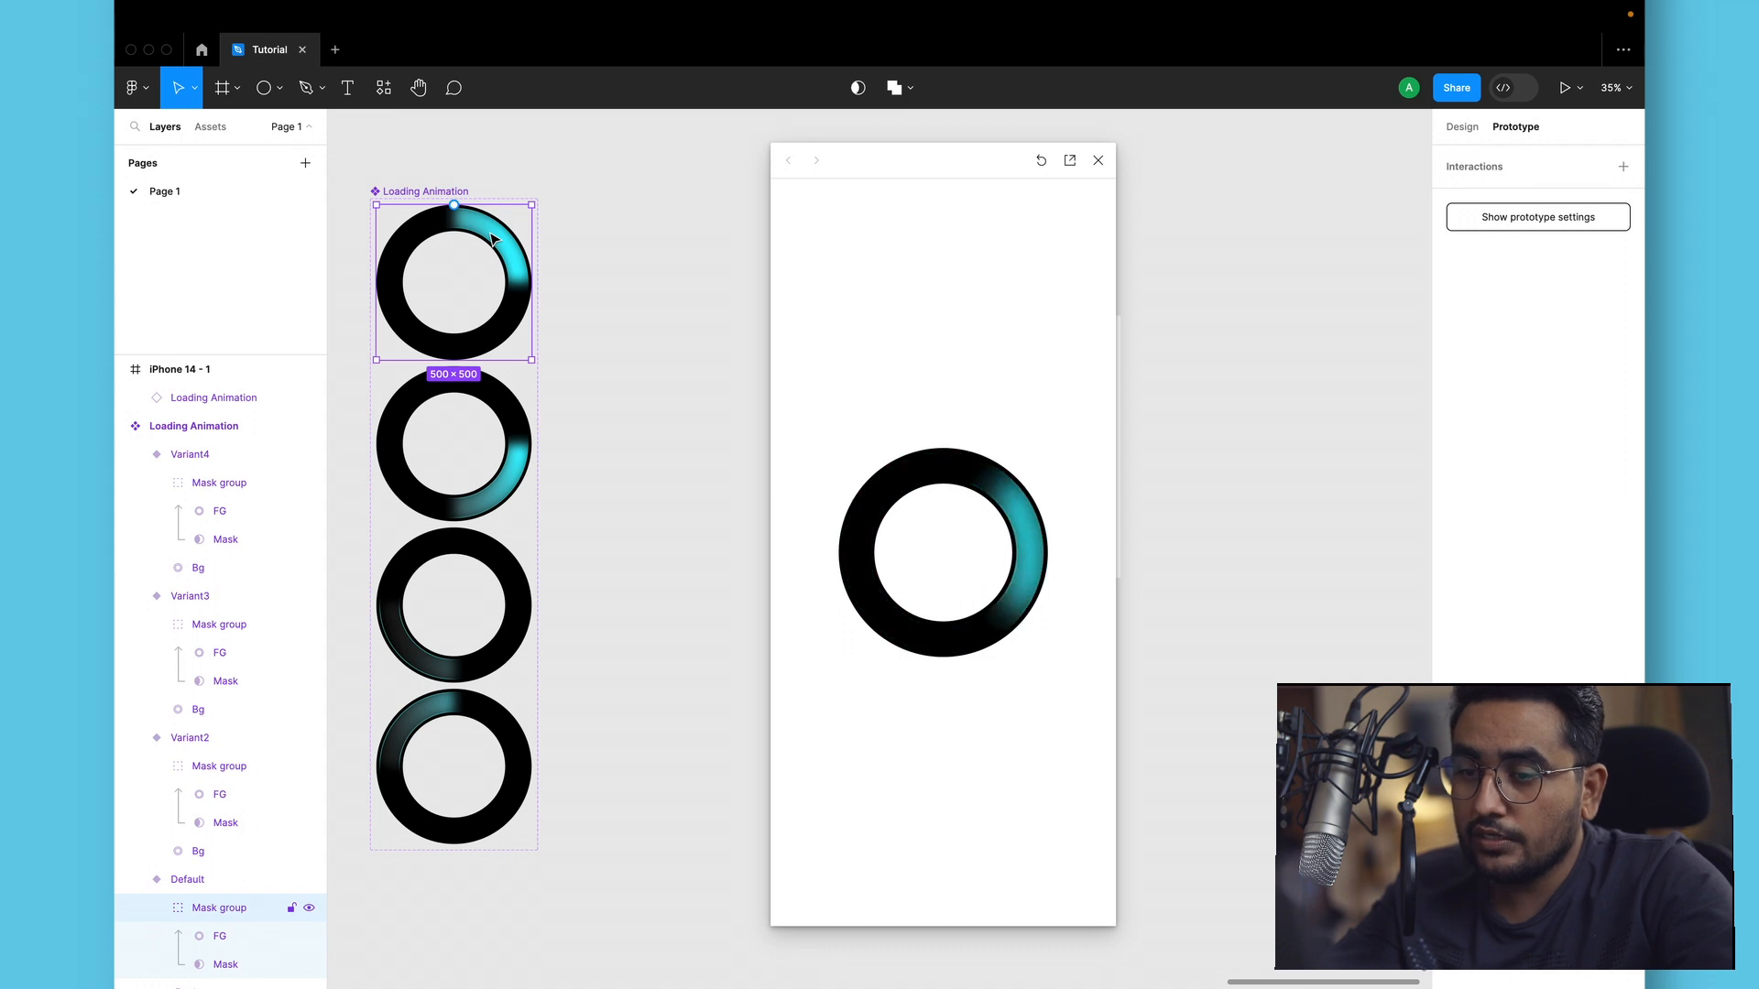
Hide the Linear gradient fill on the FG ring in all four variants.
{"action": "left_click", "coordinate": [1462, 127]}
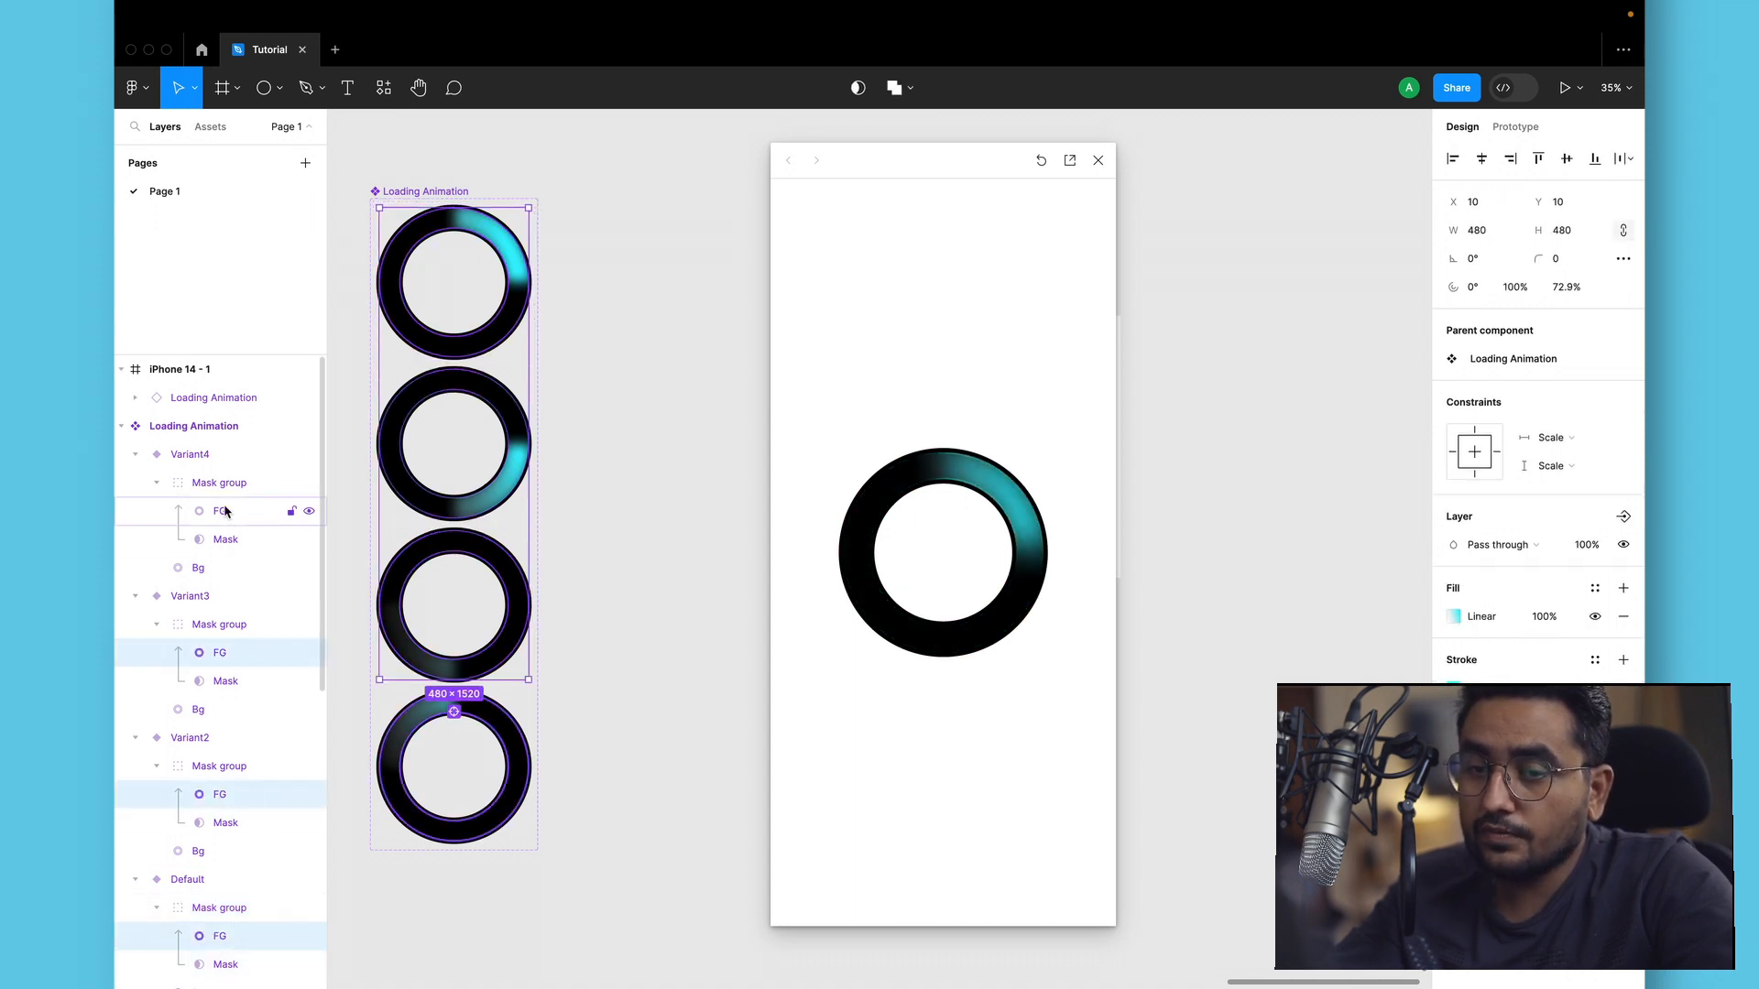
{"action": "left_click", "coordinate": [1594, 616]}
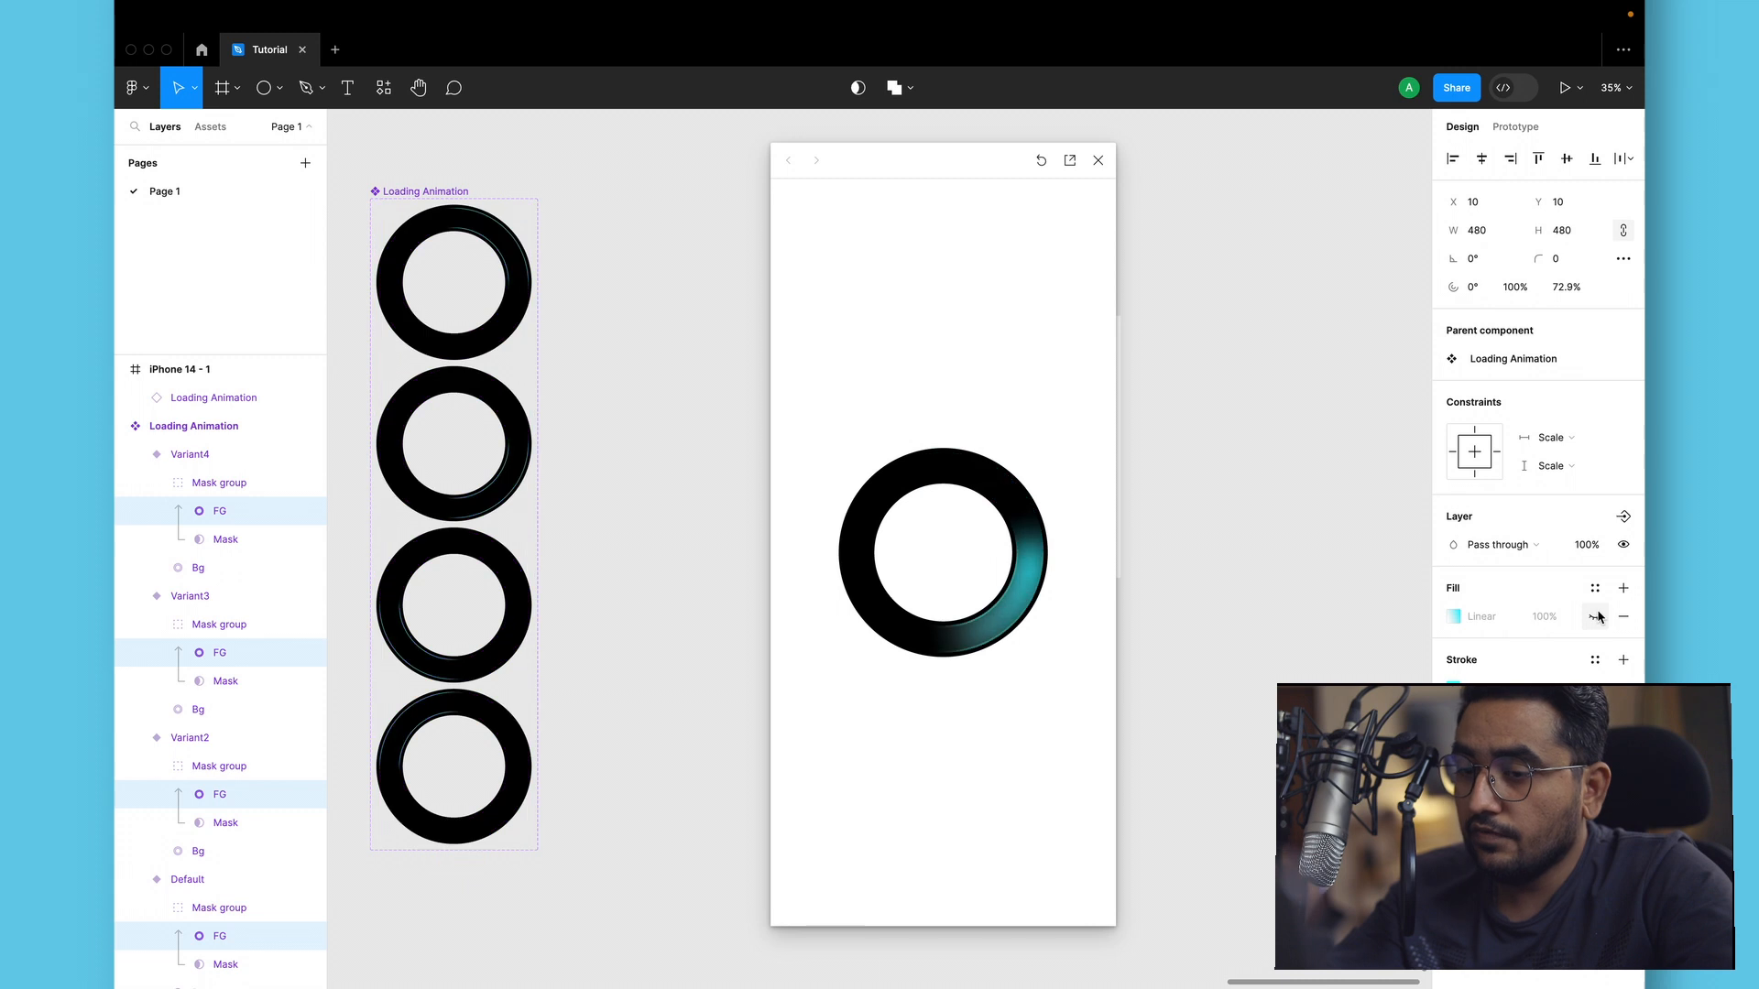